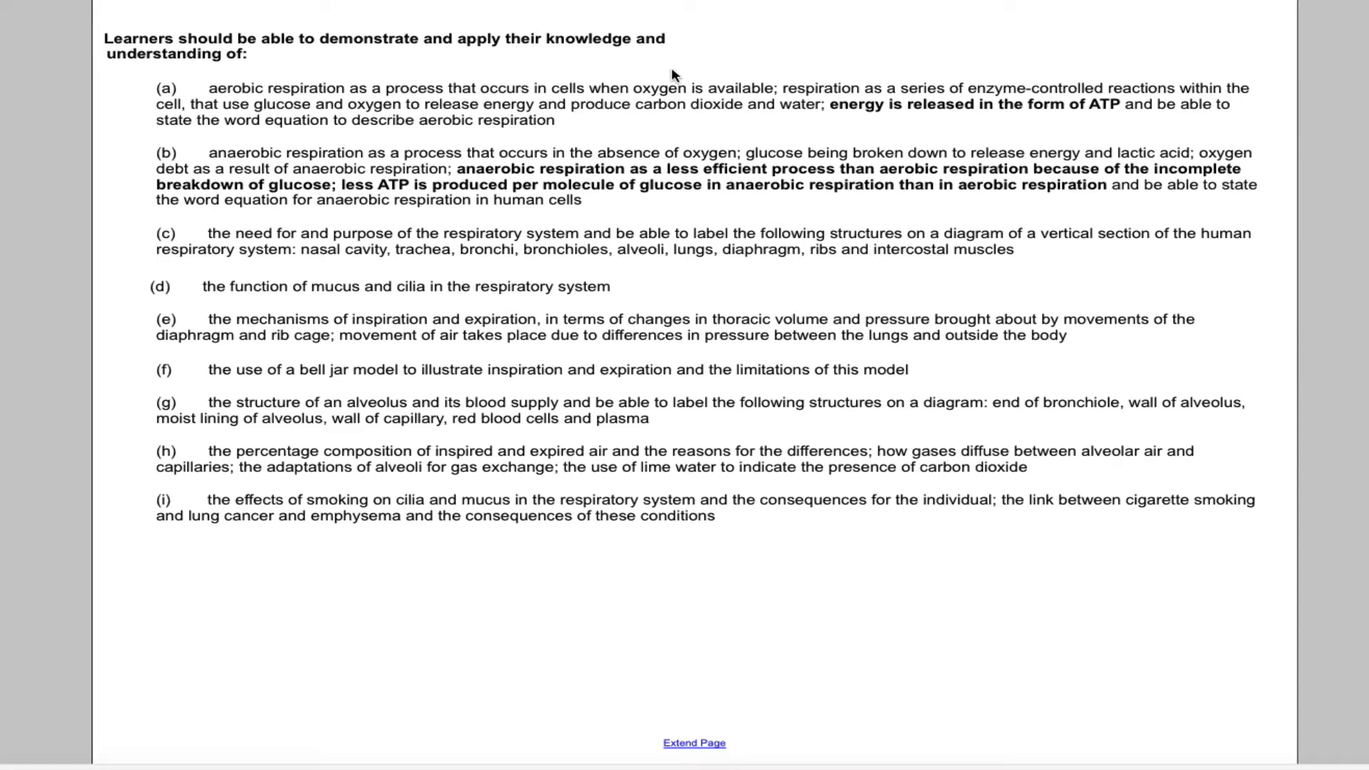
mouse_move(136, 263)
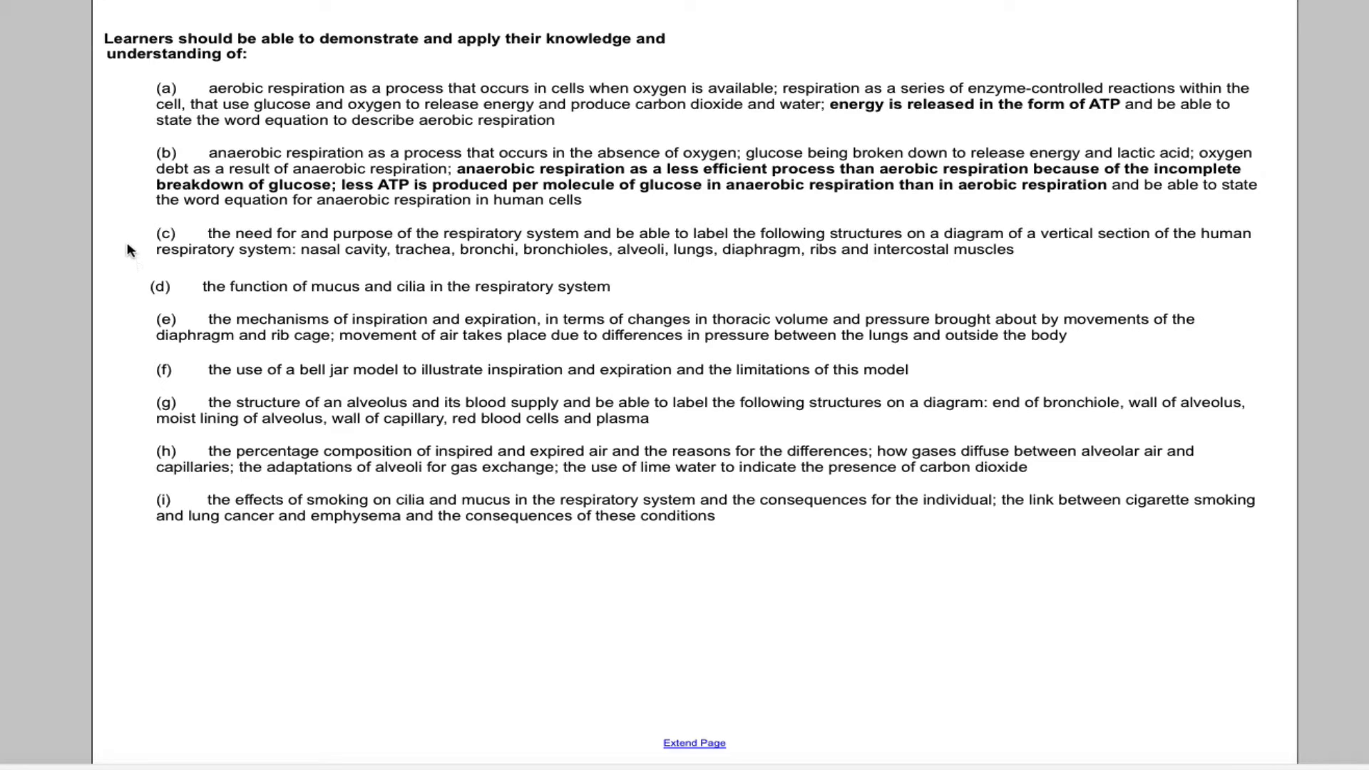
mouse_move(141, 296)
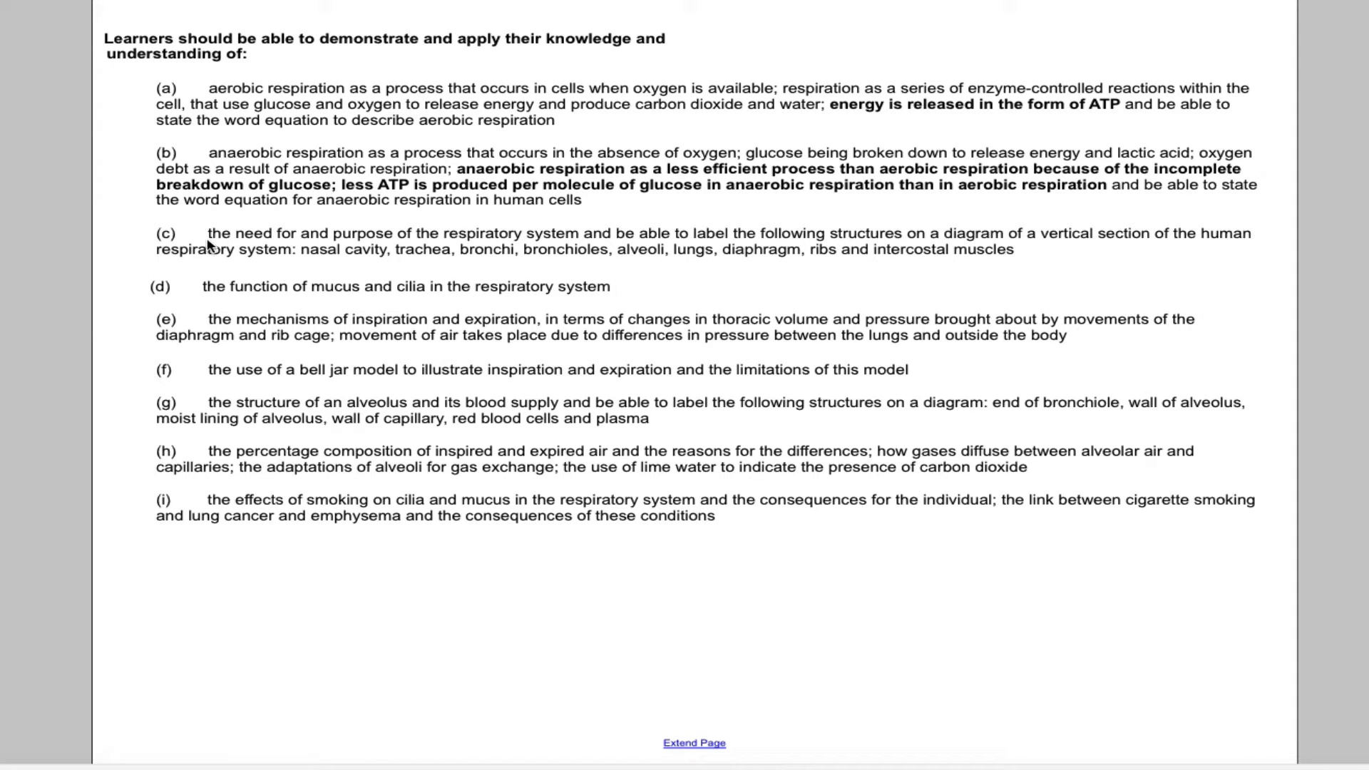
mouse_move(490, 251)
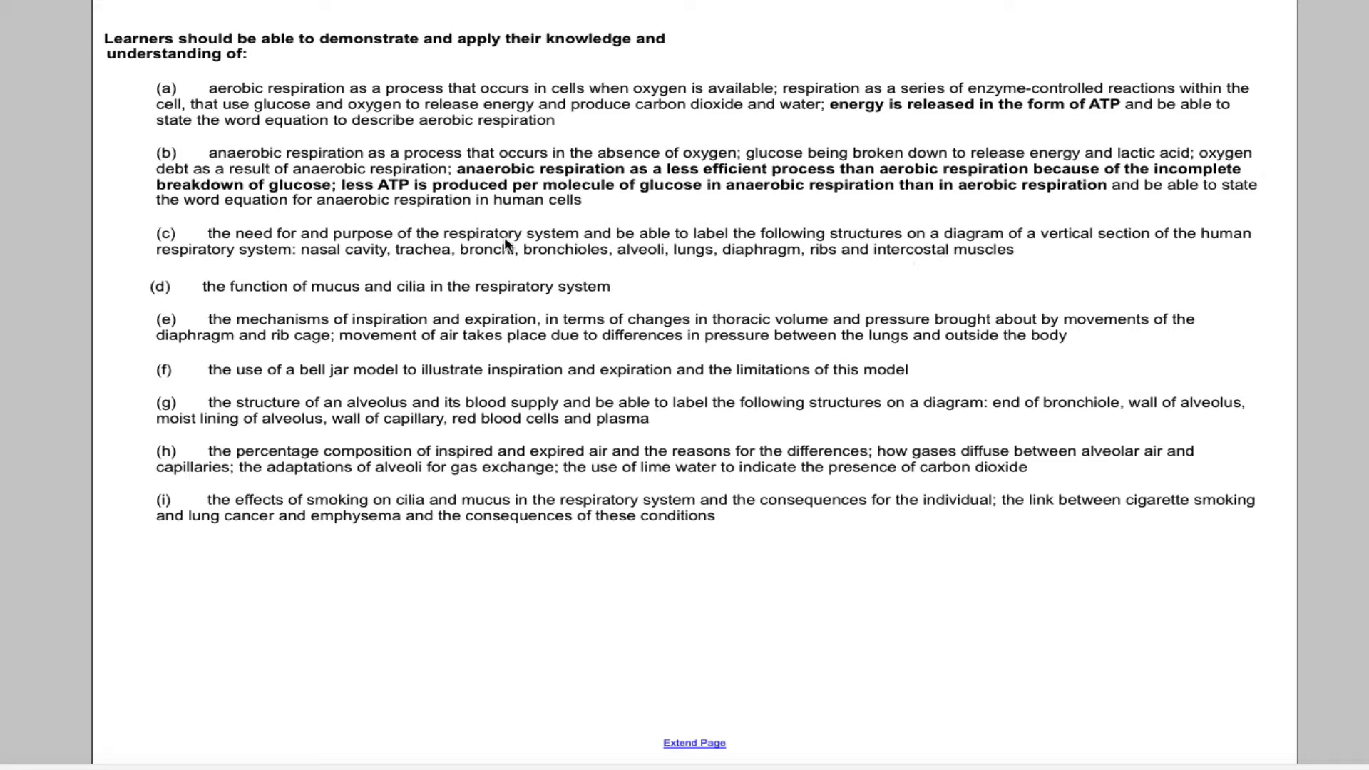
mouse_move(190, 283)
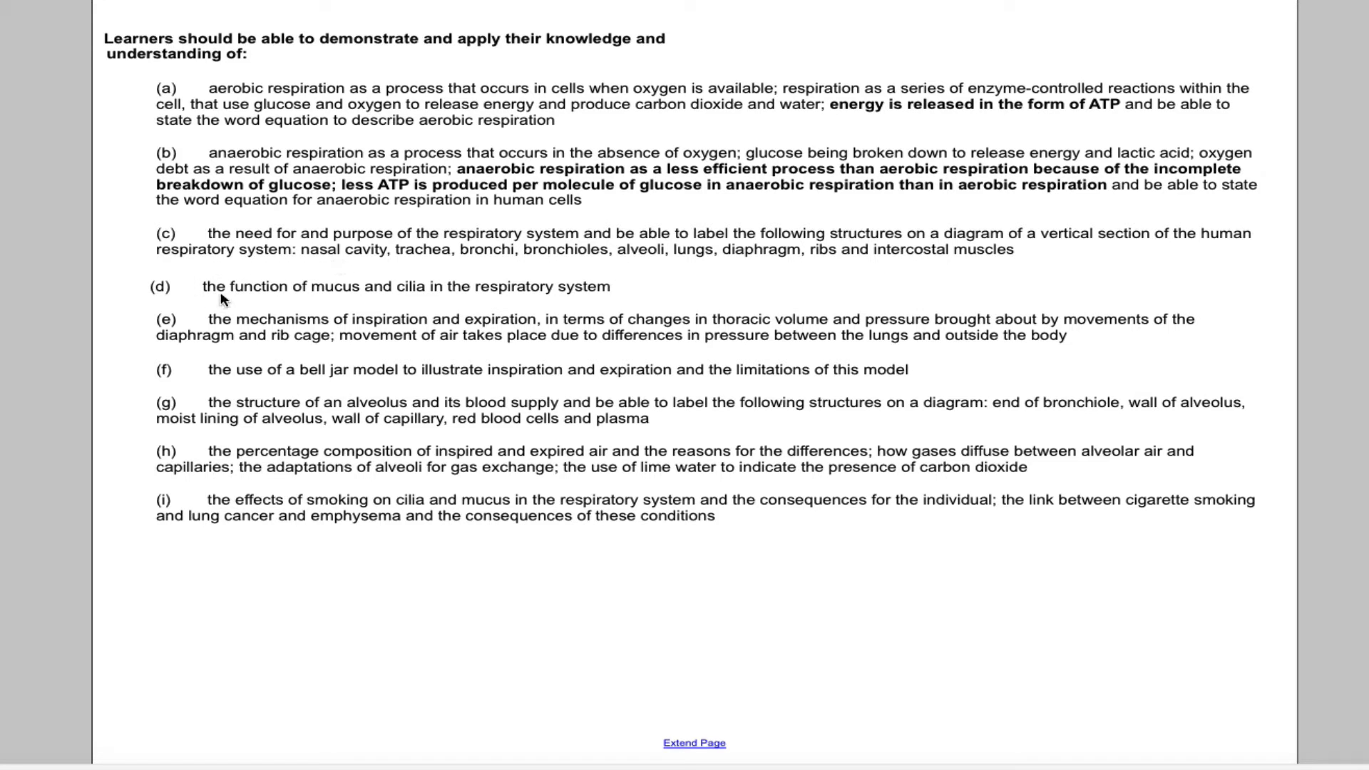
mouse_move(325, 306)
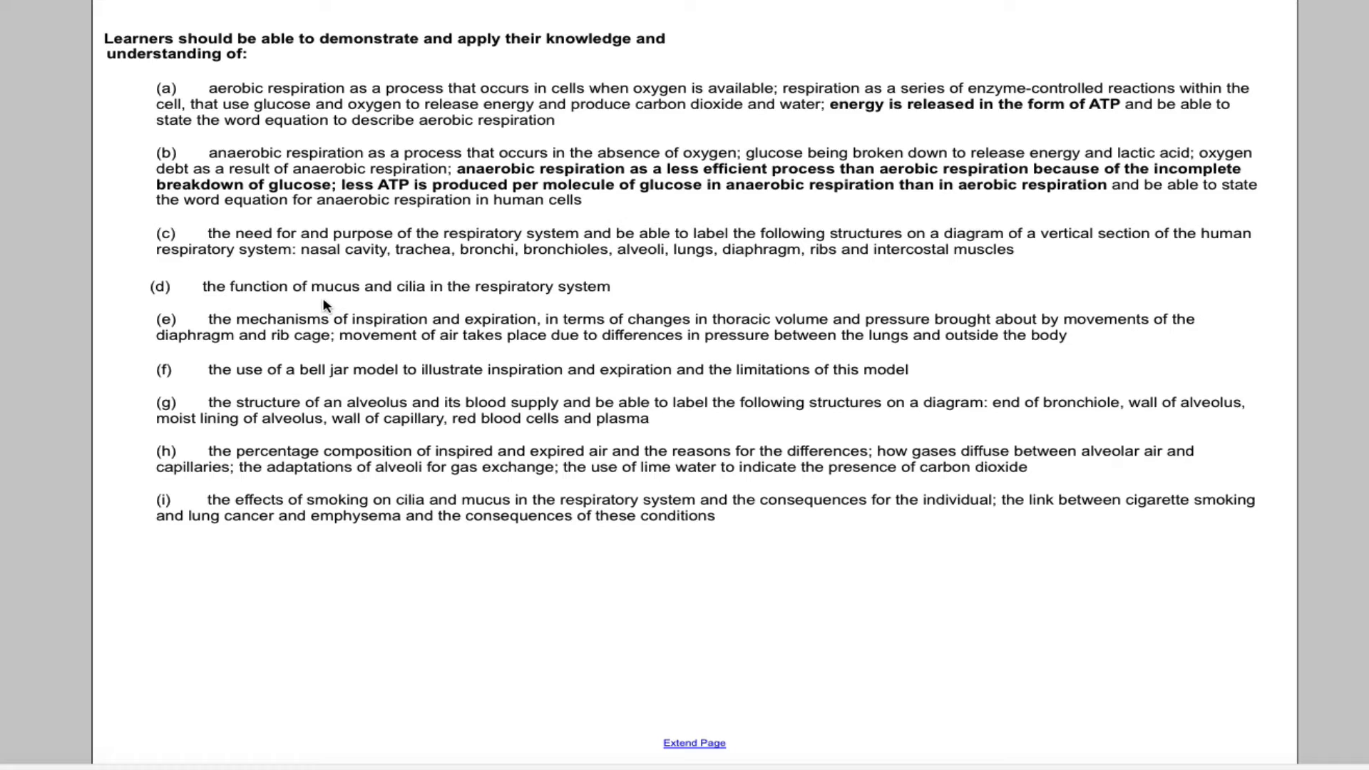
mouse_move(367, 288)
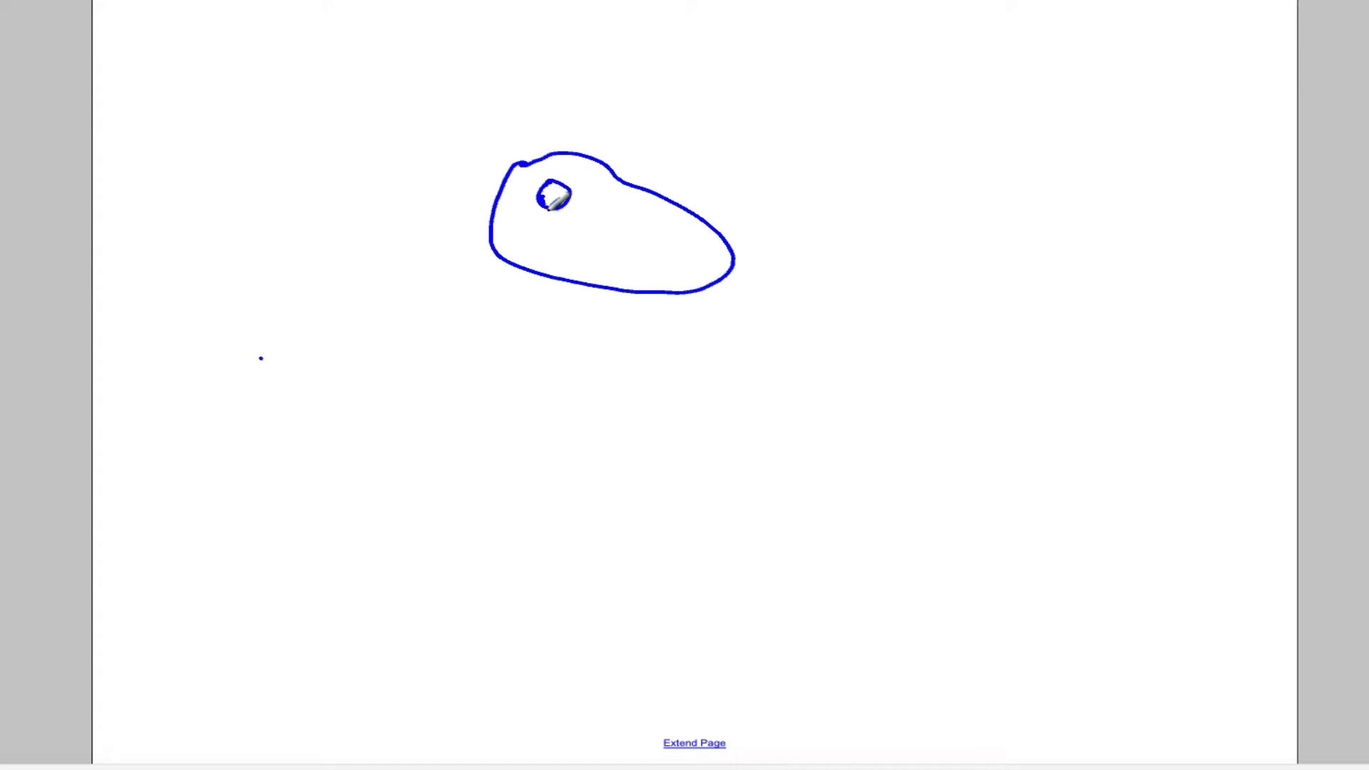
Shade the nucleus, draw Oxygen's inward and CO2's outward arrows, and write Diffusion.
left_click_drag(550, 194, 559, 199)
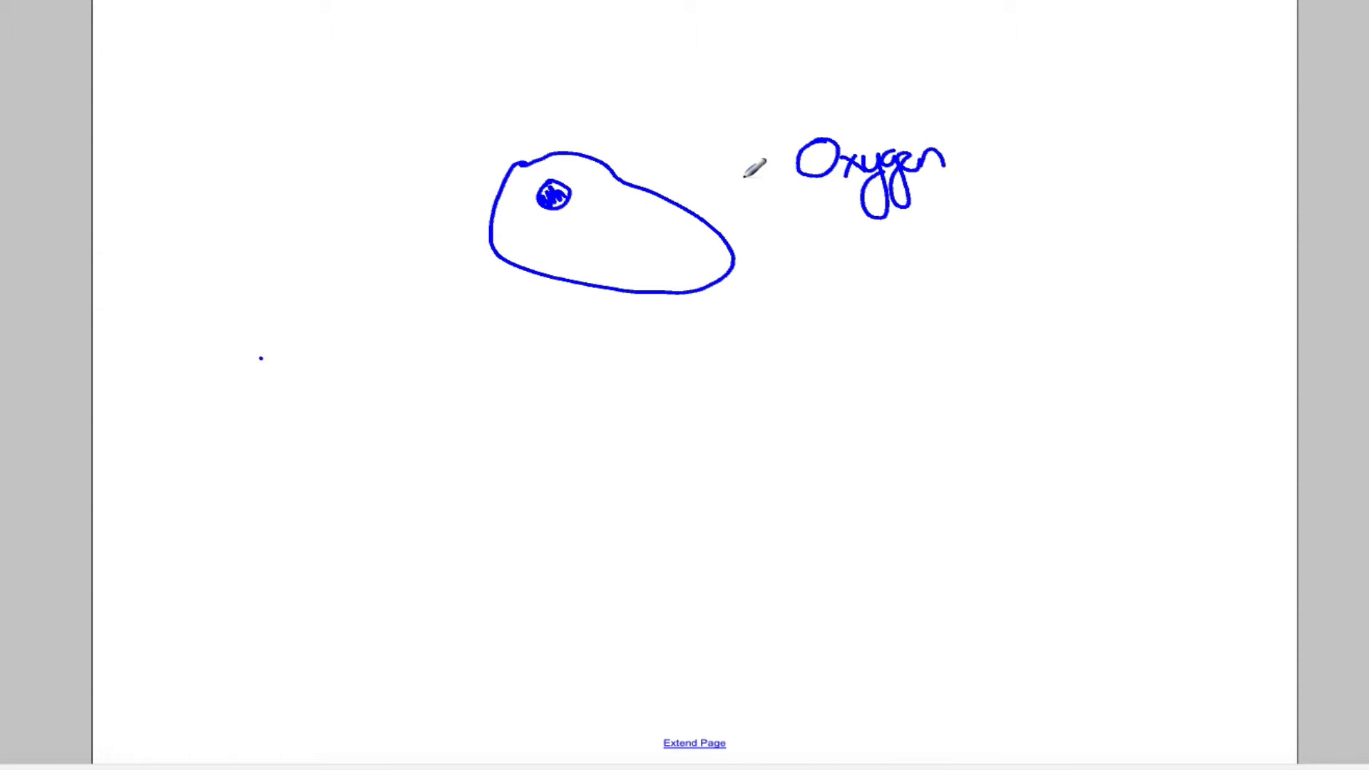
left_click_drag(786, 161, 664, 218)
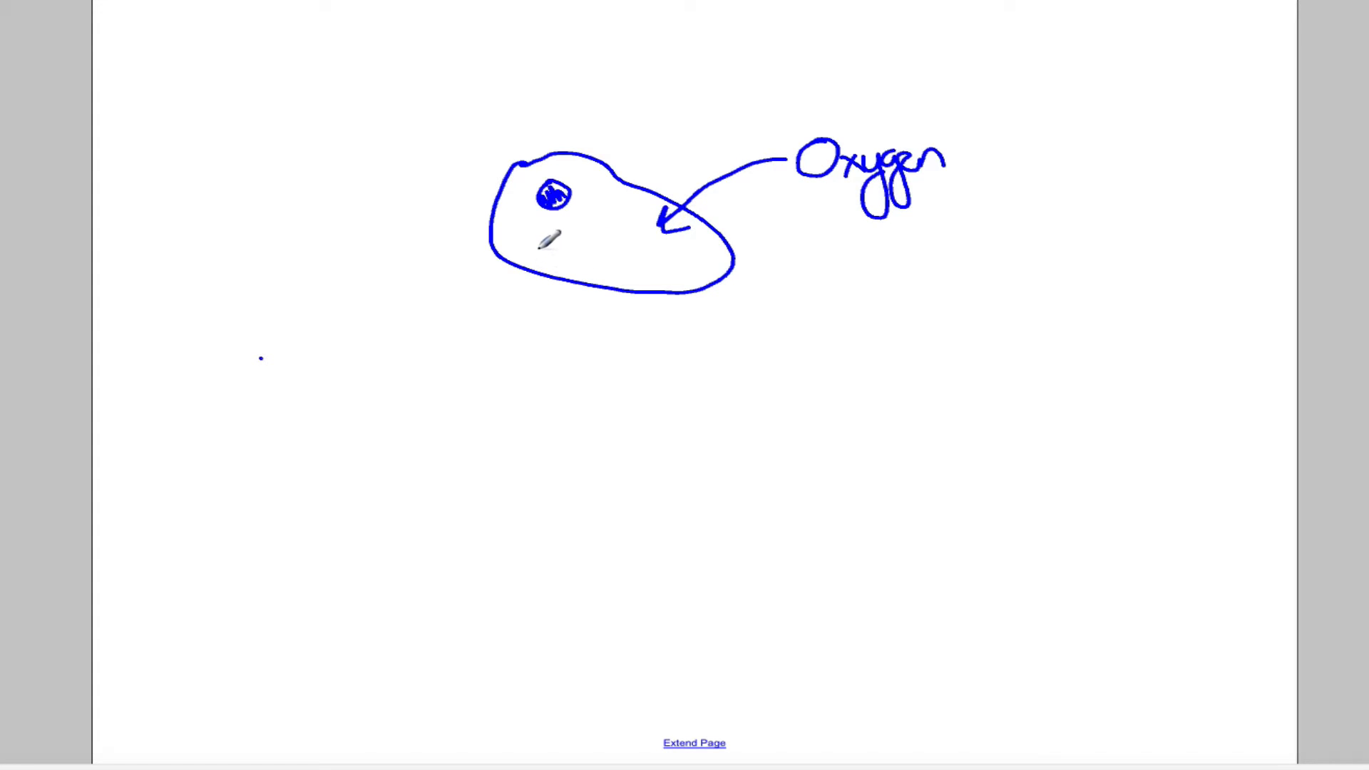
type("CO2")
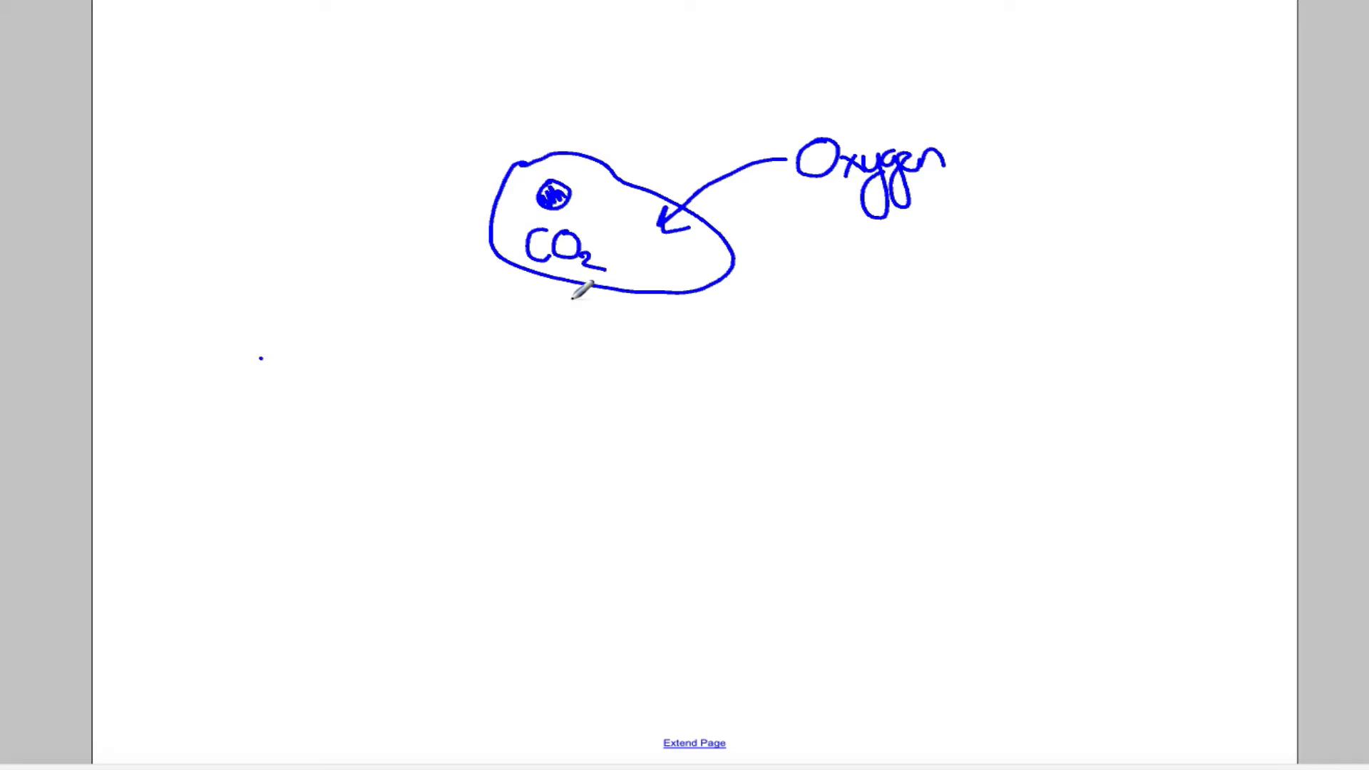
left_click_drag(559, 280, 580, 345)
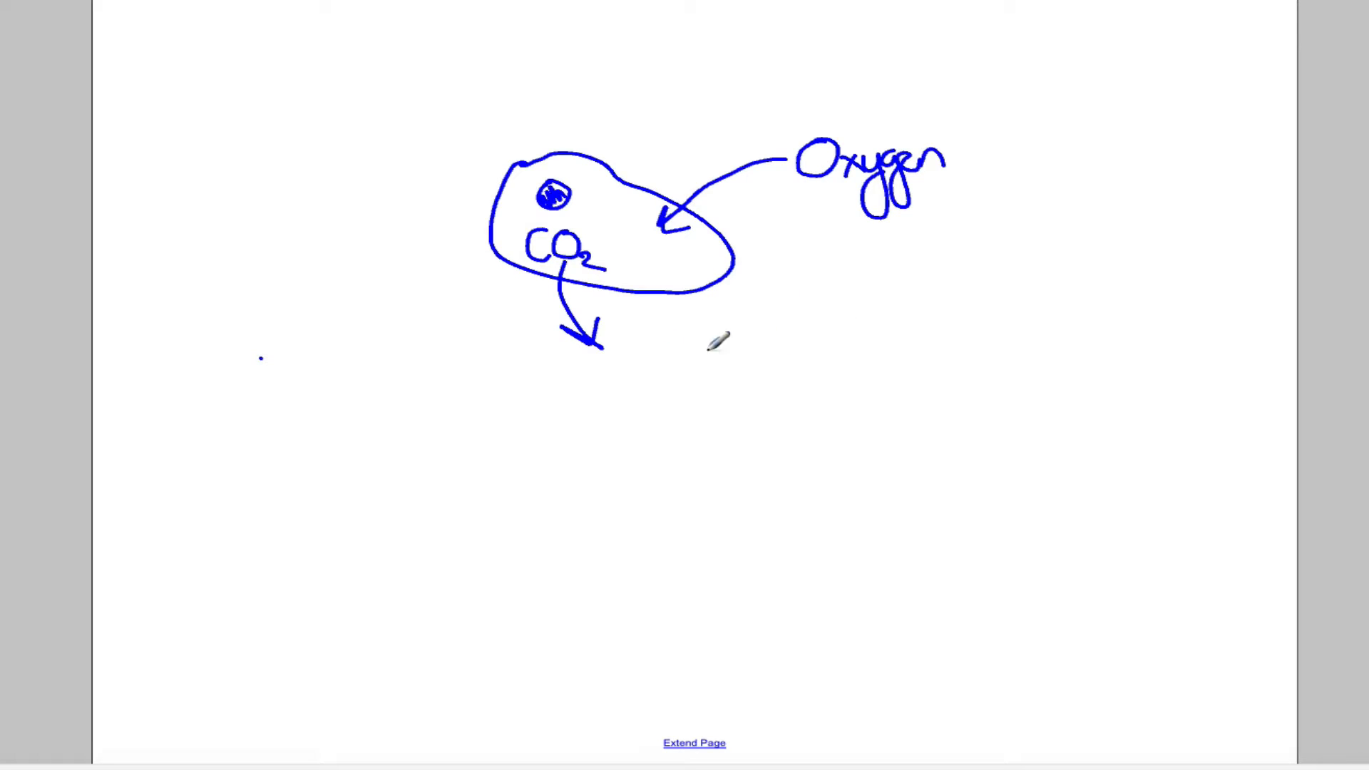
left_click_drag(781, 261, 786, 315)
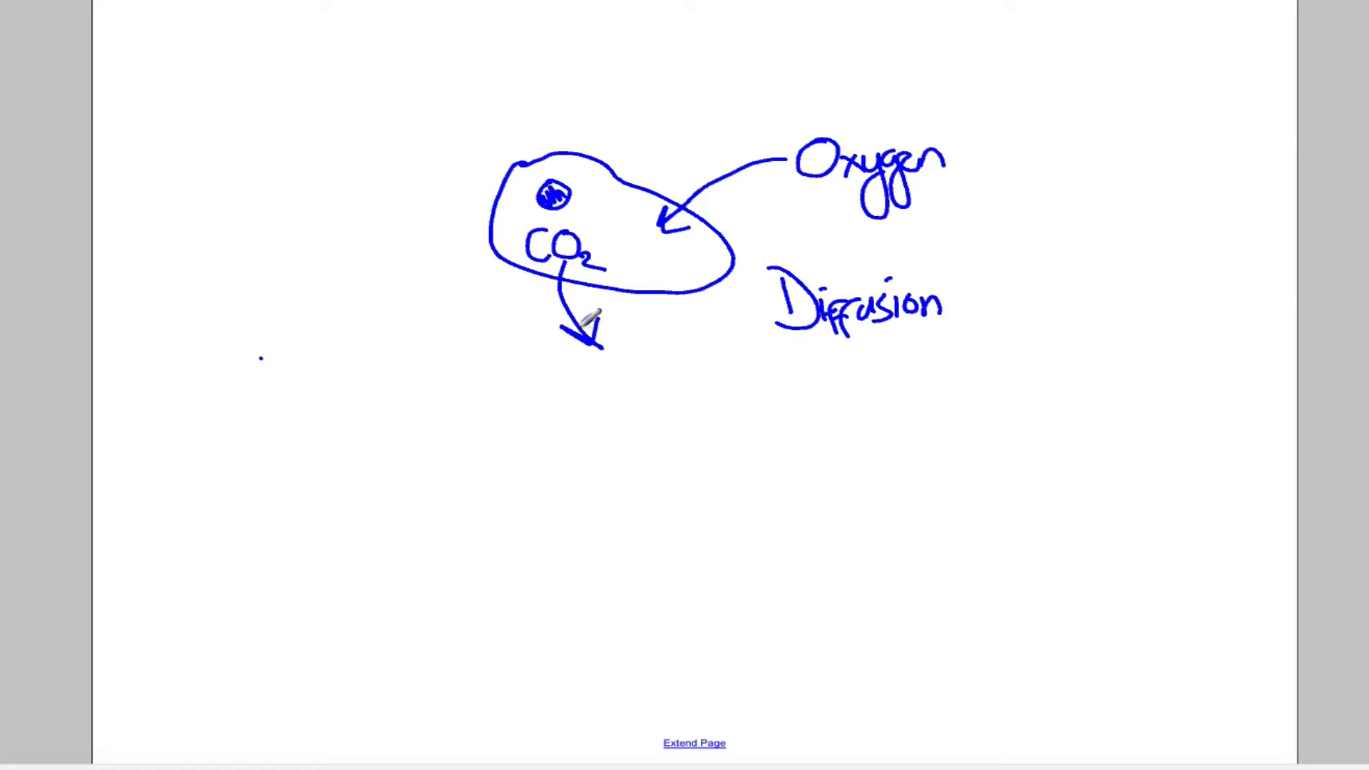
mouse_move(517, 382)
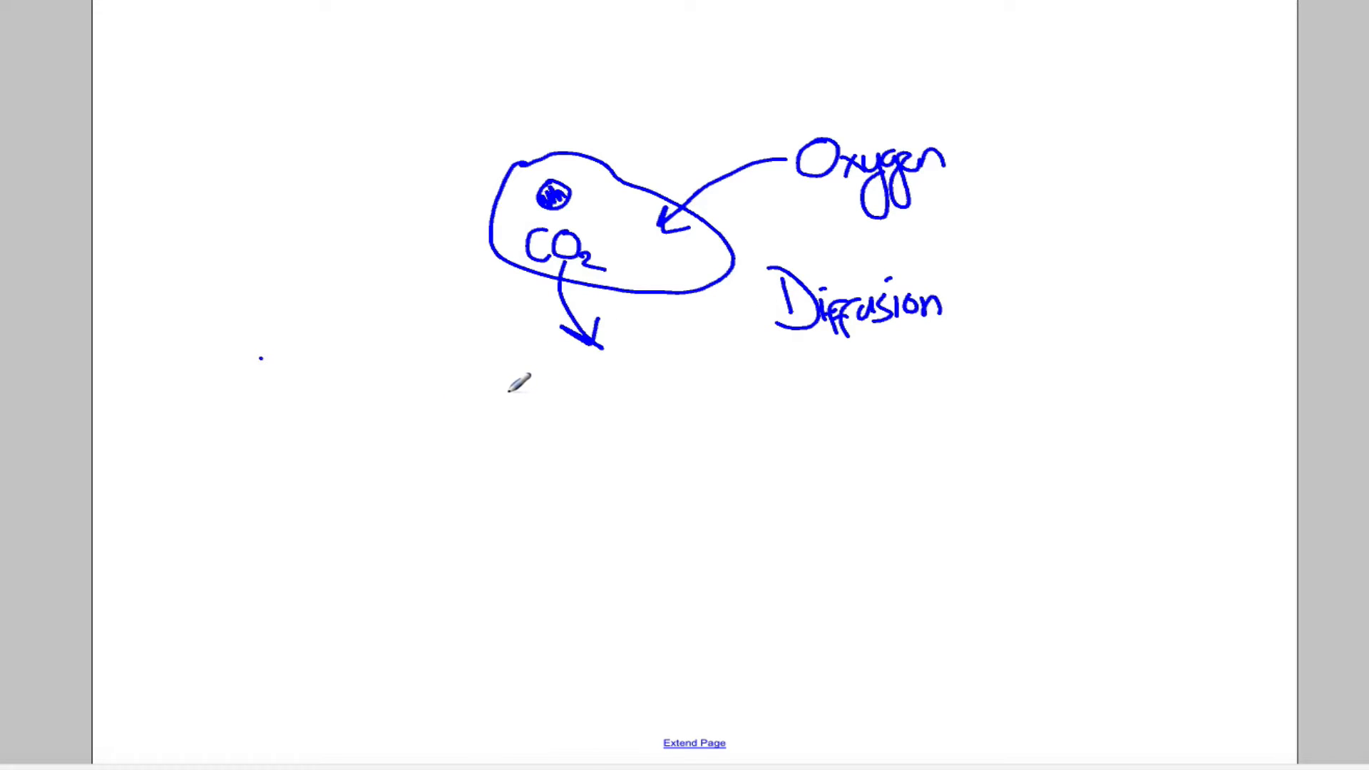
mouse_move(518, 391)
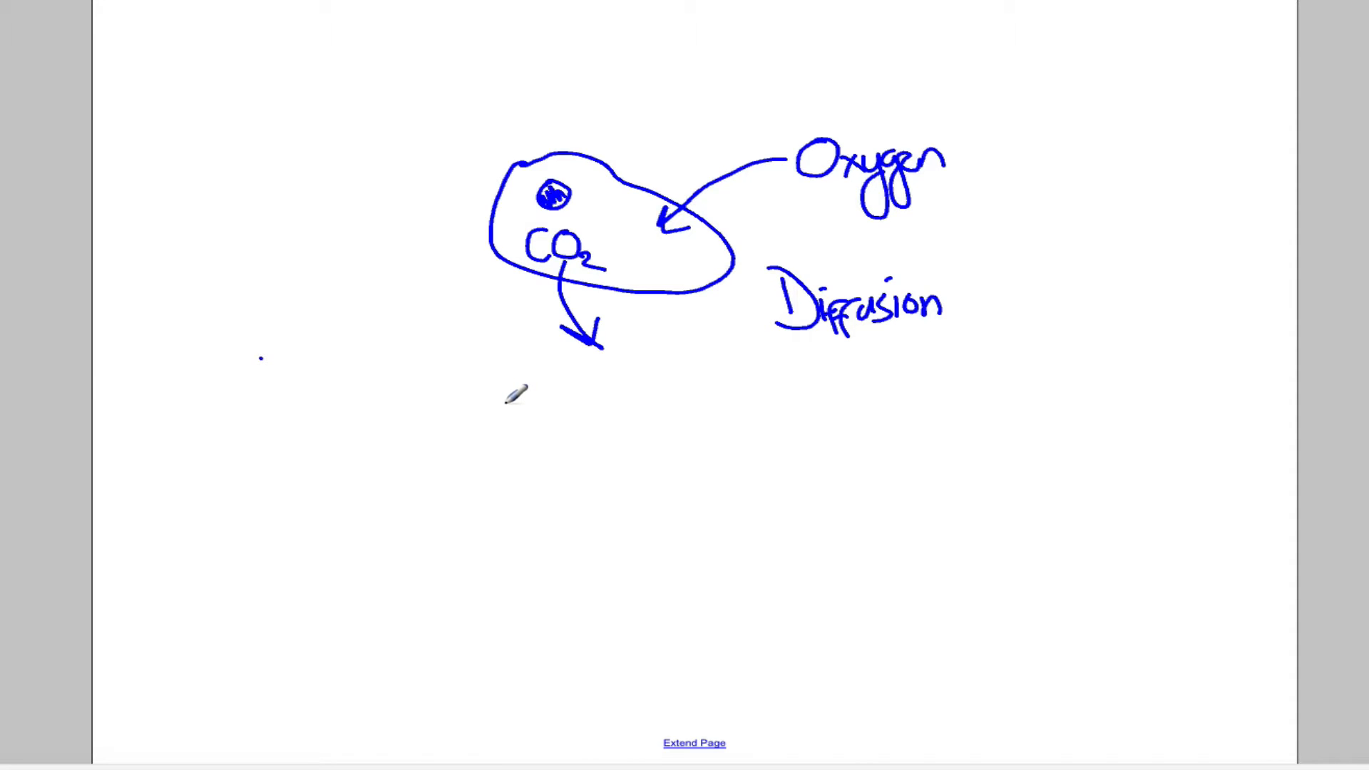
mouse_move(356, 471)
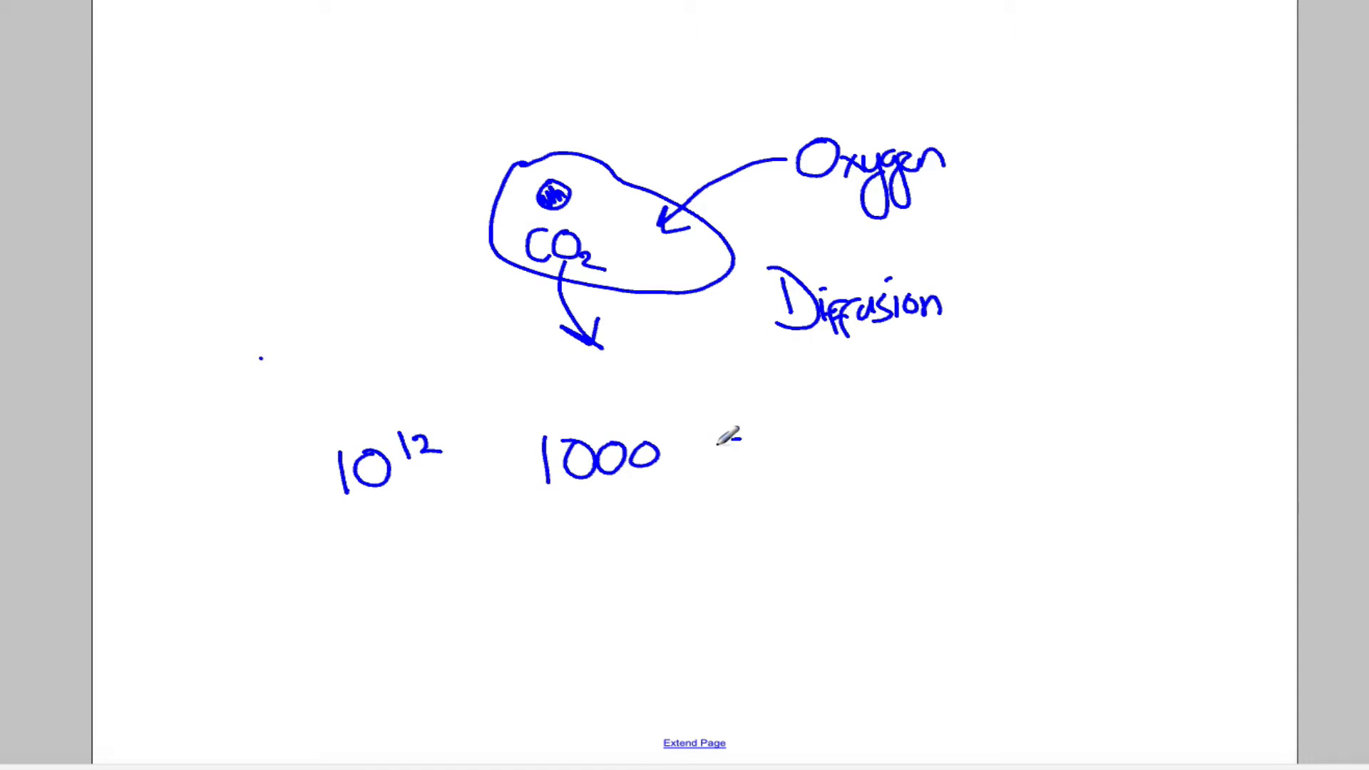
left_click_drag(711, 450, 873, 450)
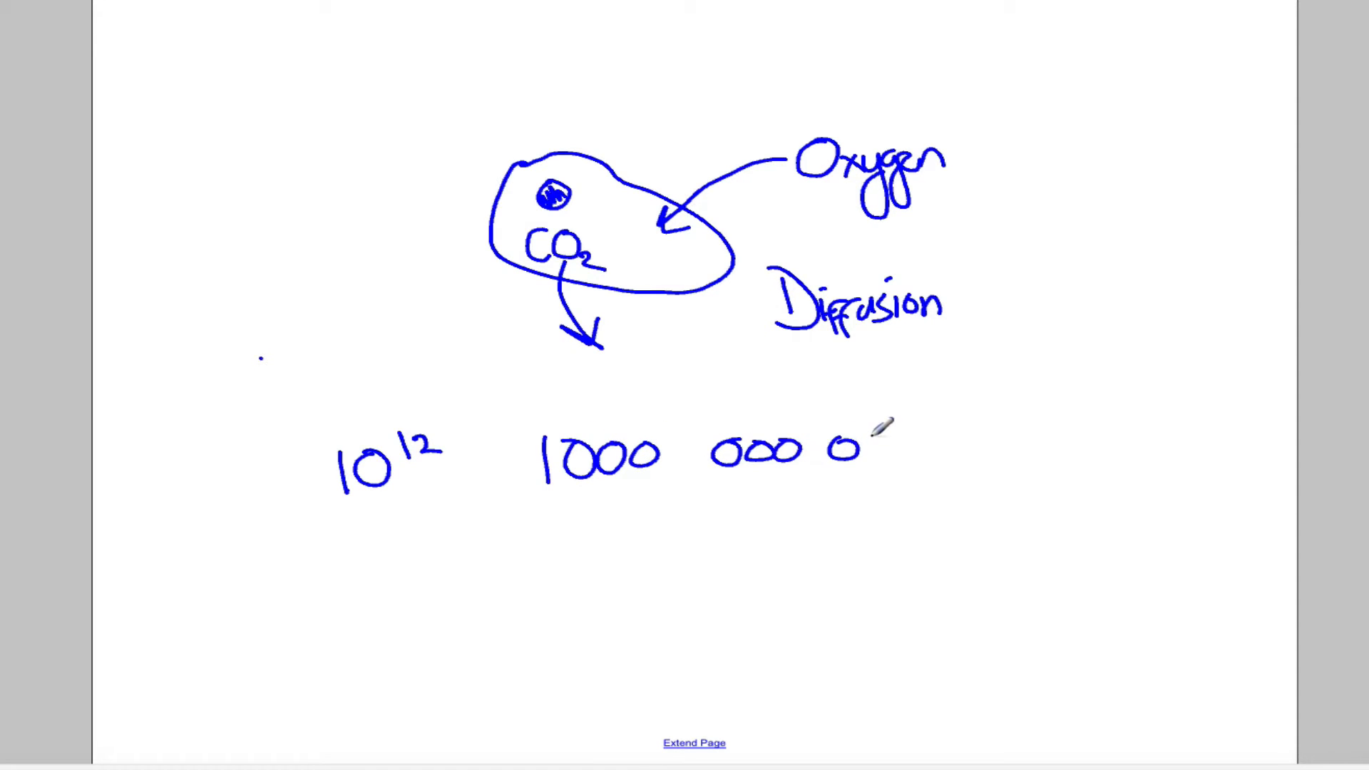
left_click_drag(864, 450, 1012, 450)
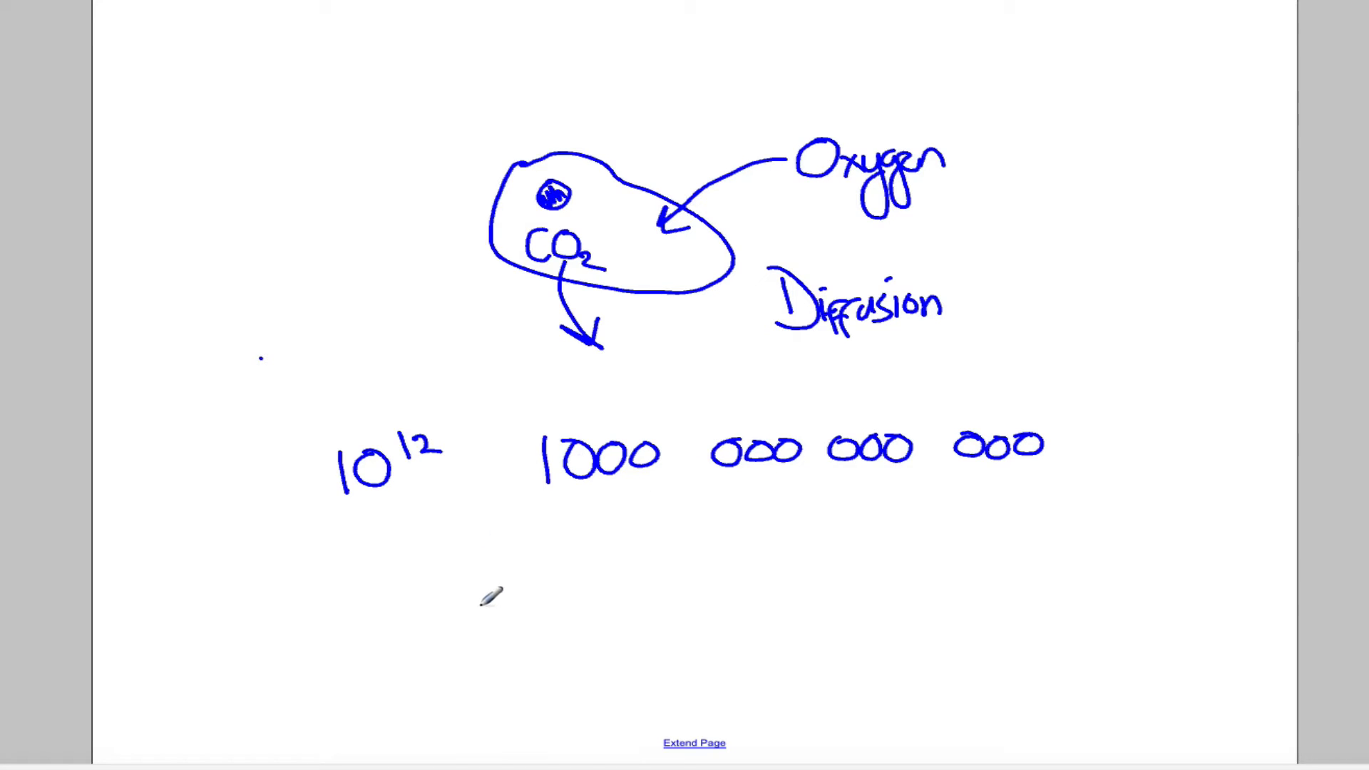
mouse_move(479, 545)
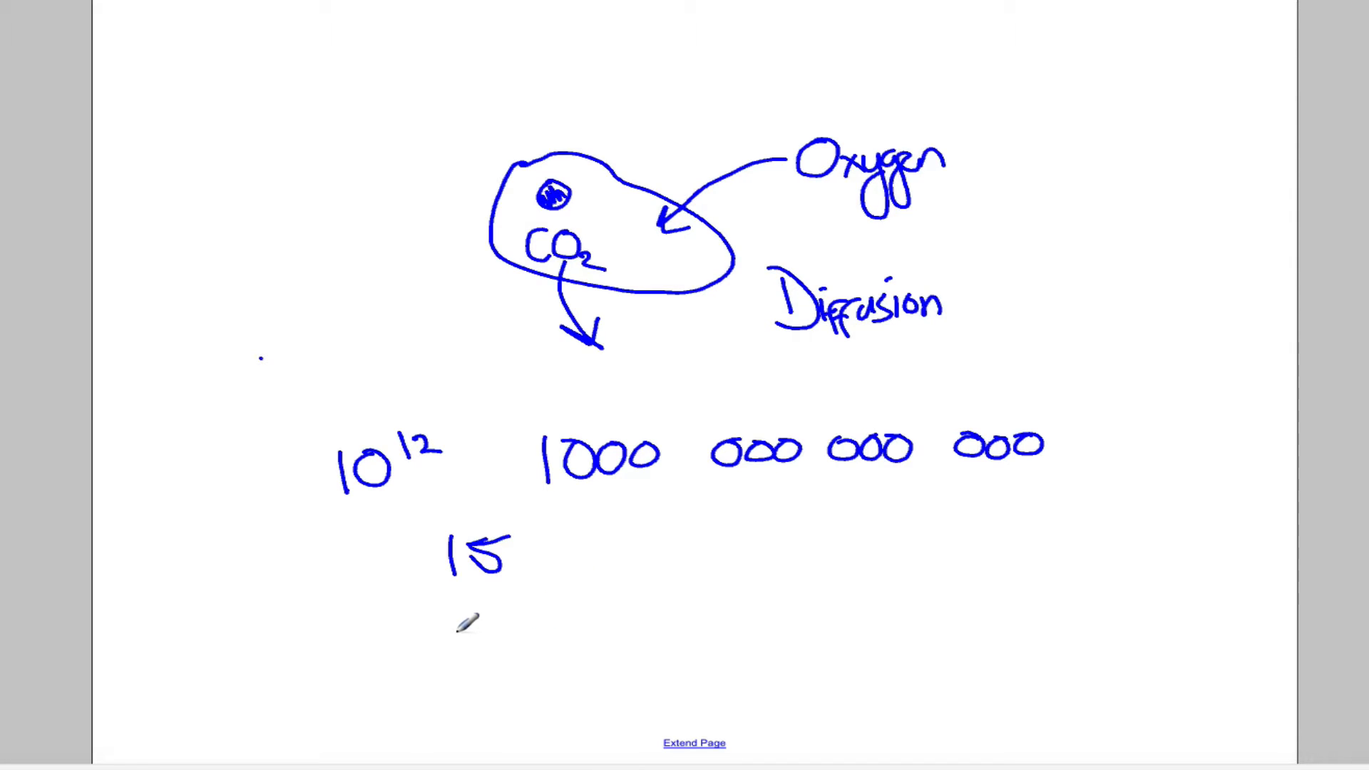
left_click_drag(437, 607, 463, 629)
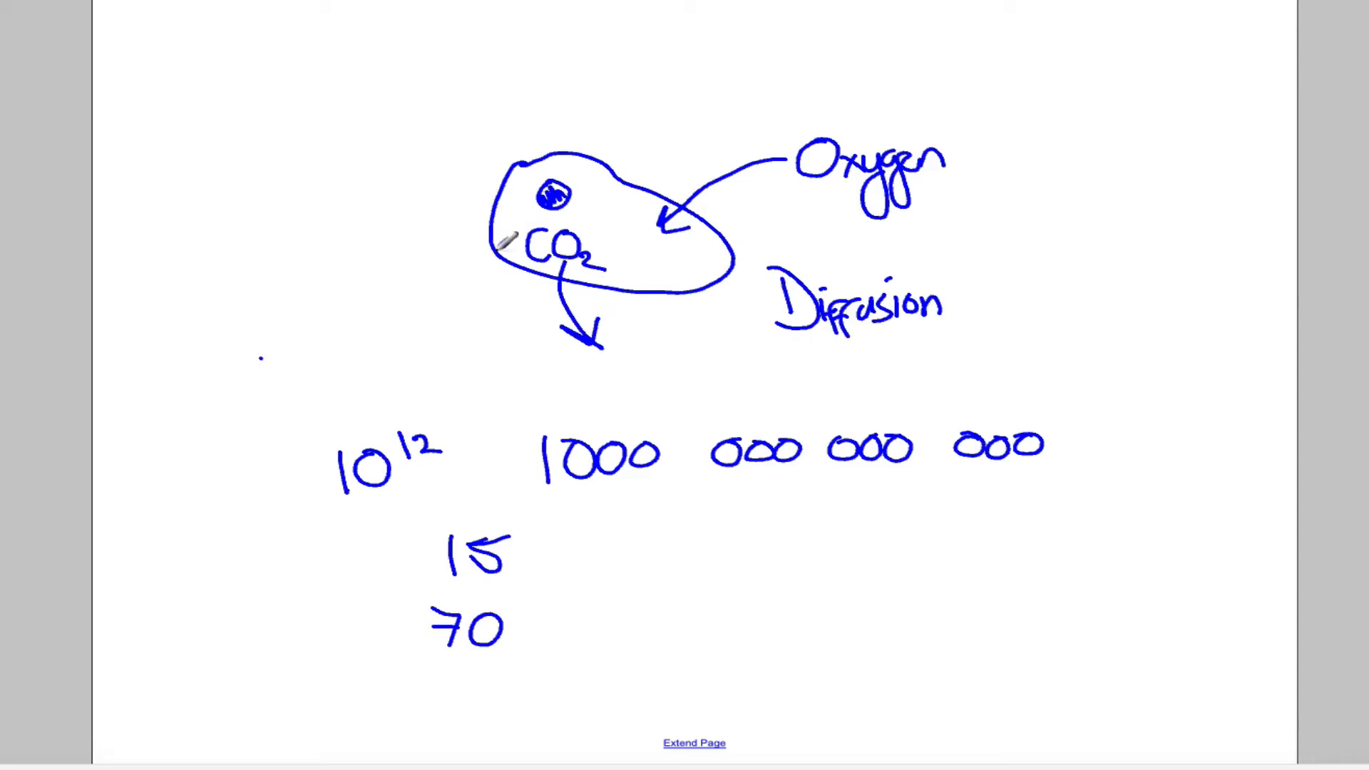
mouse_move(852, 432)
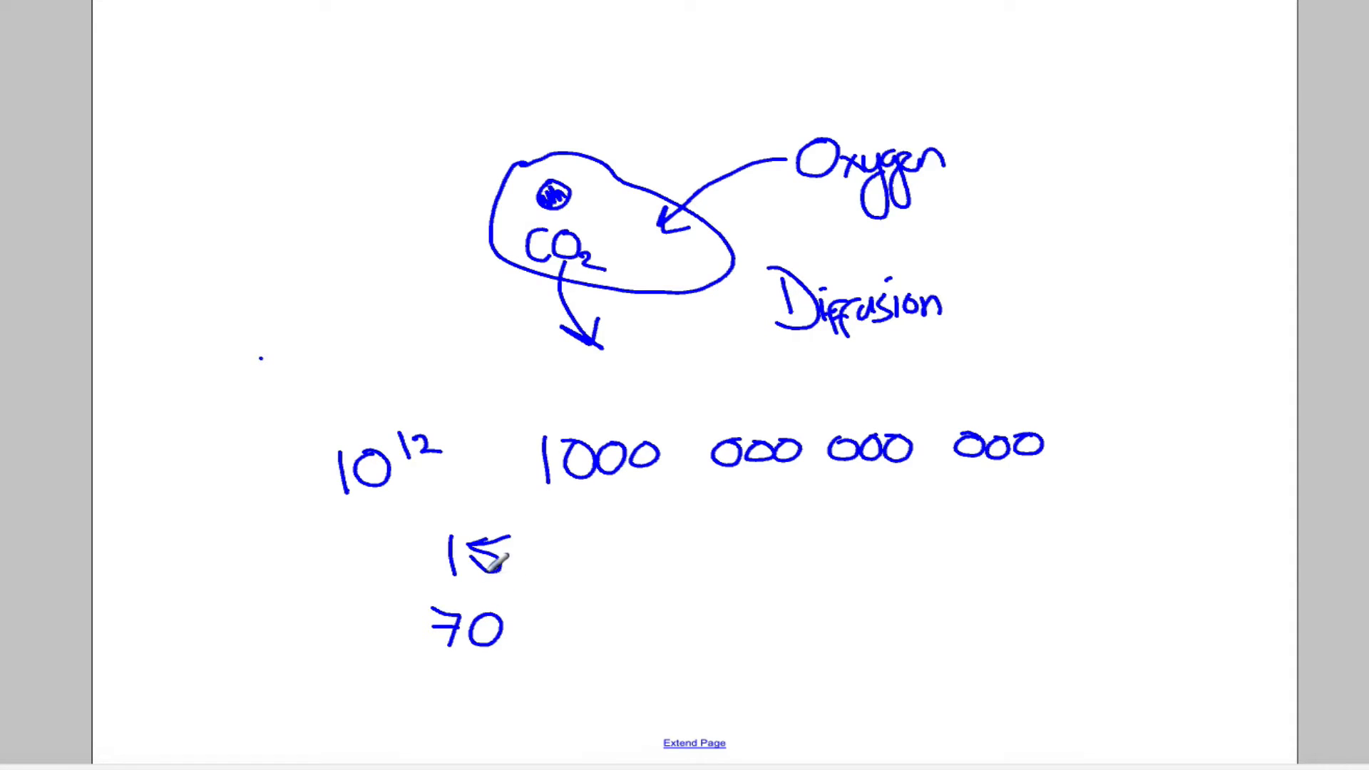
mouse_move(658, 319)
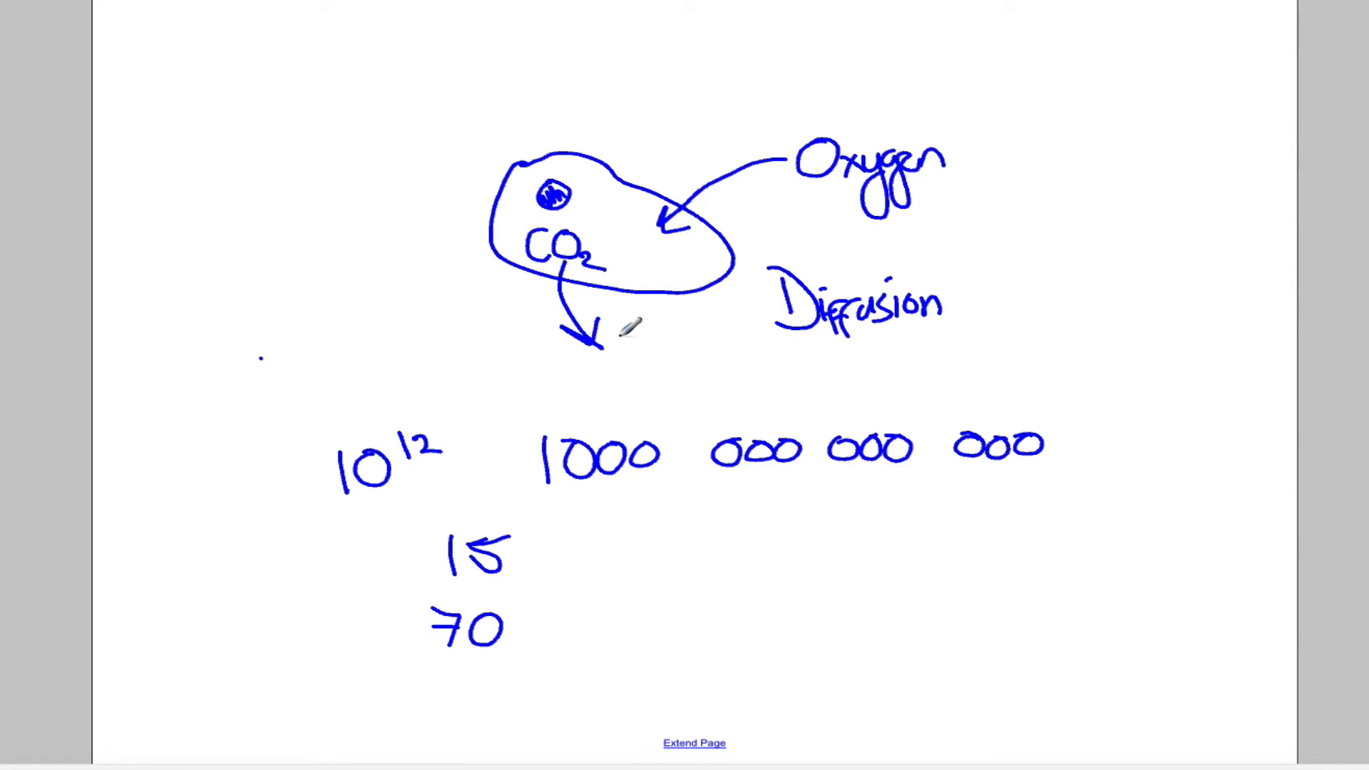
mouse_move(650, 349)
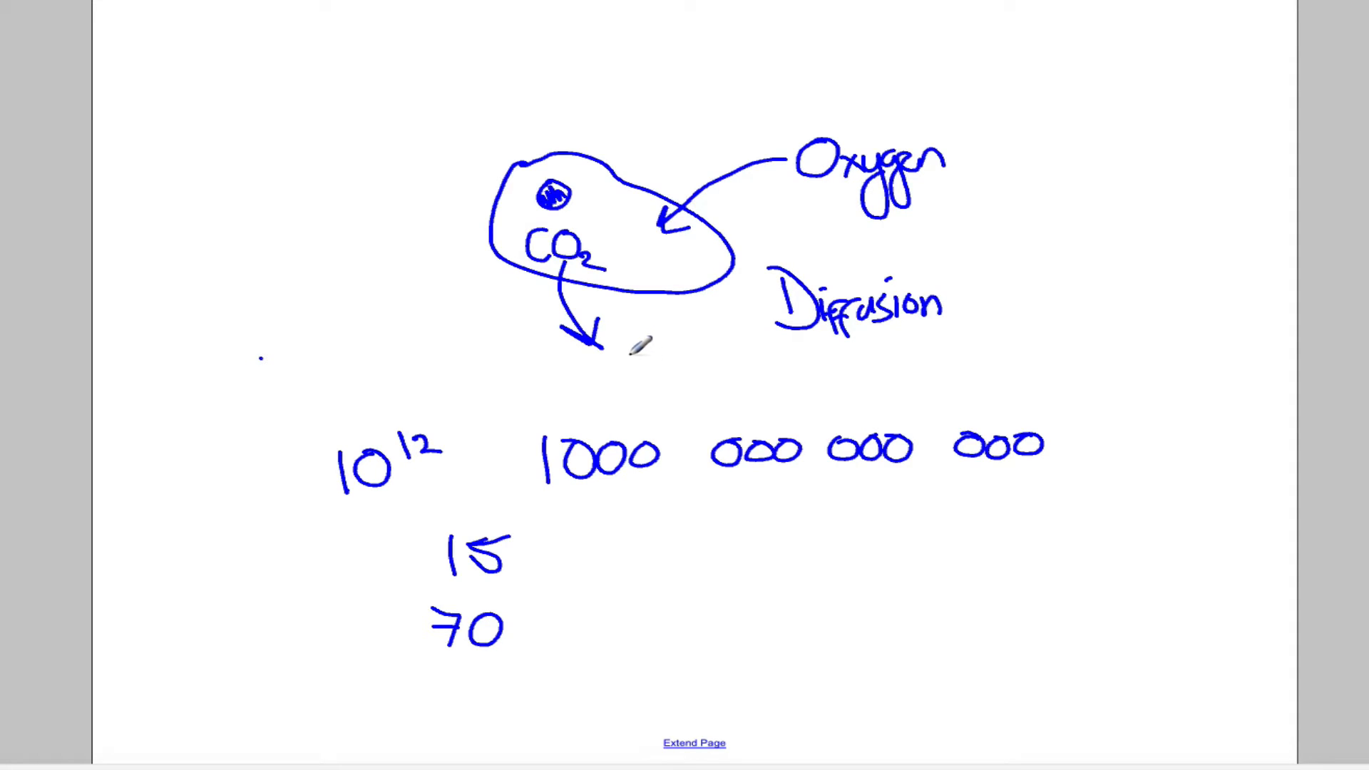
mouse_move(533, 353)
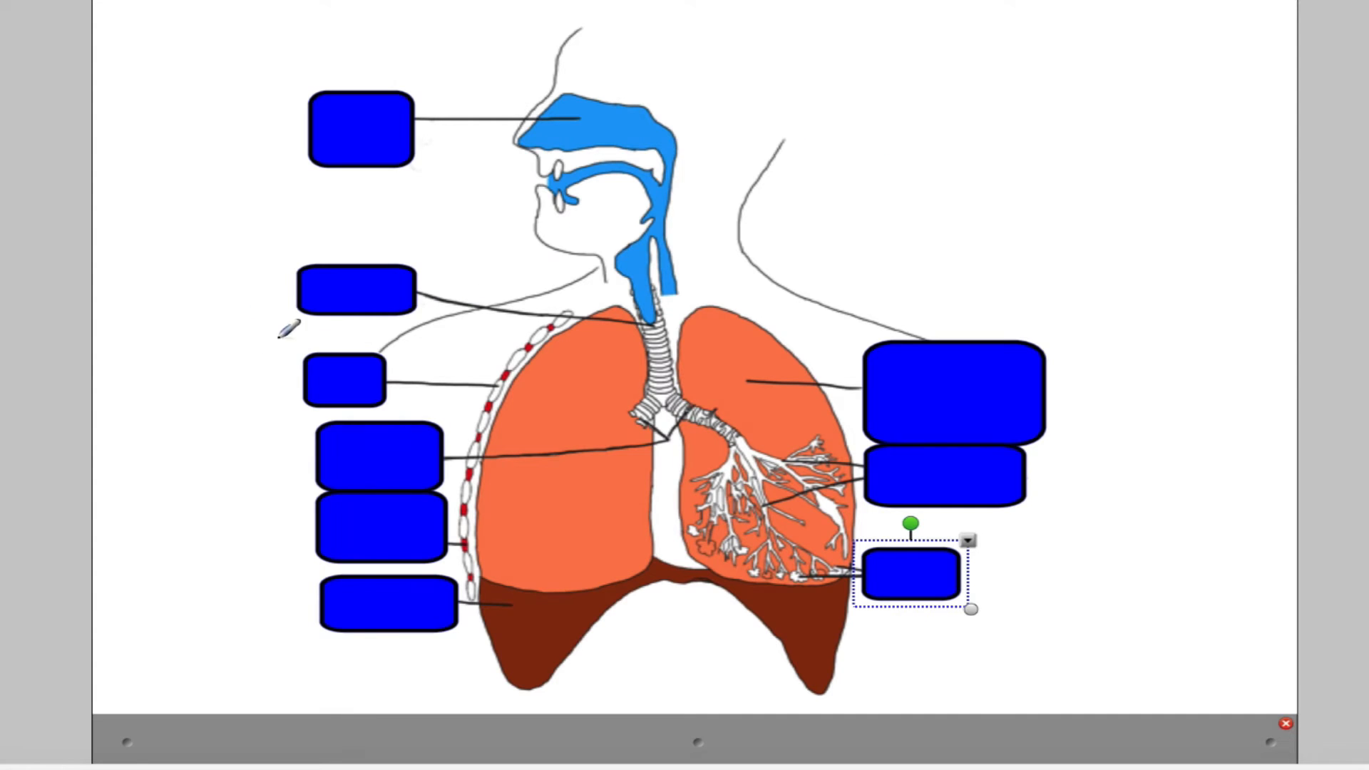
mouse_move(458, 92)
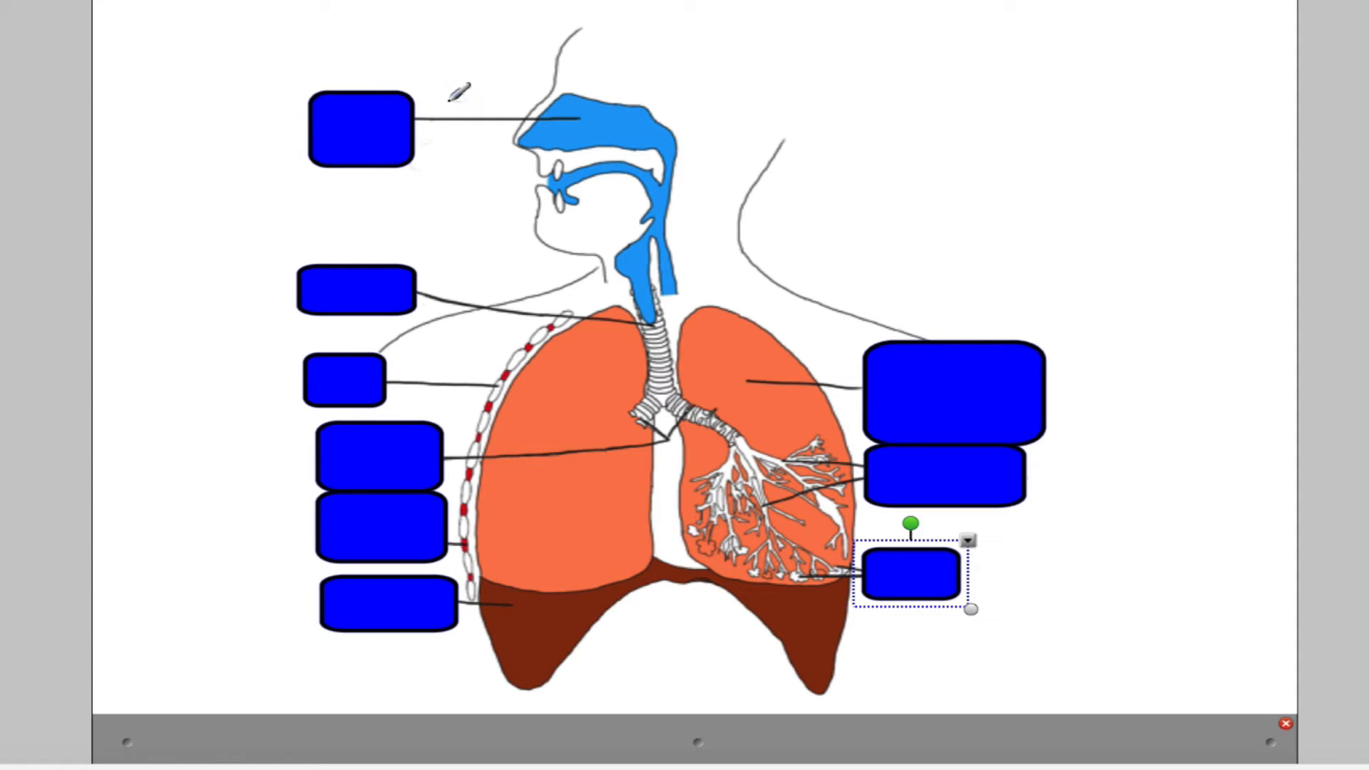
mouse_move(598, 323)
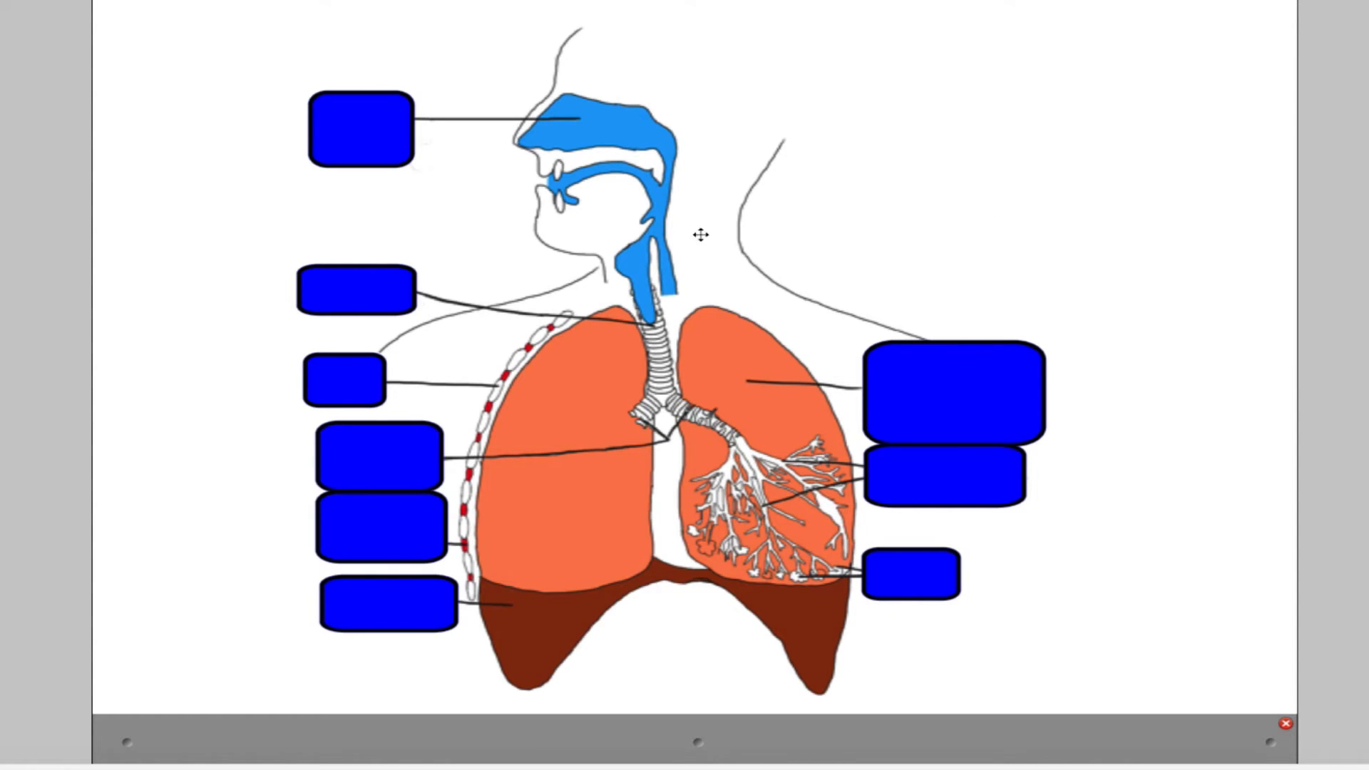
mouse_move(358, 132)
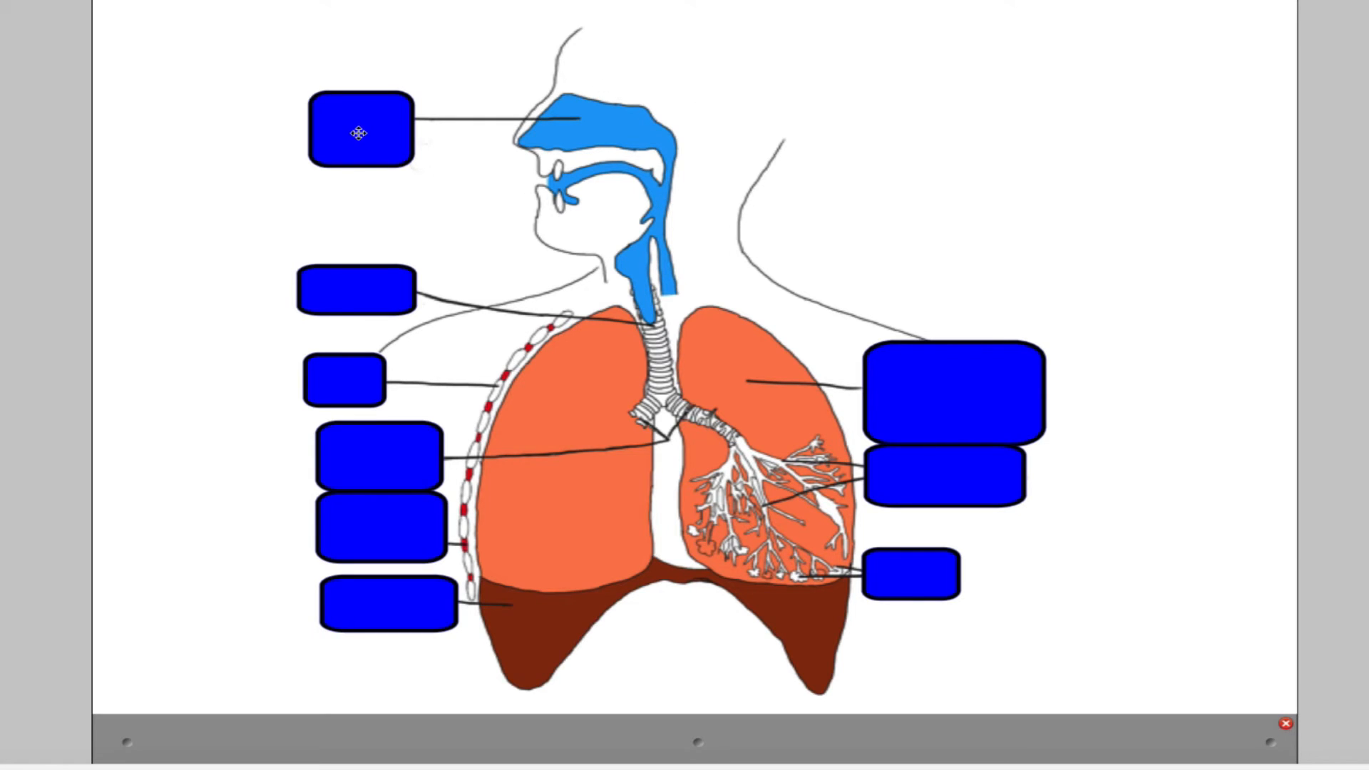
Reveal the Nasal Cavity and Bronchi labels on the lung diagram.
type("Nasal Cavity")
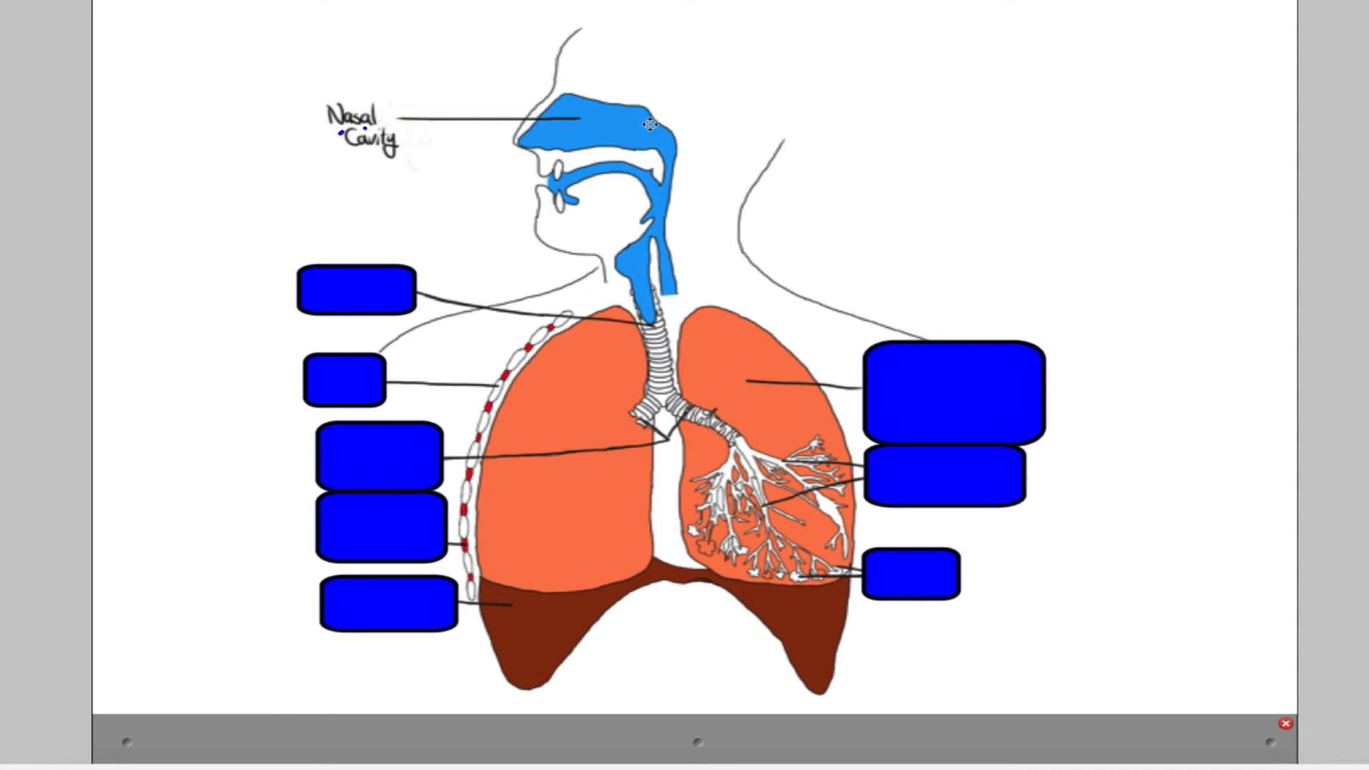
mouse_move(563, 198)
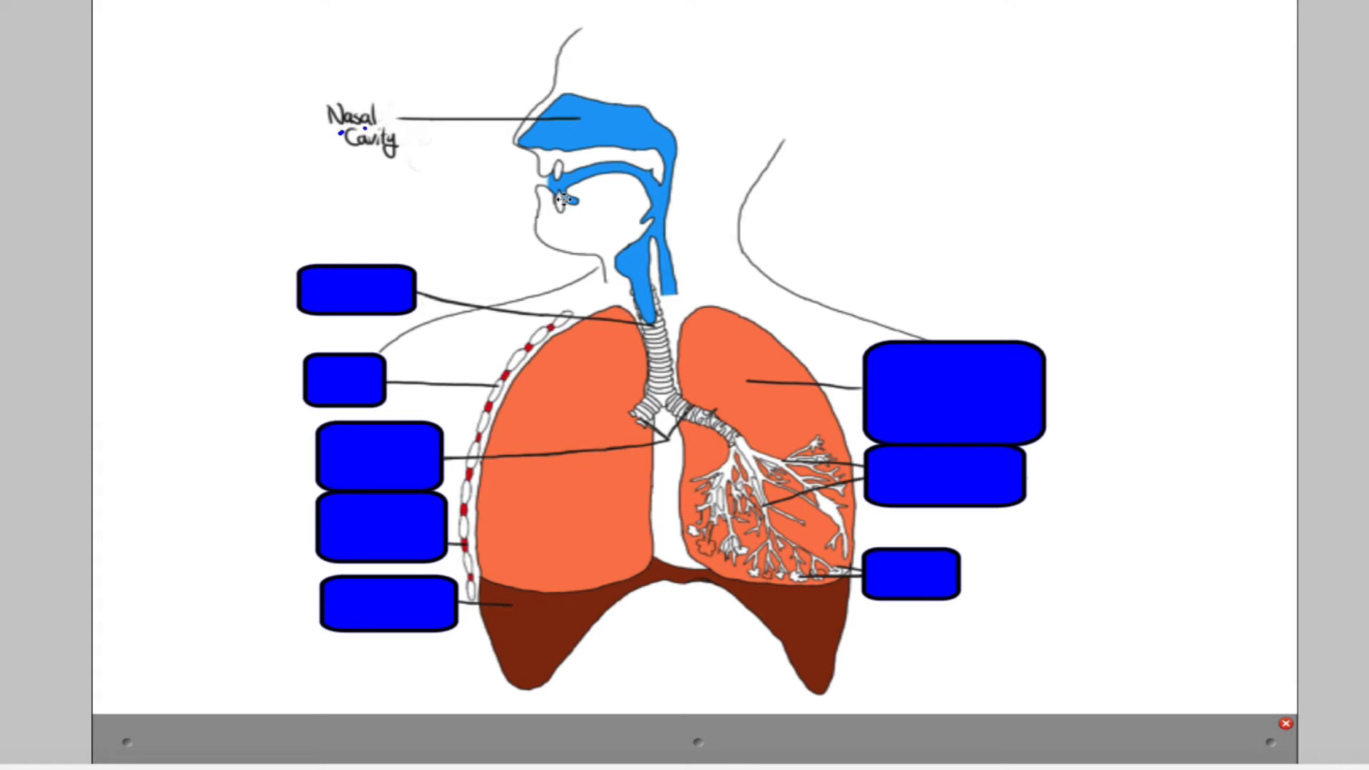
mouse_move(561, 151)
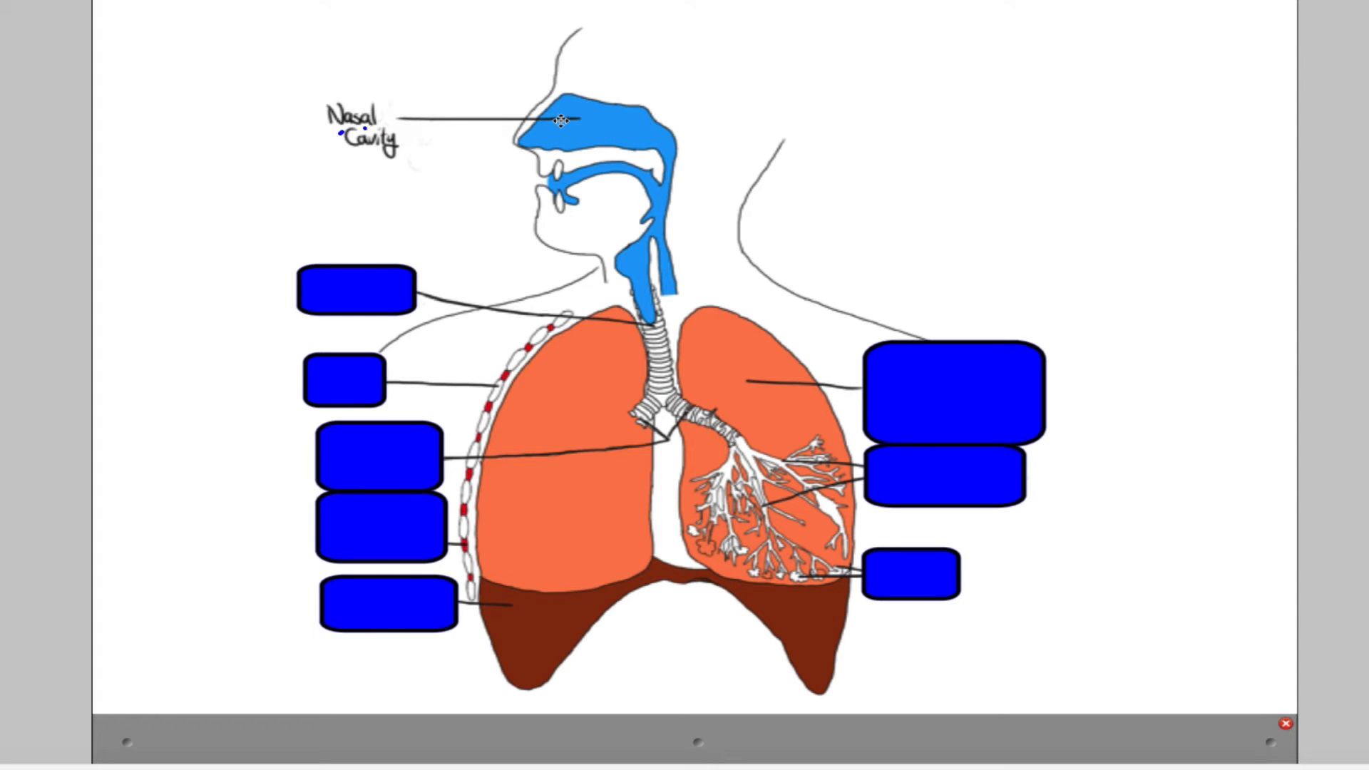
mouse_move(566, 182)
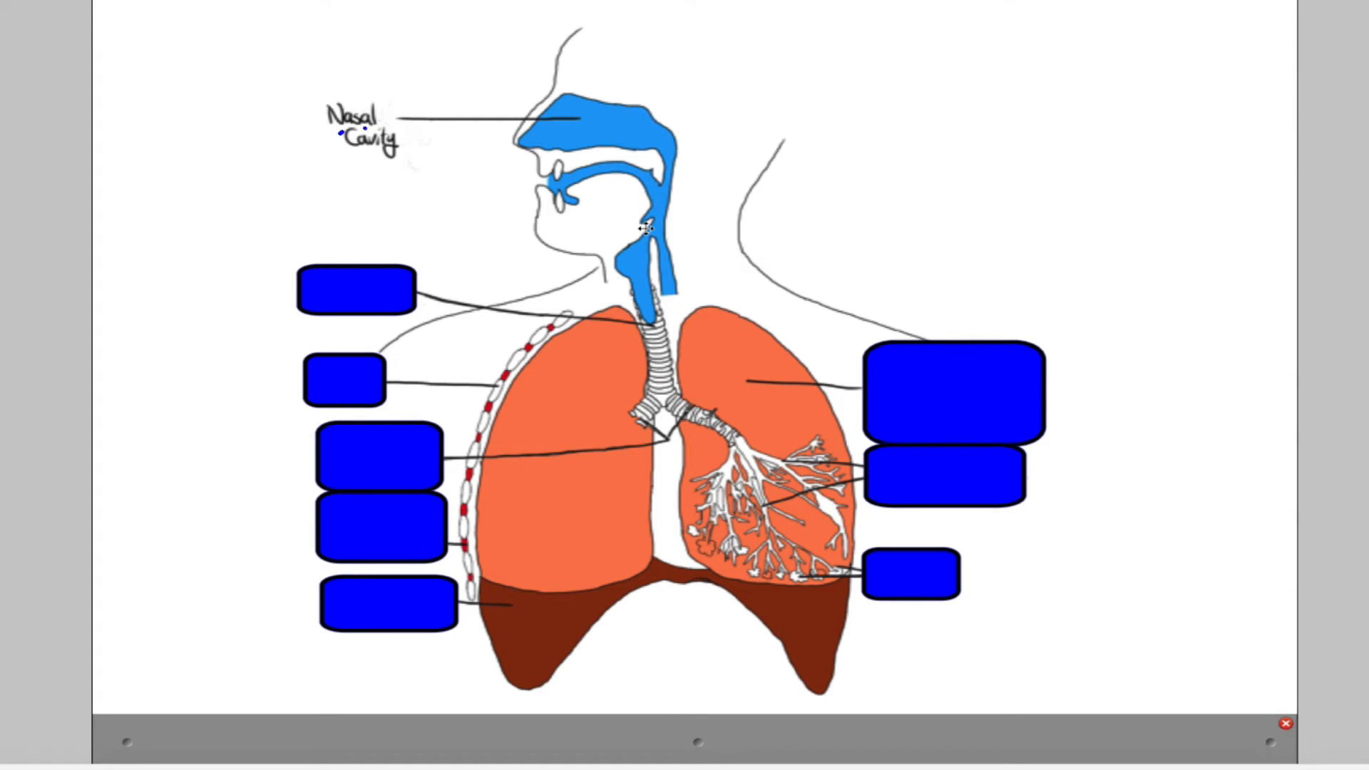
mouse_move(666, 268)
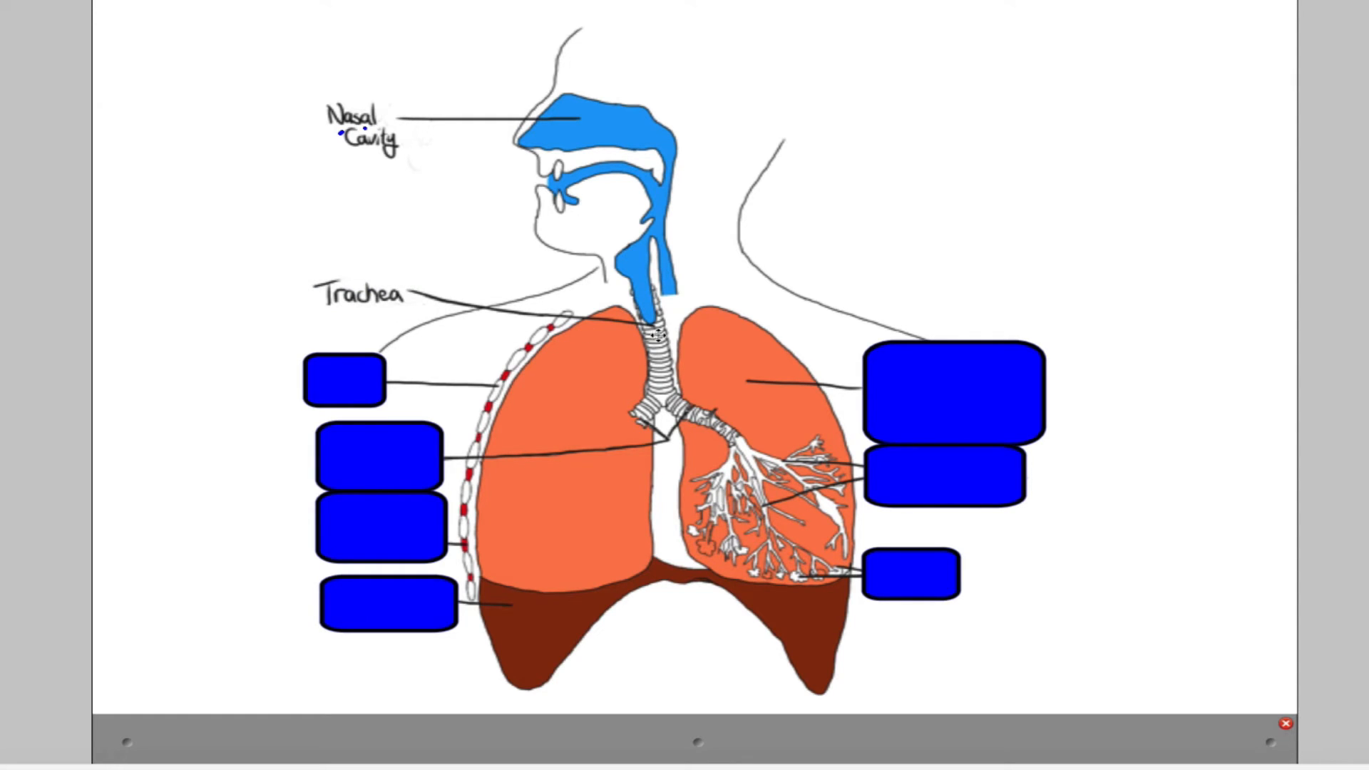
mouse_move(648, 288)
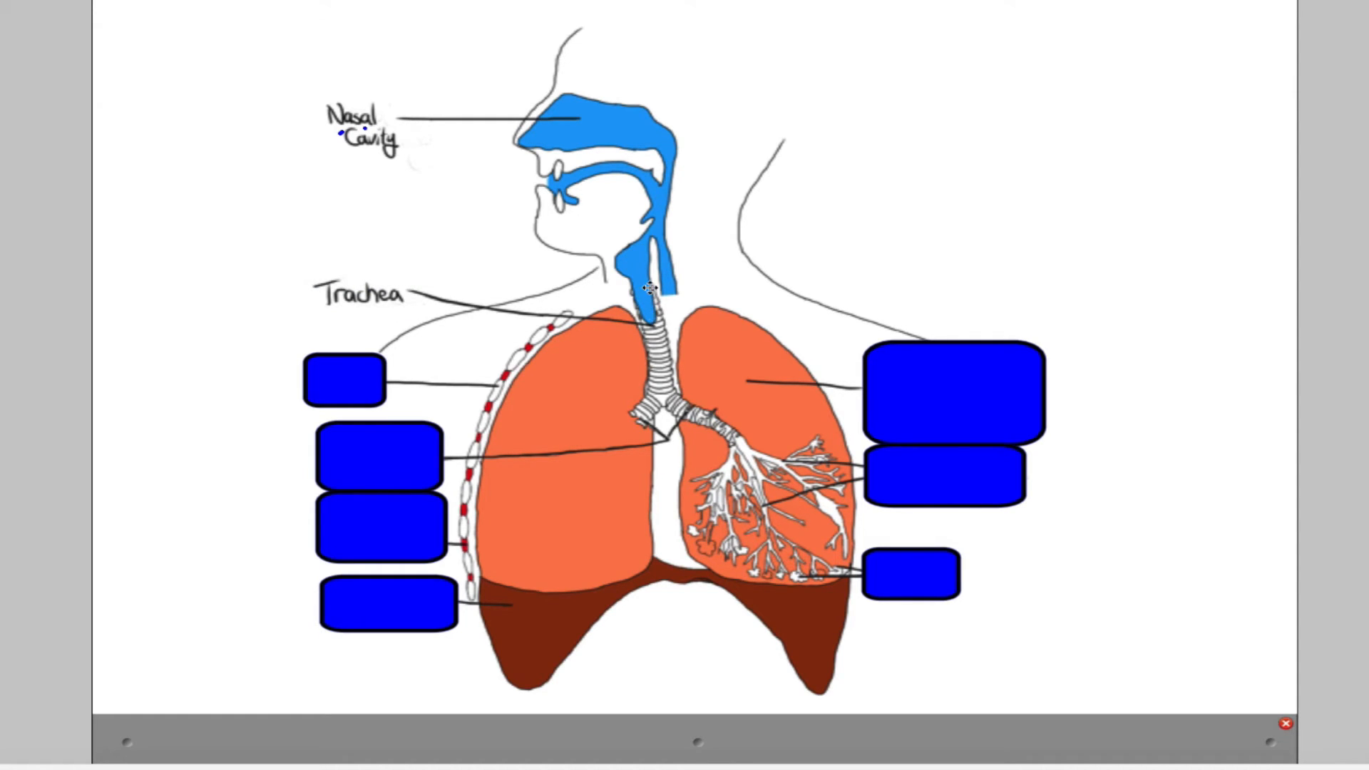
mouse_move(650, 349)
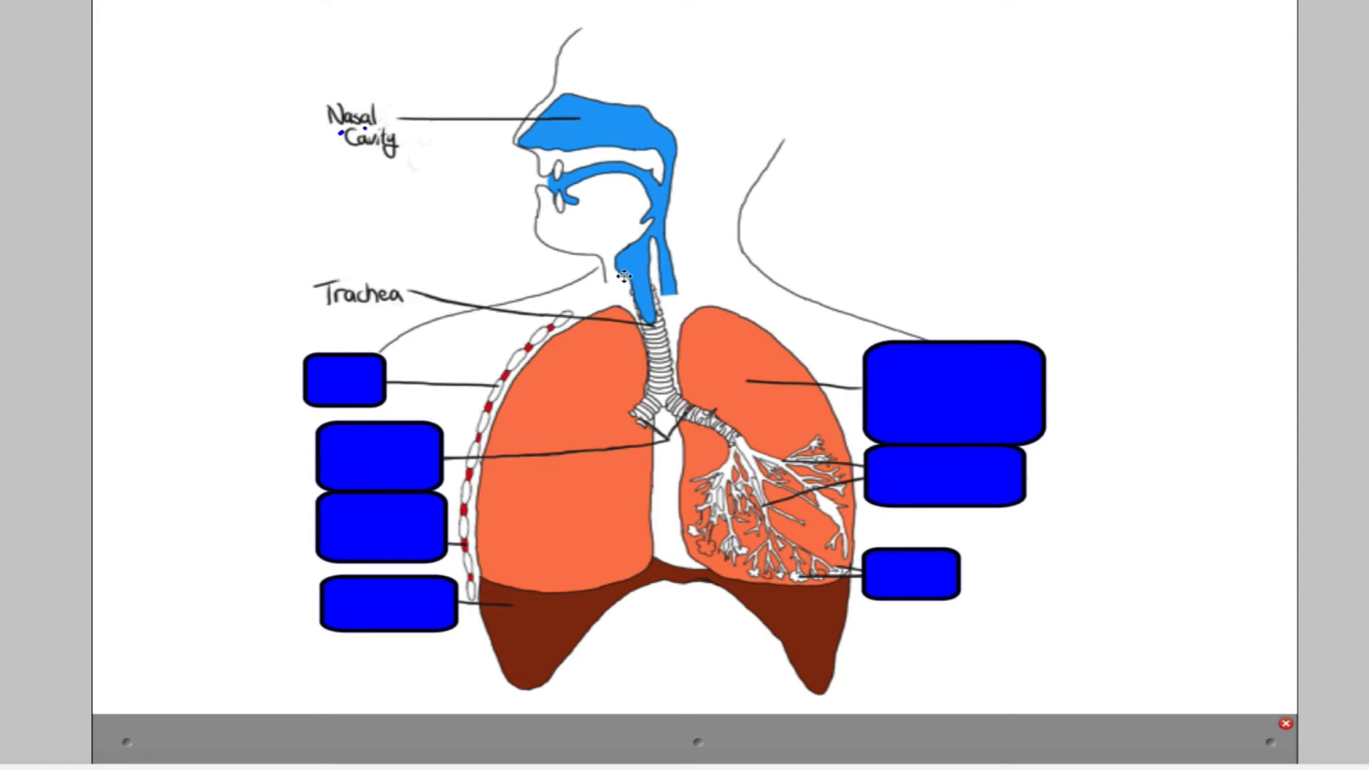
mouse_move(650, 341)
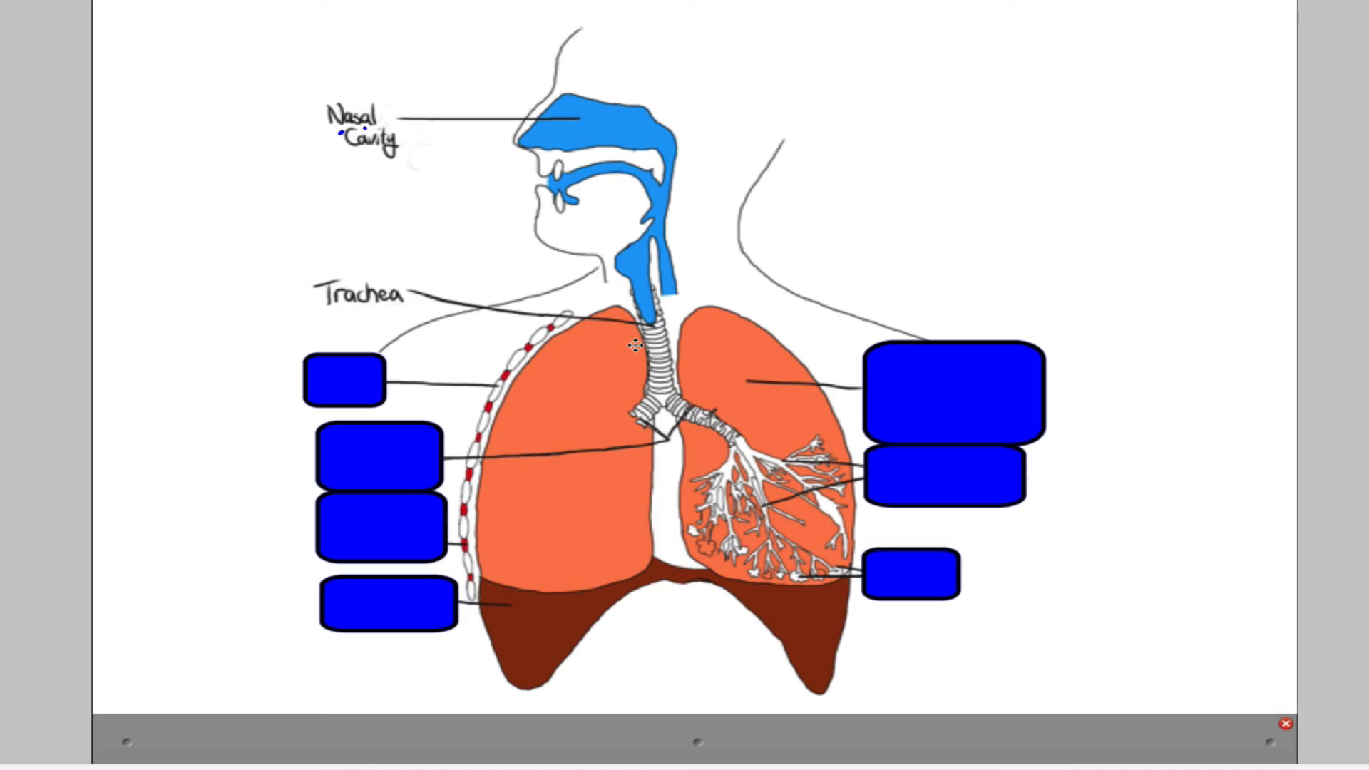
mouse_move(635, 335)
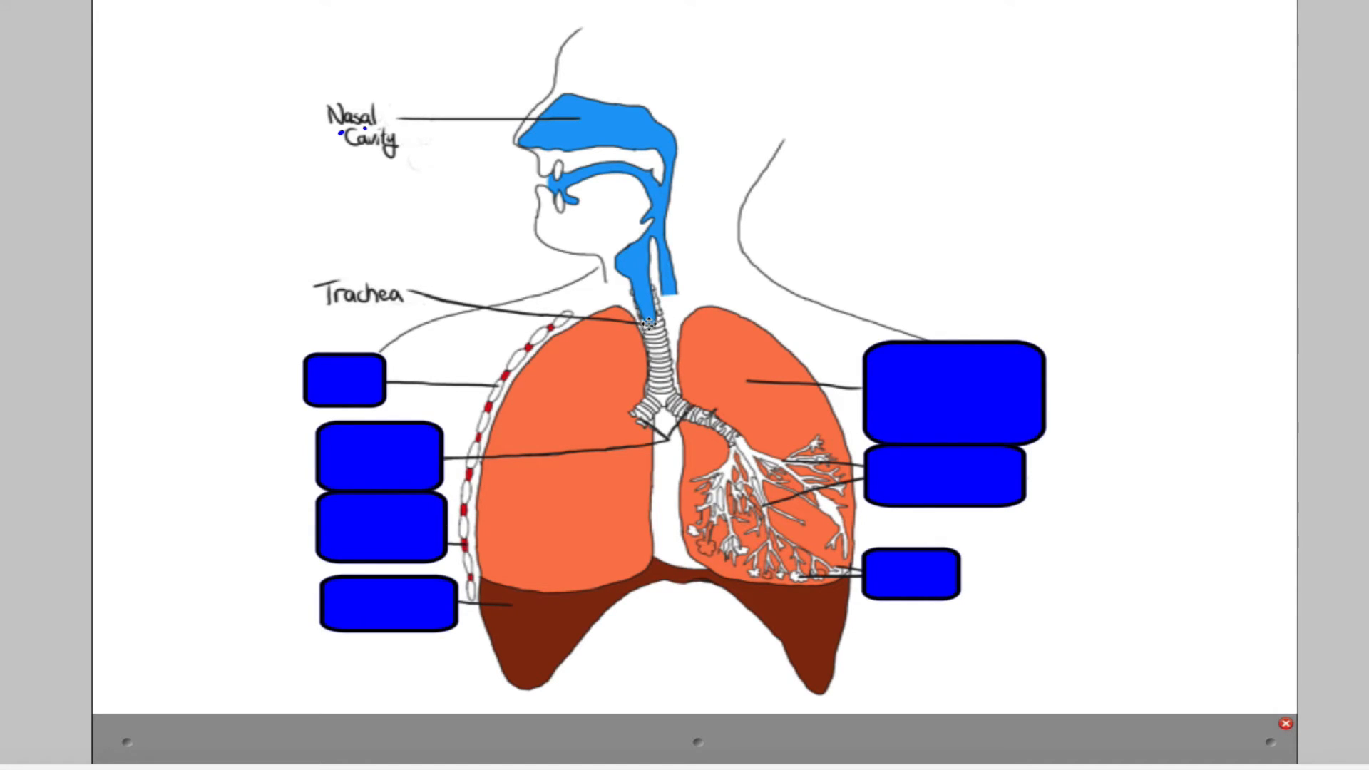
mouse_move(563, 419)
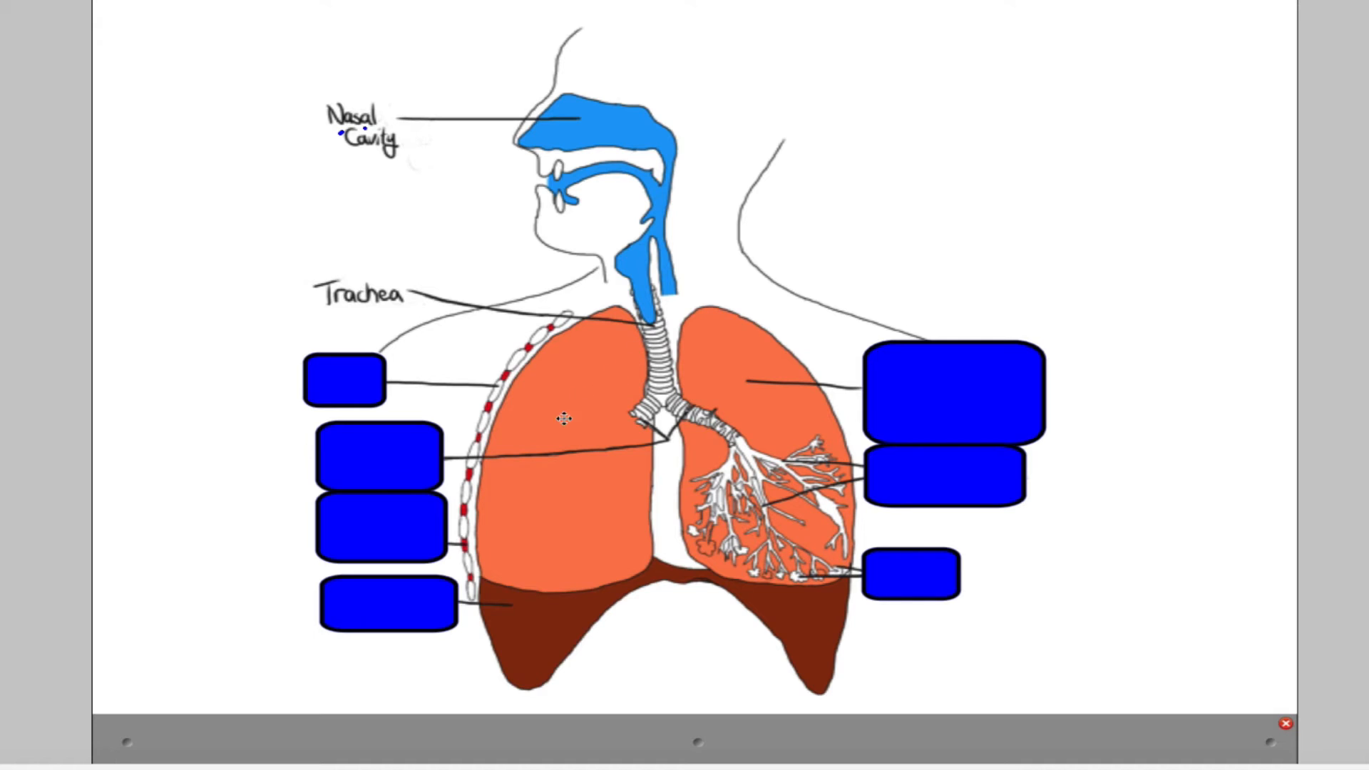
mouse_move(681, 365)
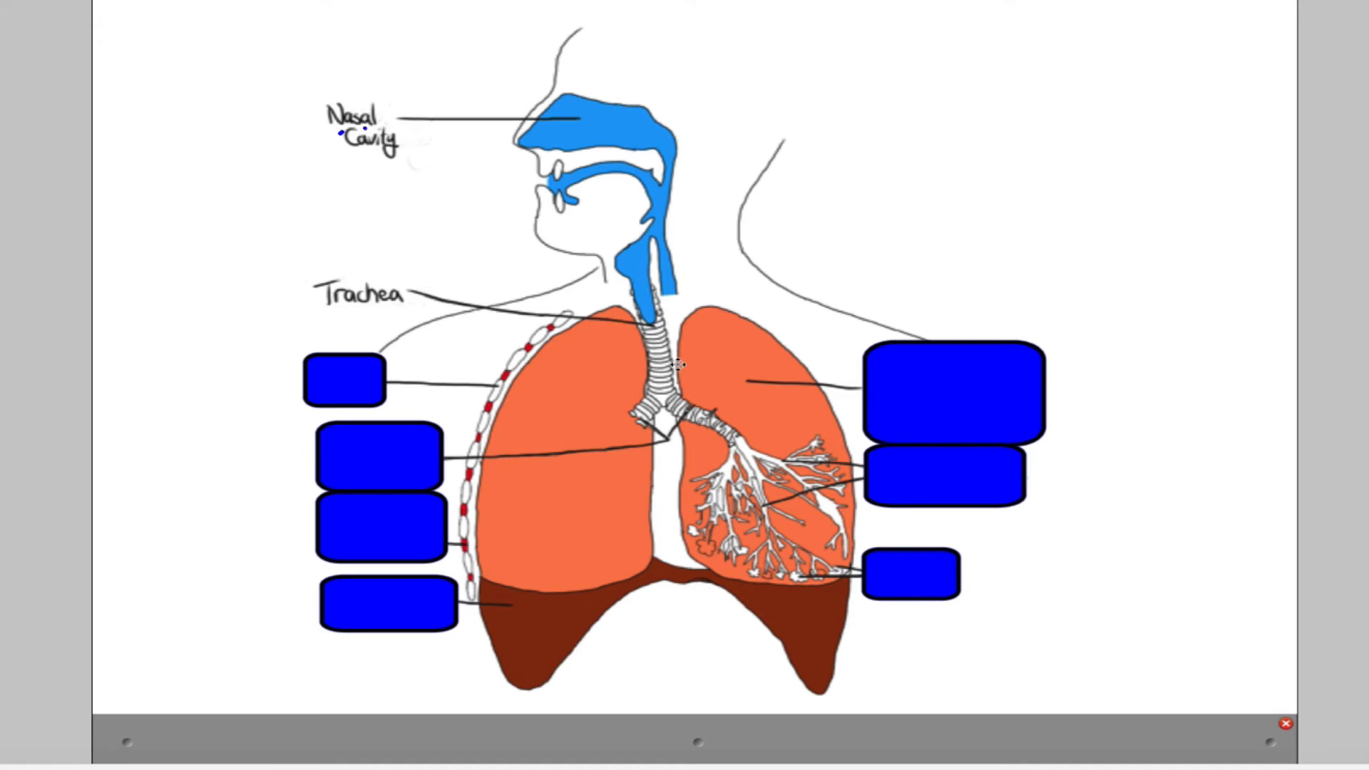
mouse_move(650, 391)
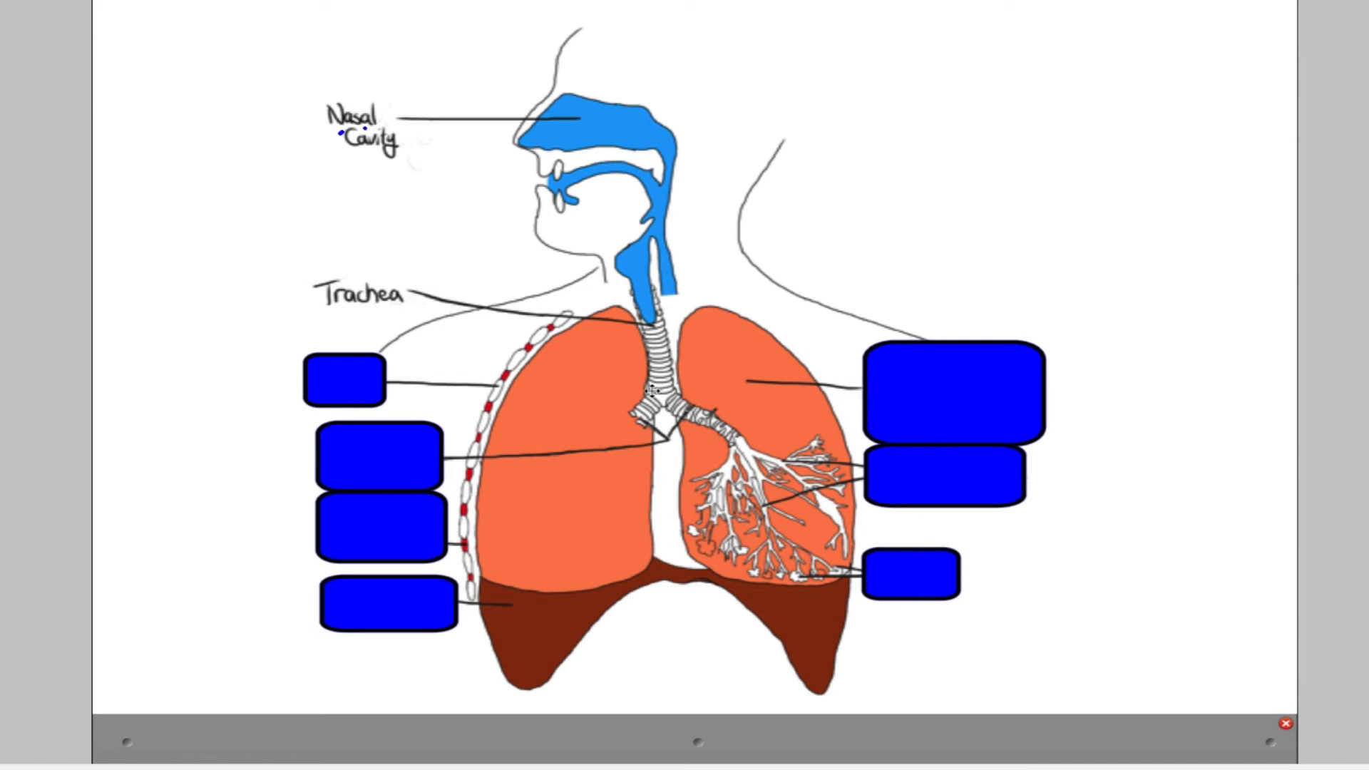
mouse_move(629, 411)
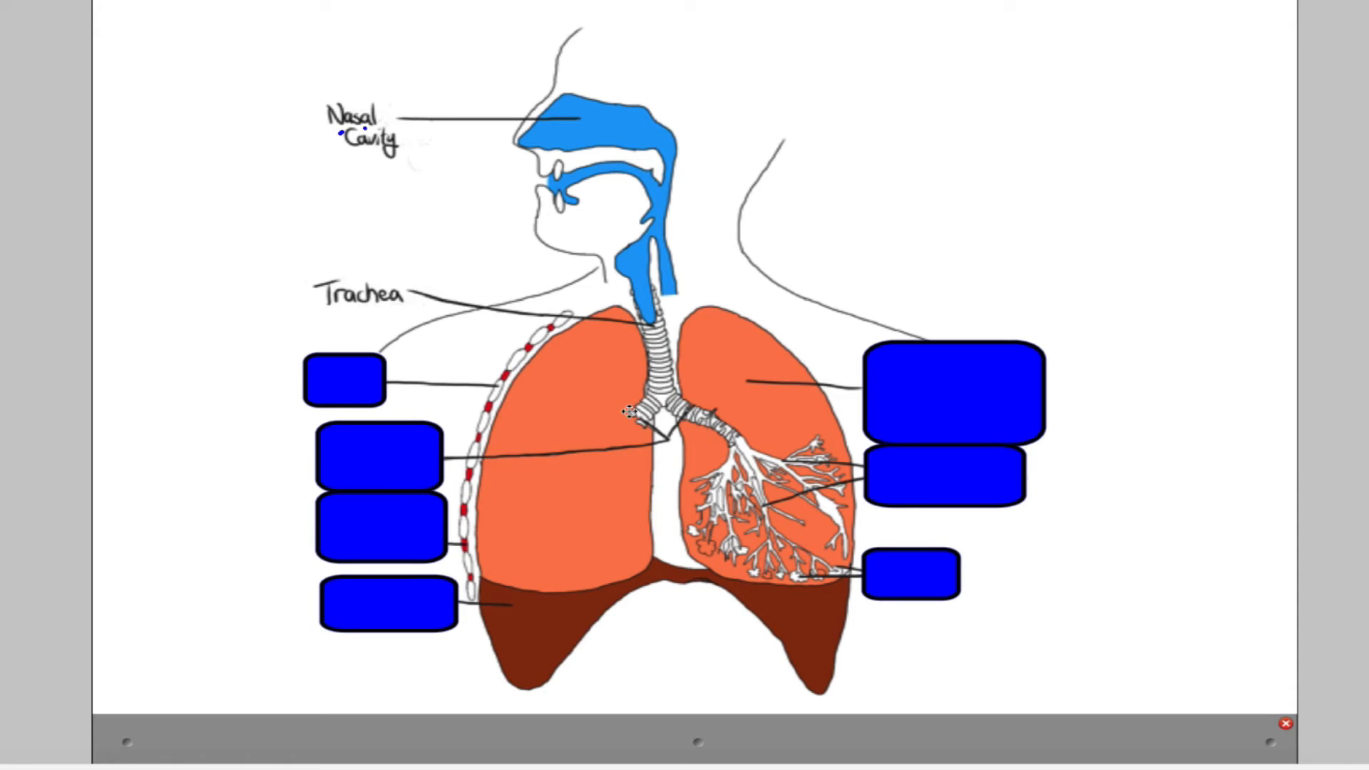
mouse_move(573, 411)
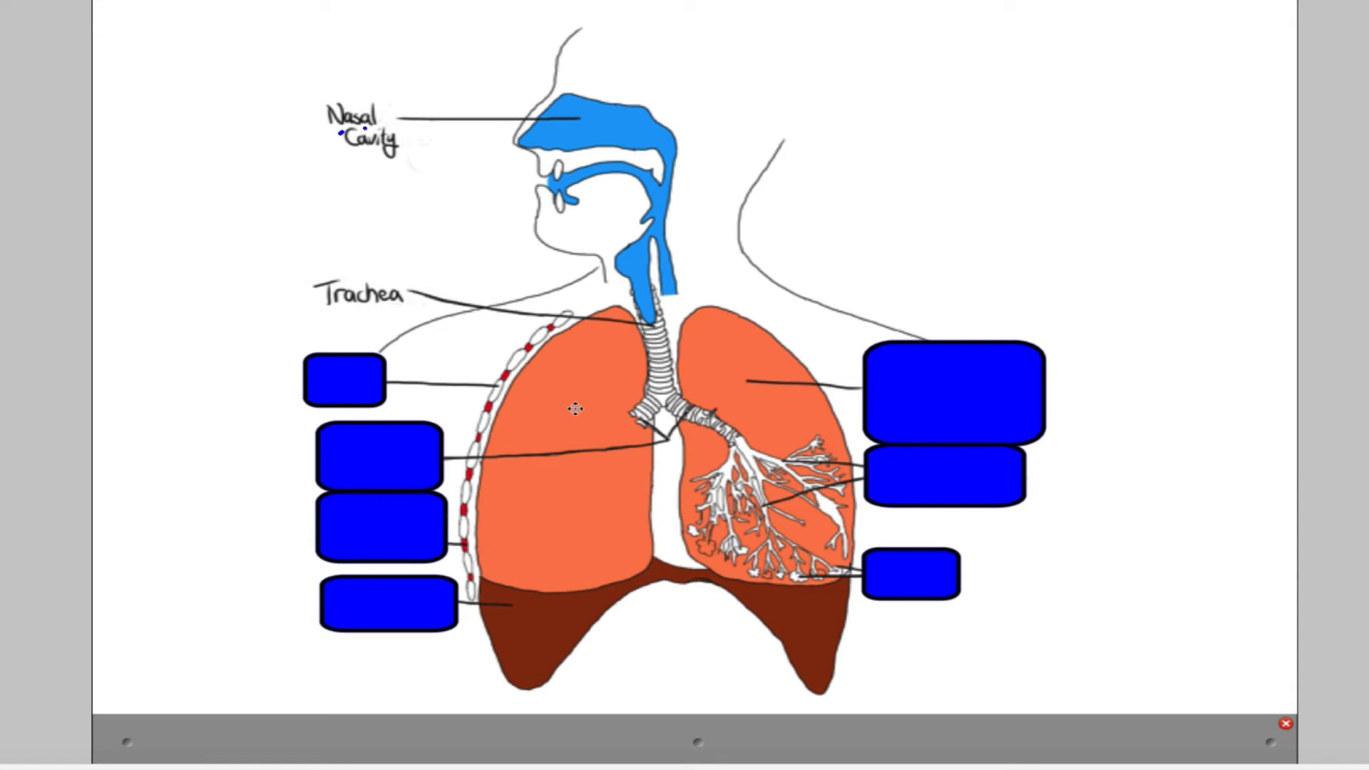
type("Bronchi")
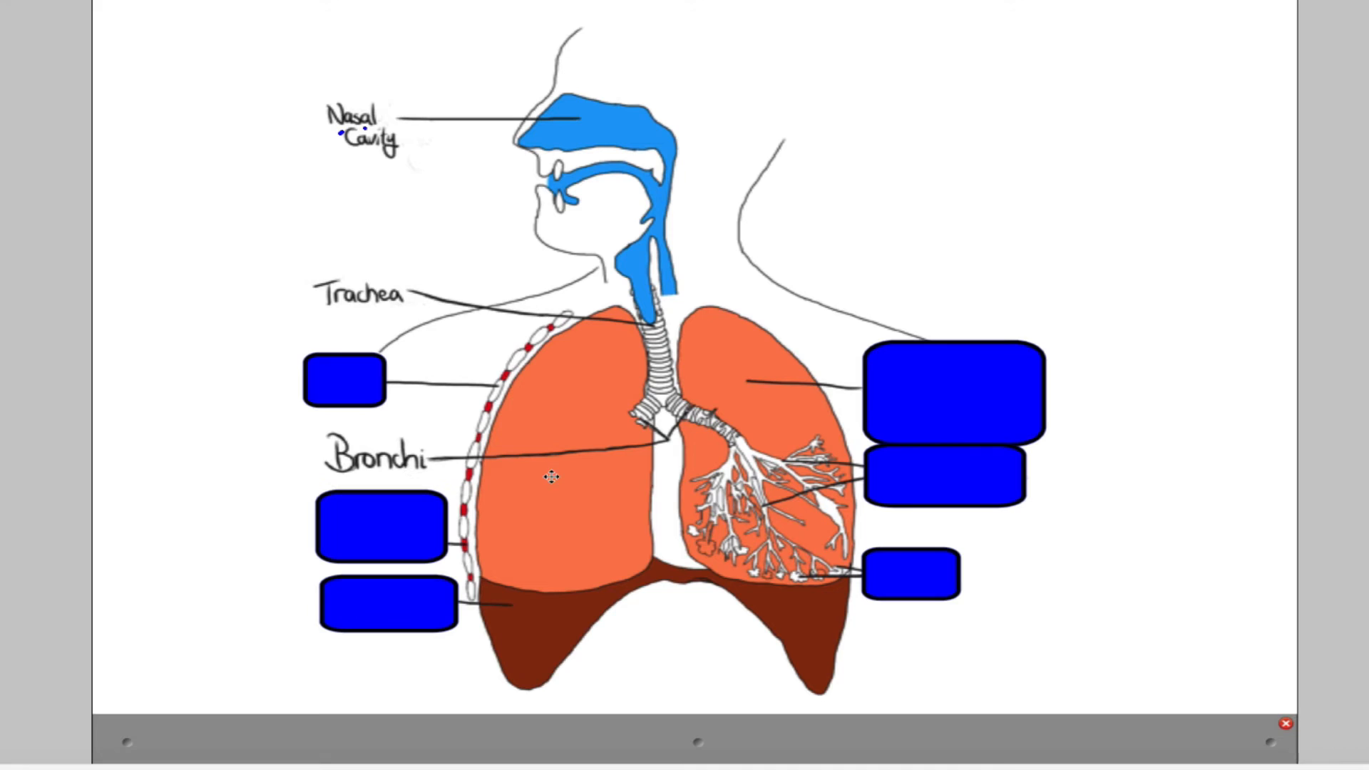
mouse_move(603, 418)
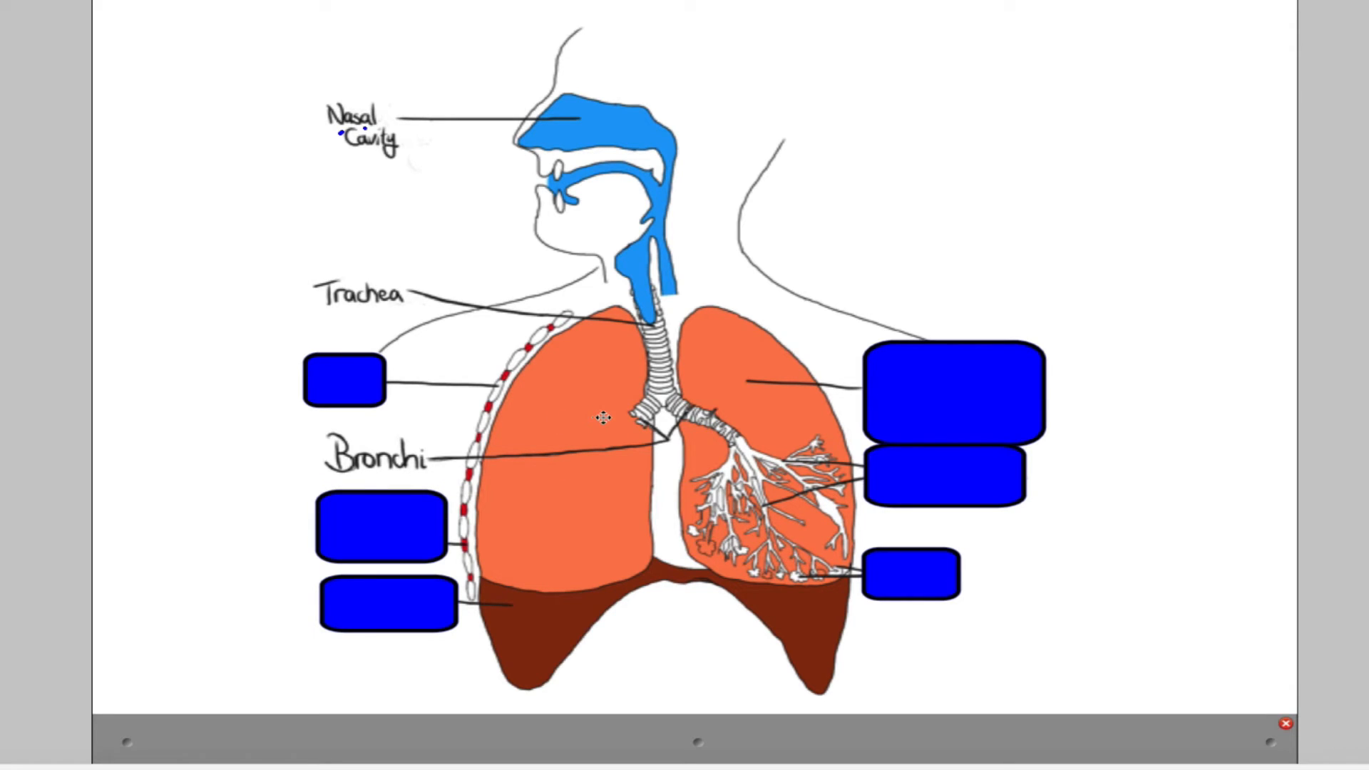
mouse_move(662, 384)
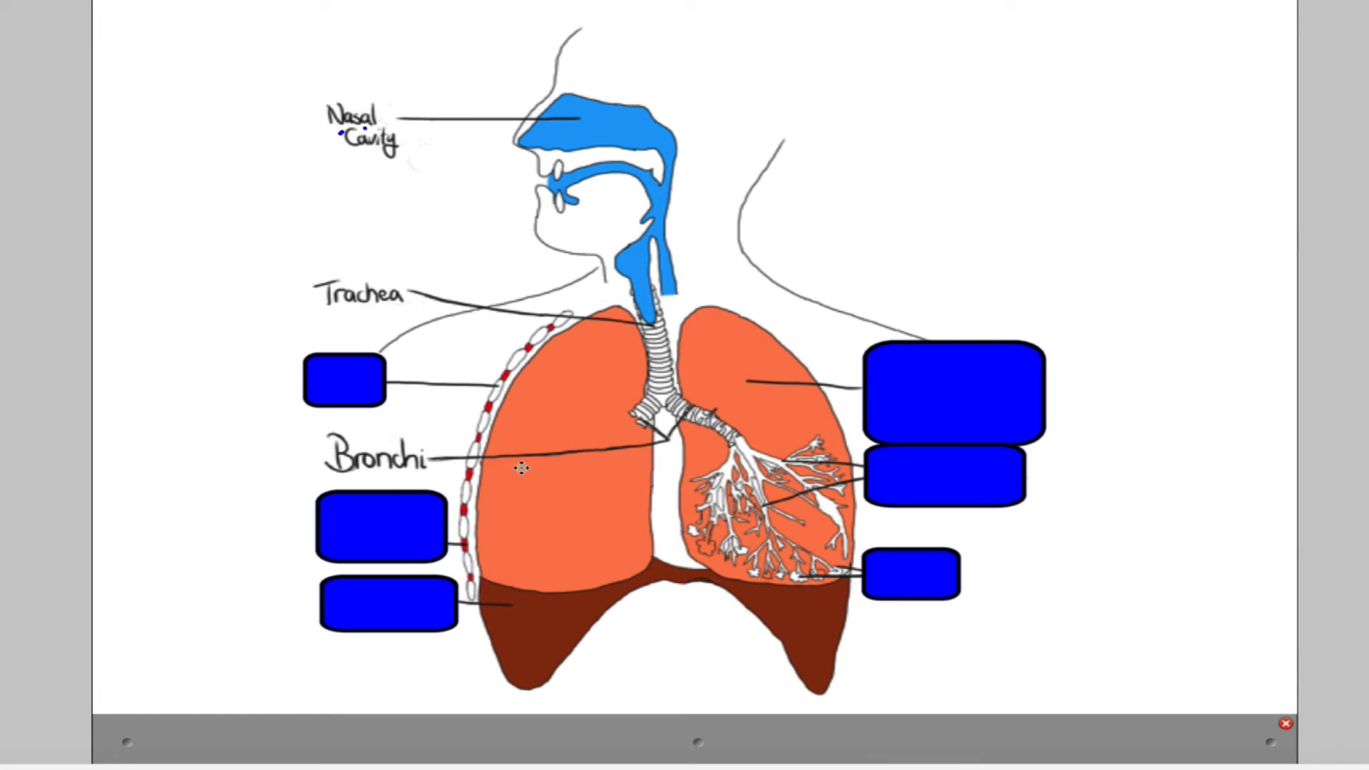
mouse_move(673, 470)
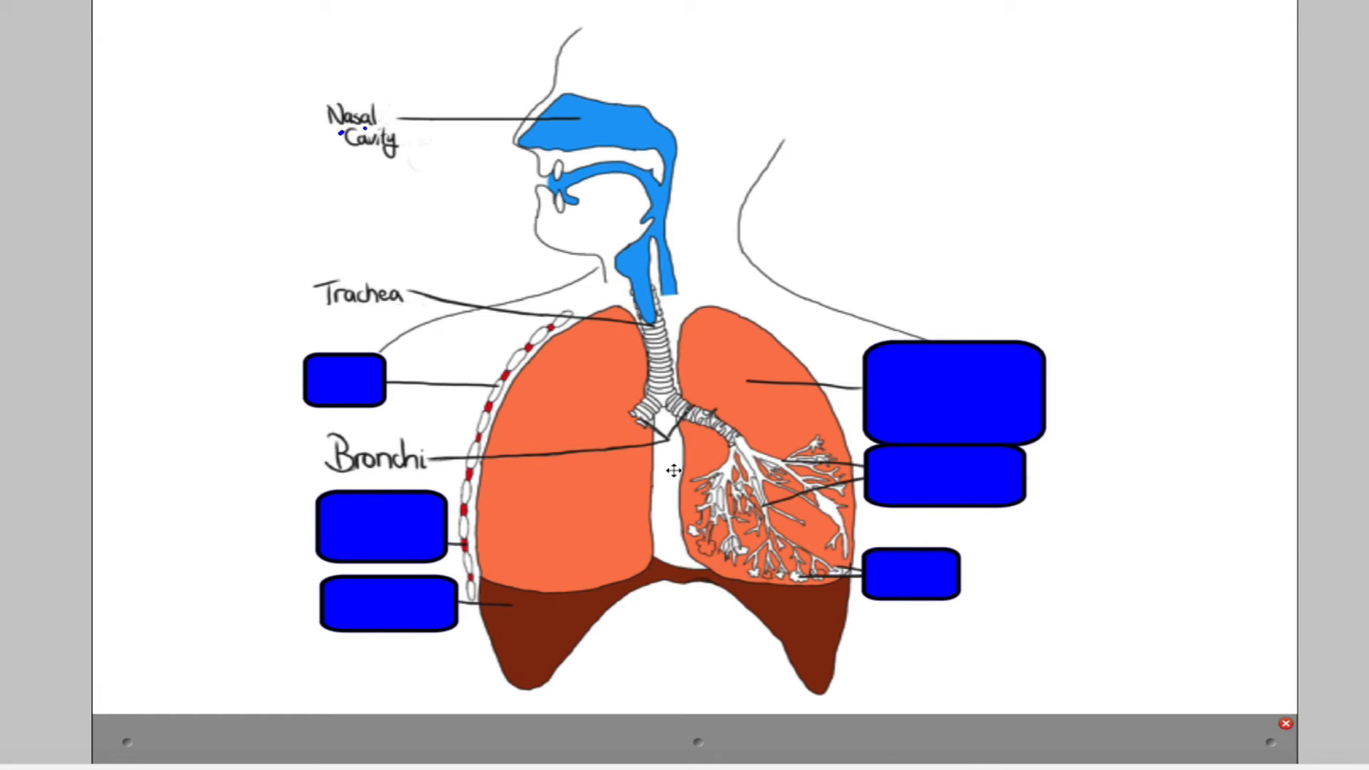
mouse_move(758, 478)
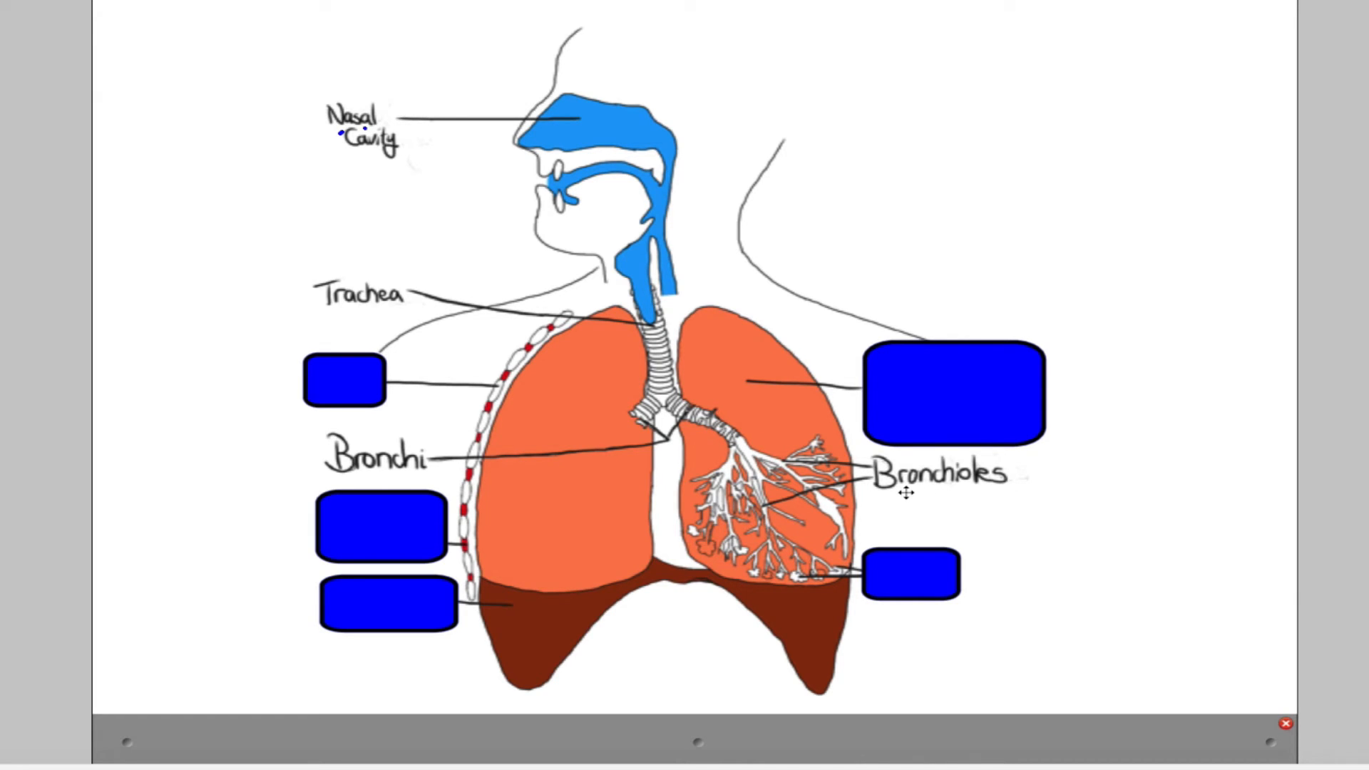
mouse_move(736, 544)
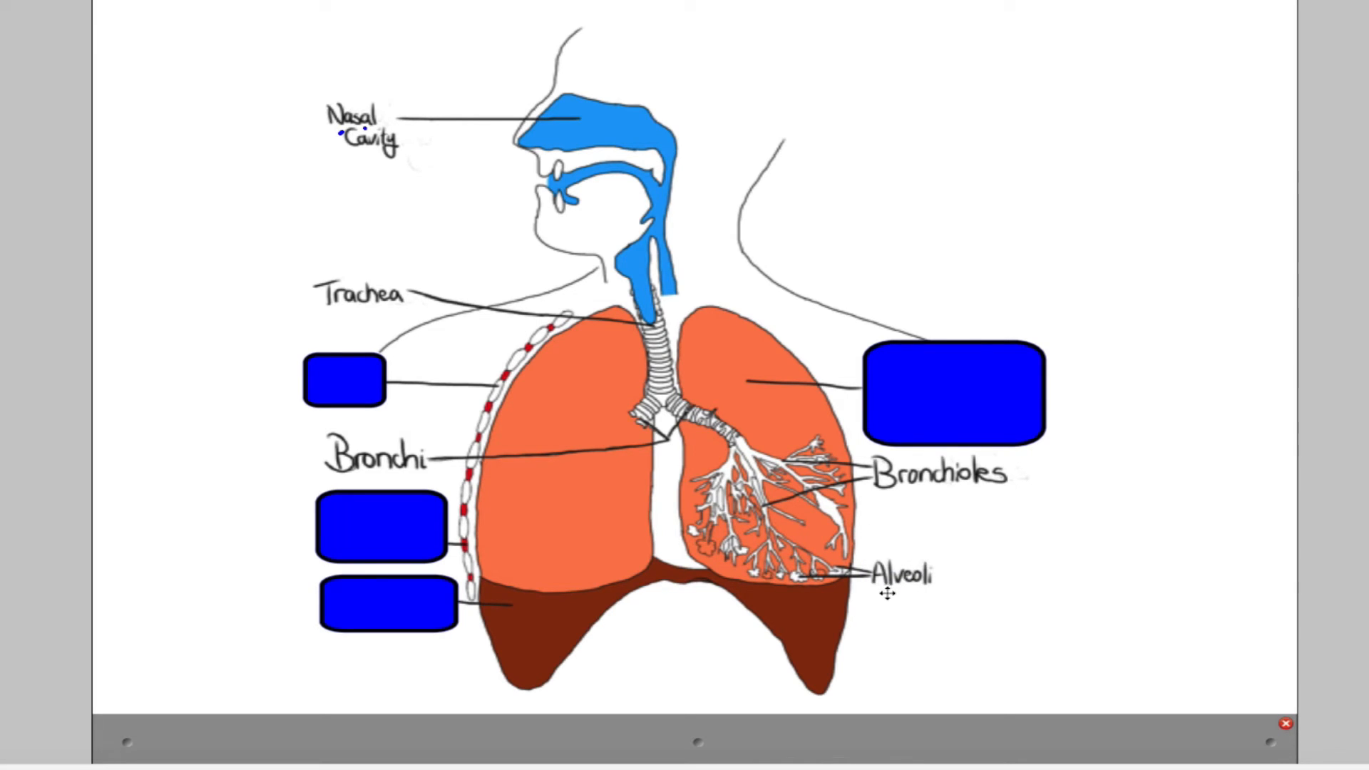
mouse_move(892, 635)
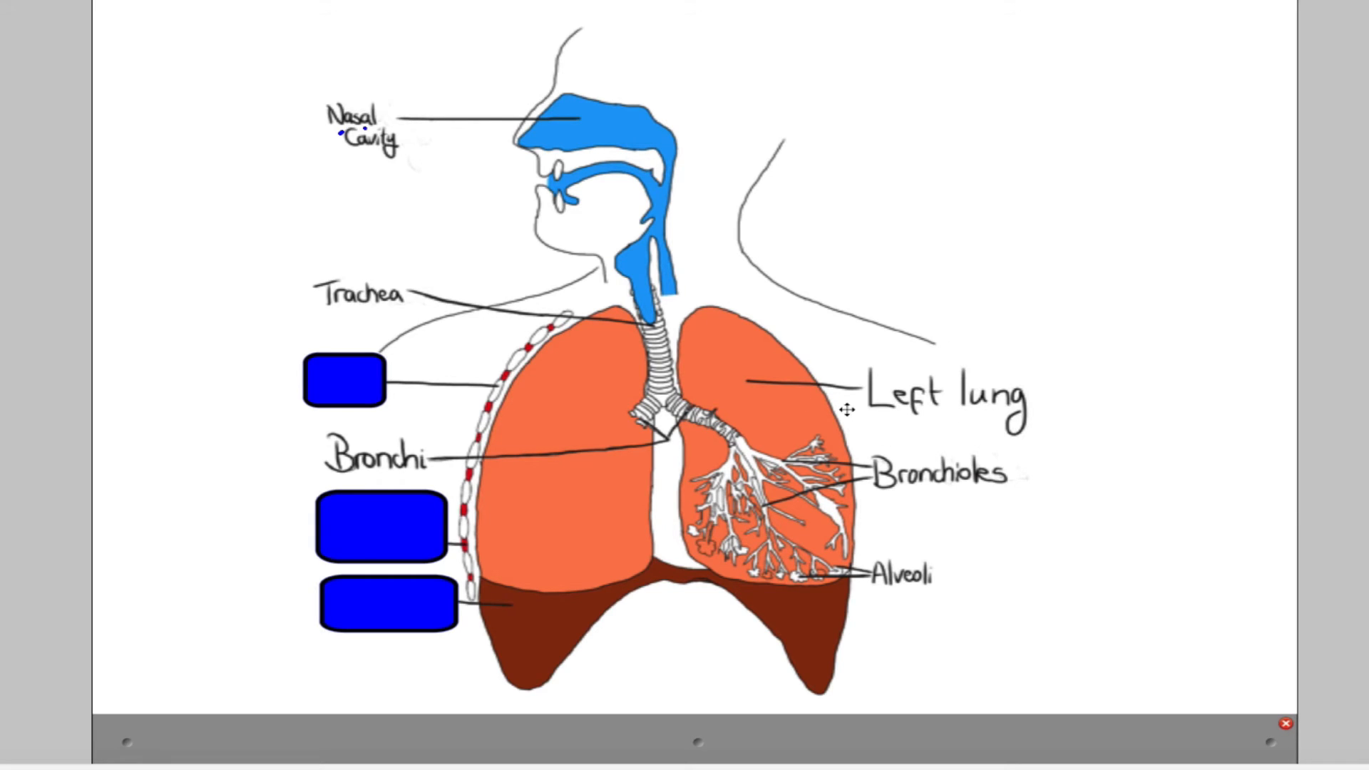
mouse_move(681, 376)
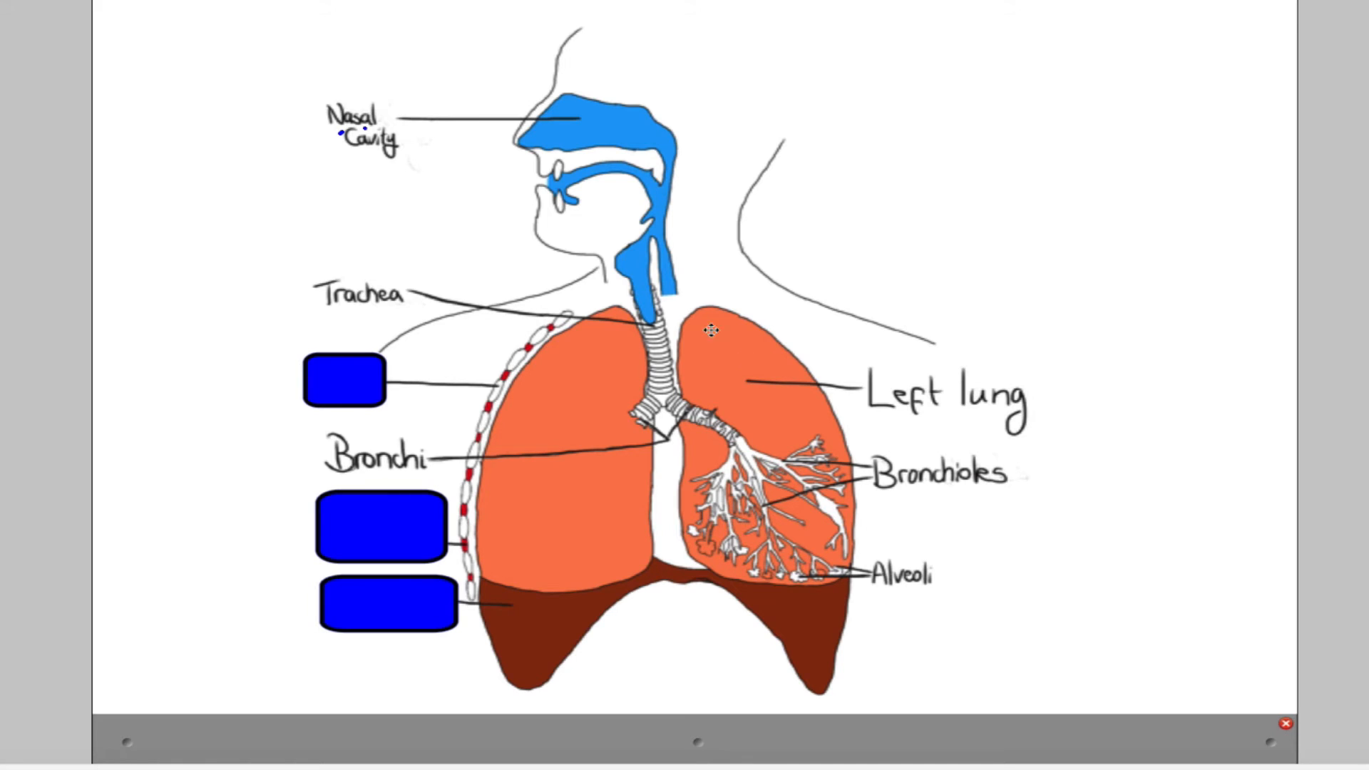
mouse_move(564, 551)
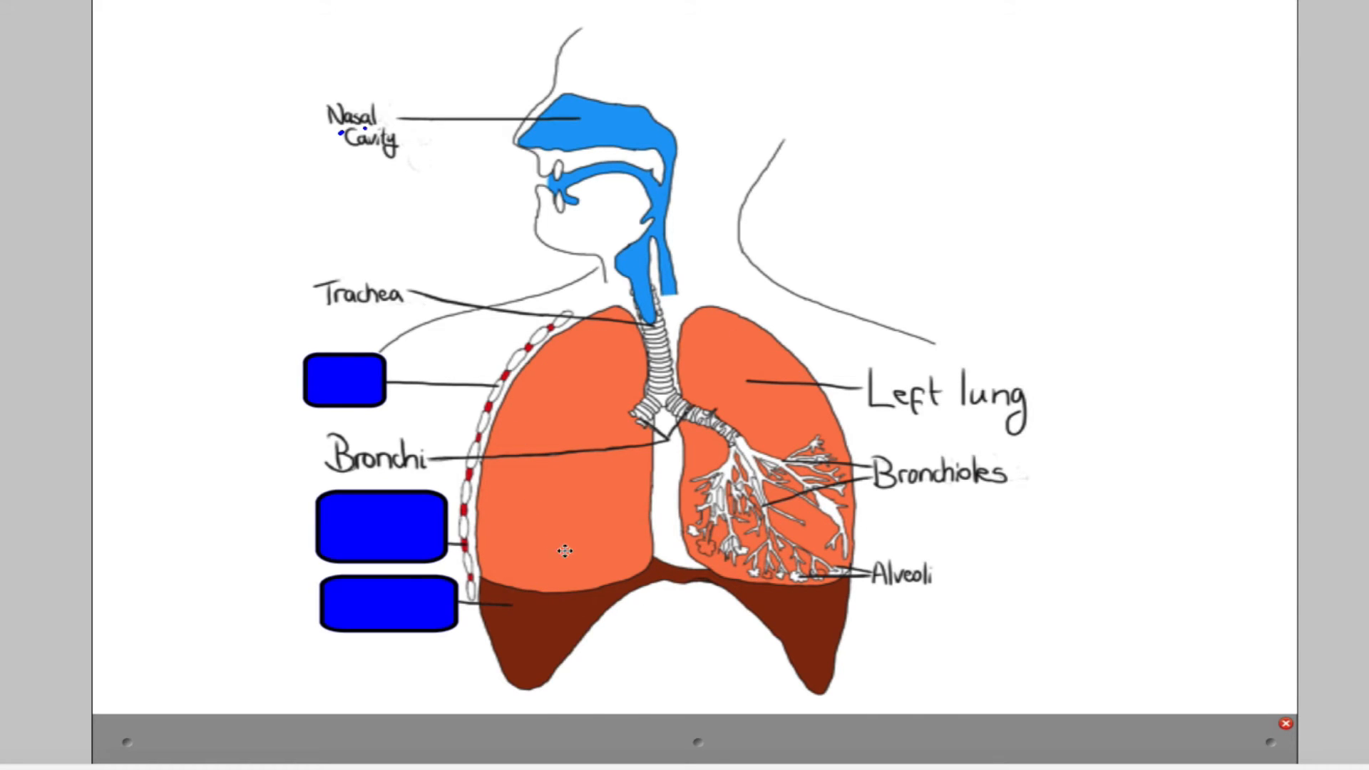
mouse_move(549, 412)
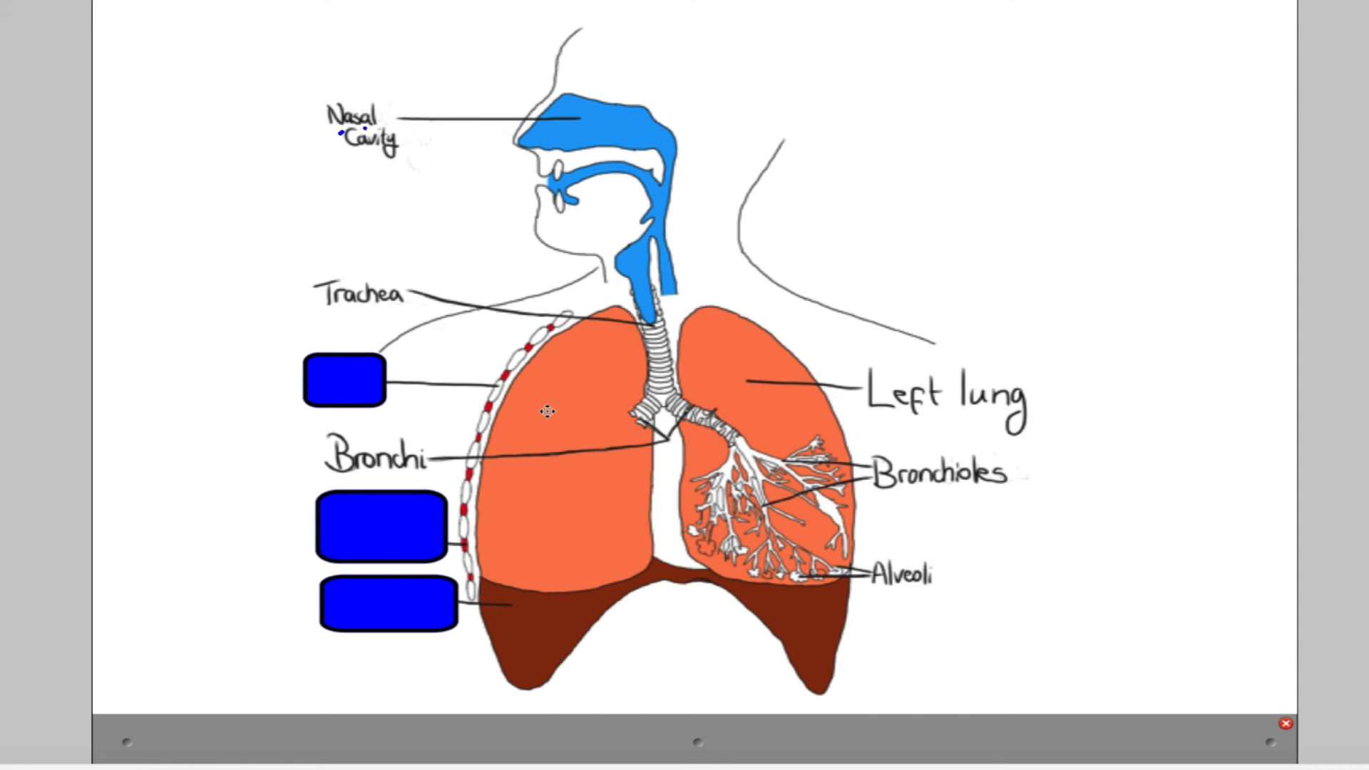
mouse_move(757, 480)
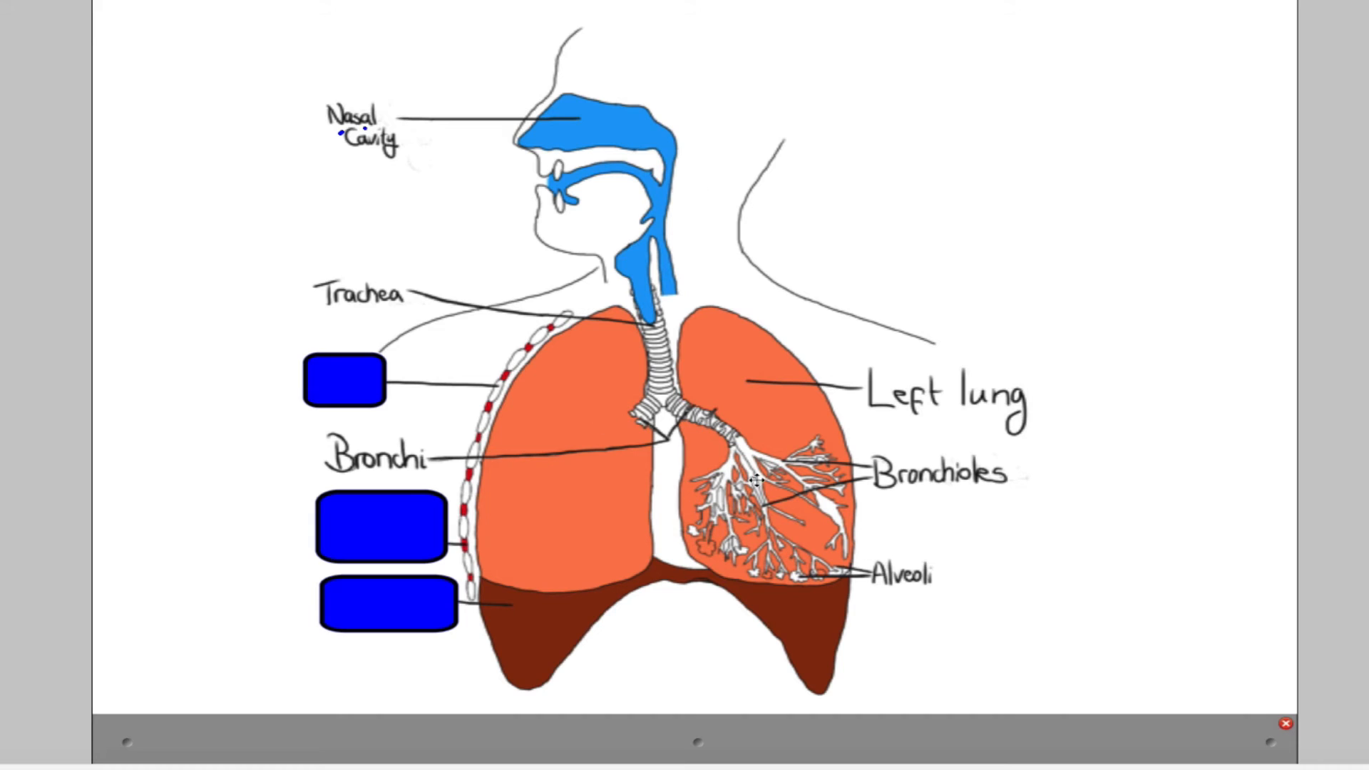
mouse_move(686, 396)
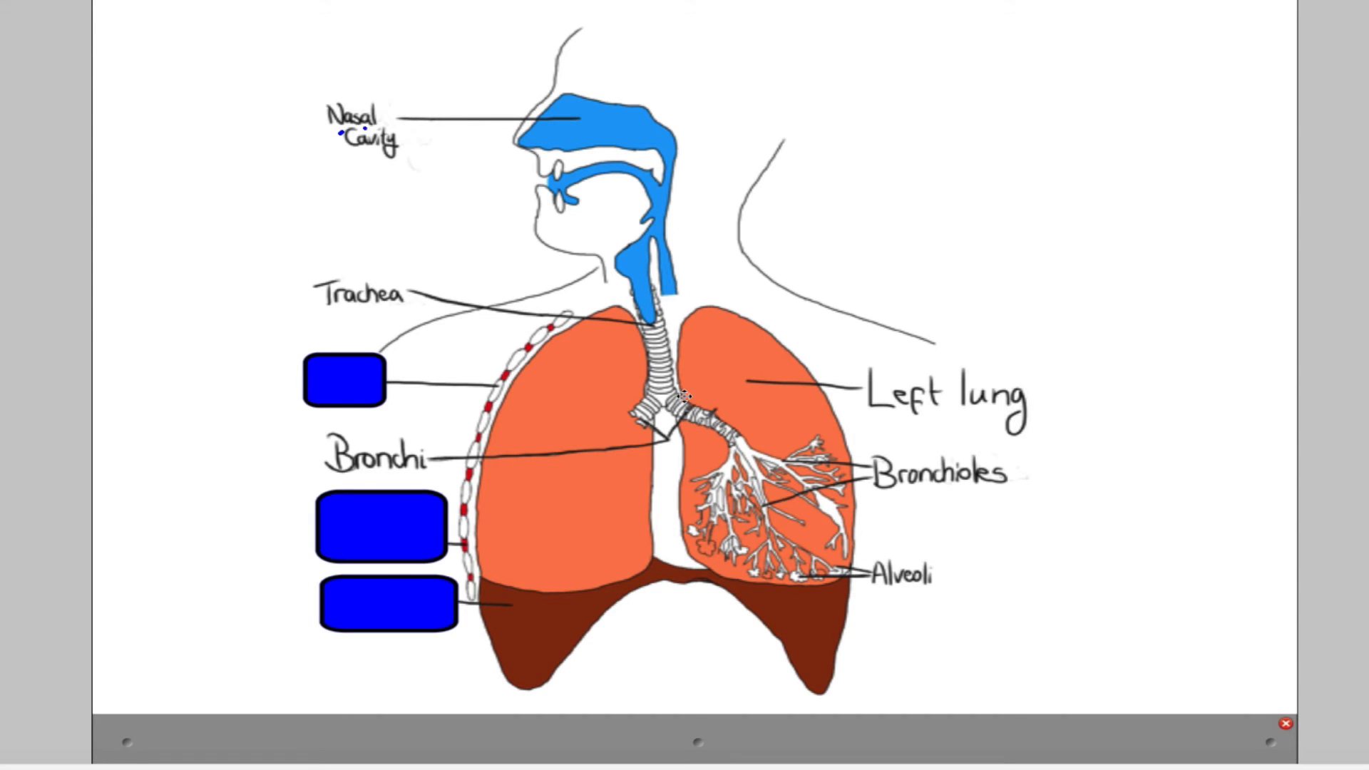
mouse_move(692, 222)
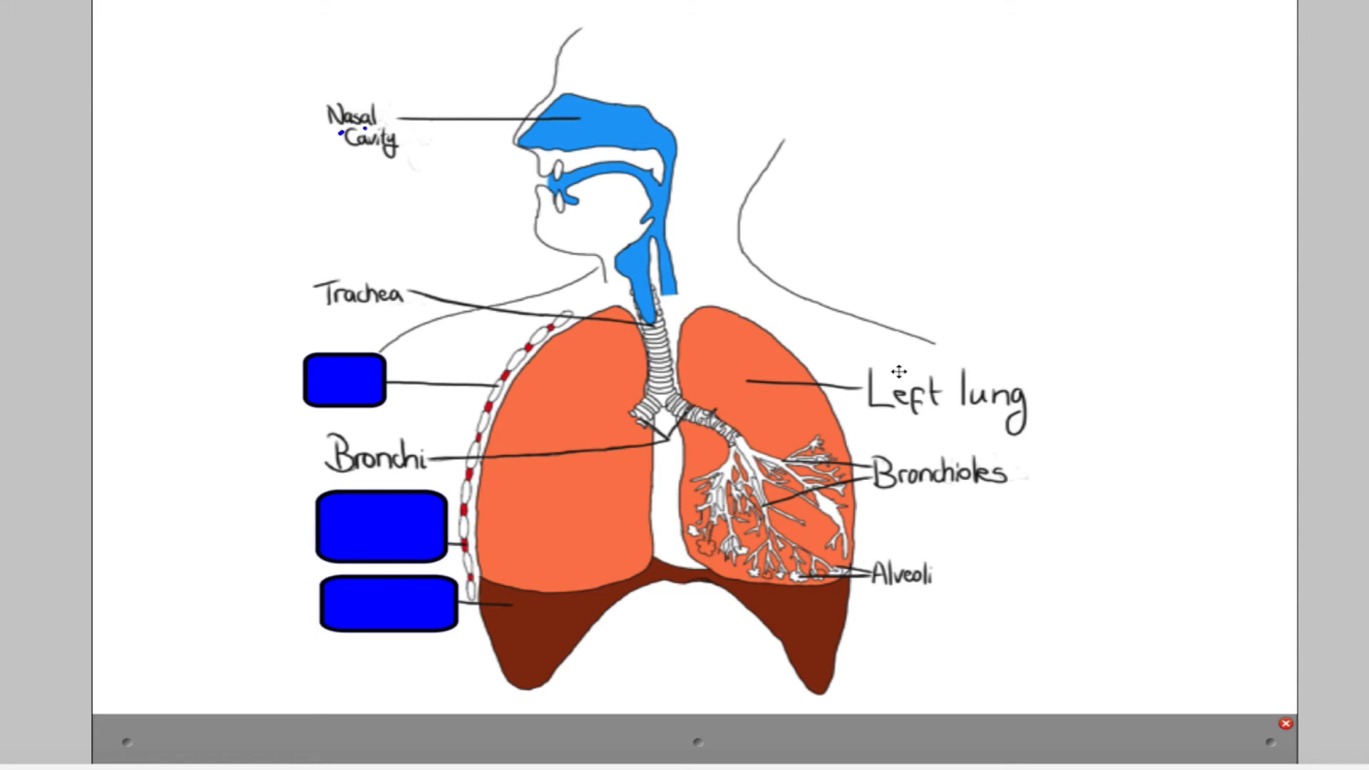
mouse_move(622, 421)
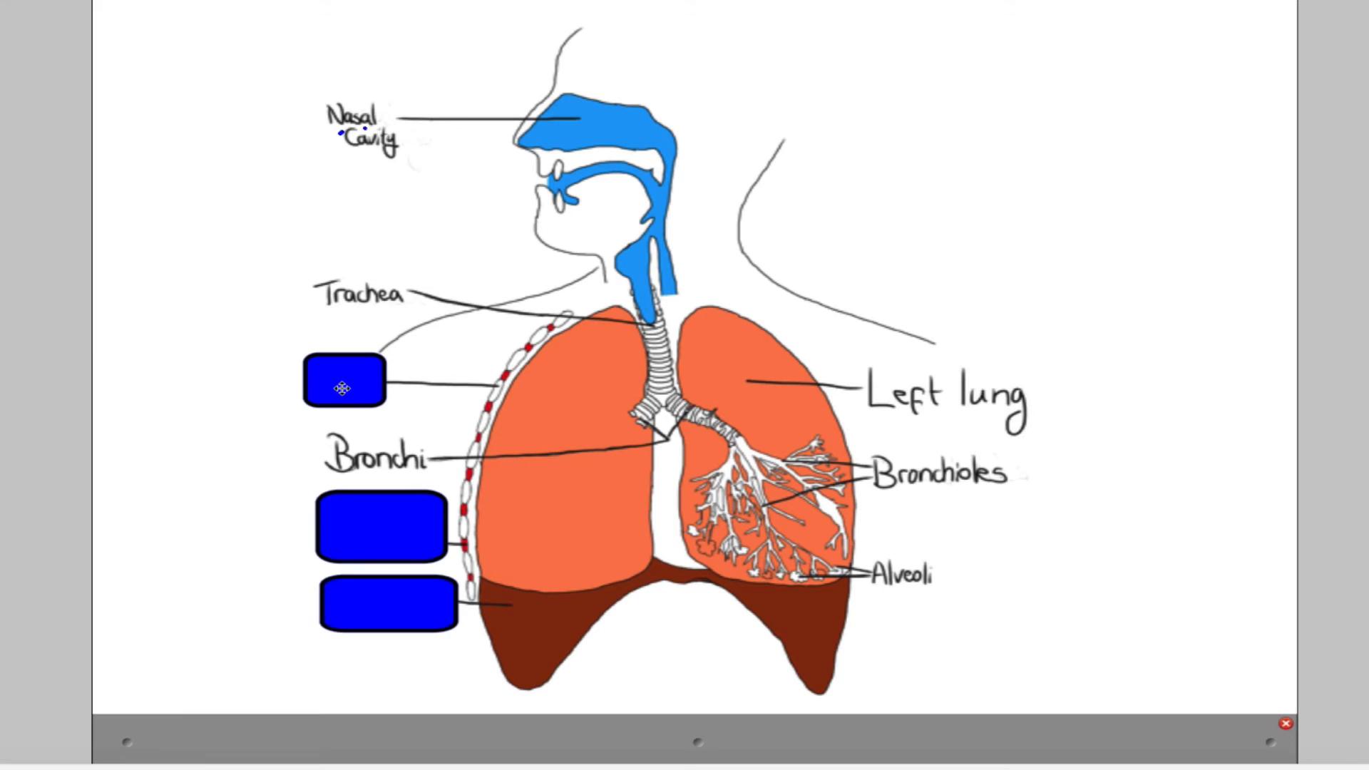
Remove the blue boxes covering the Rib and Intercostal muscle labels.
left_click(344, 378)
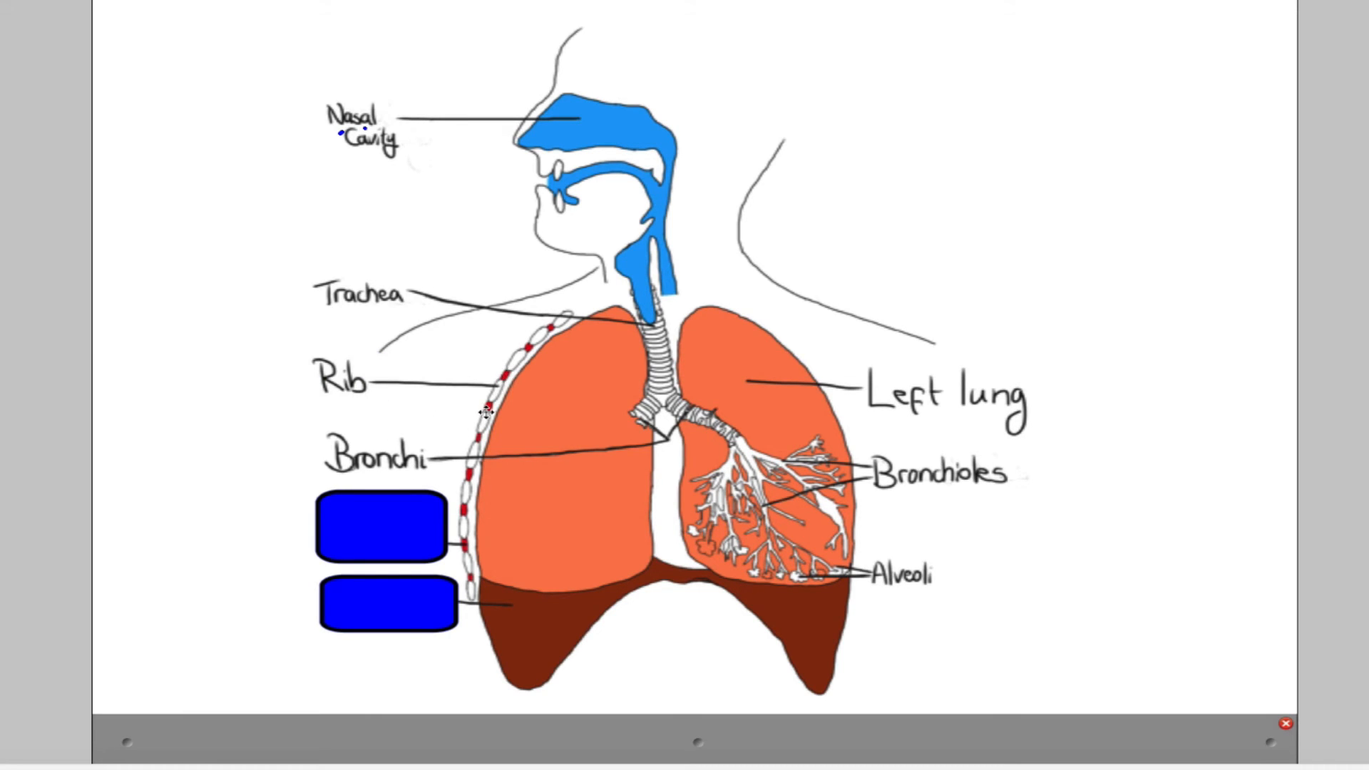
left_click(381, 526)
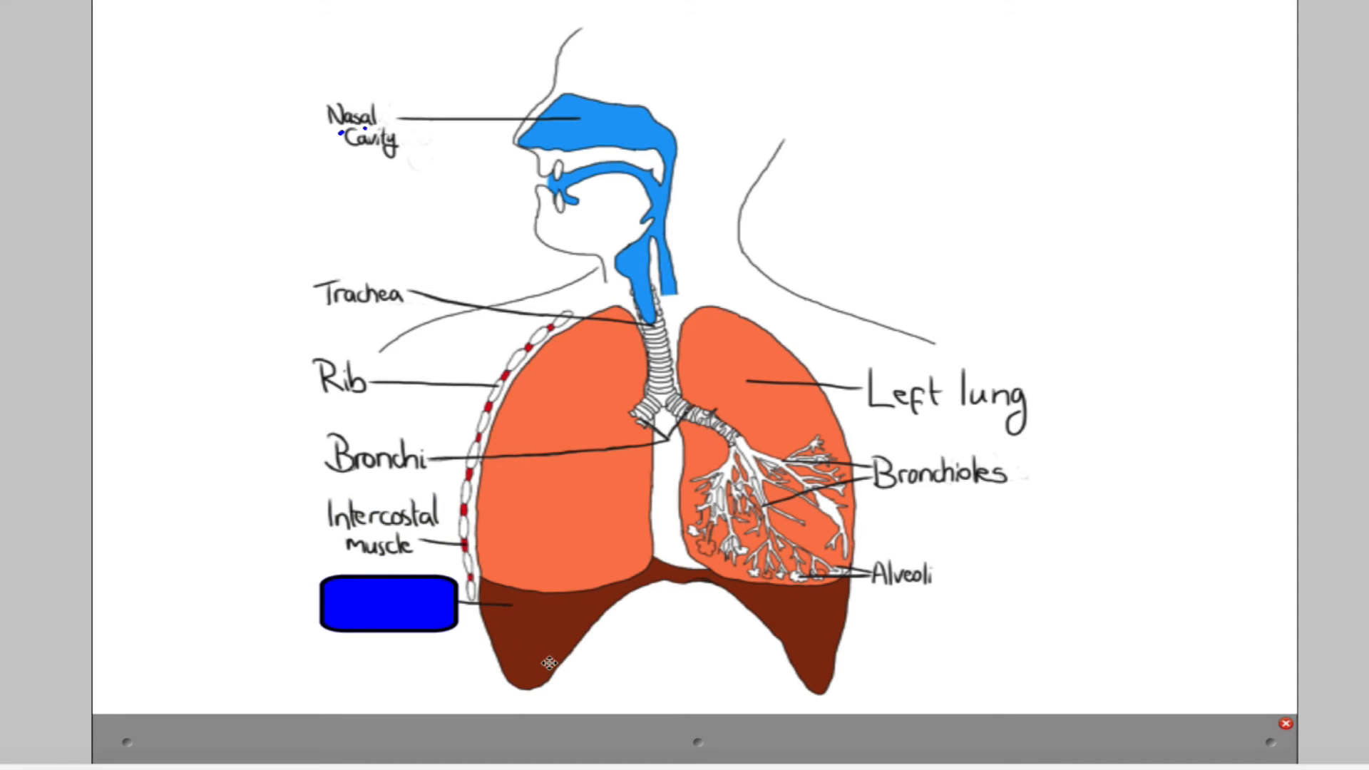
mouse_move(793, 592)
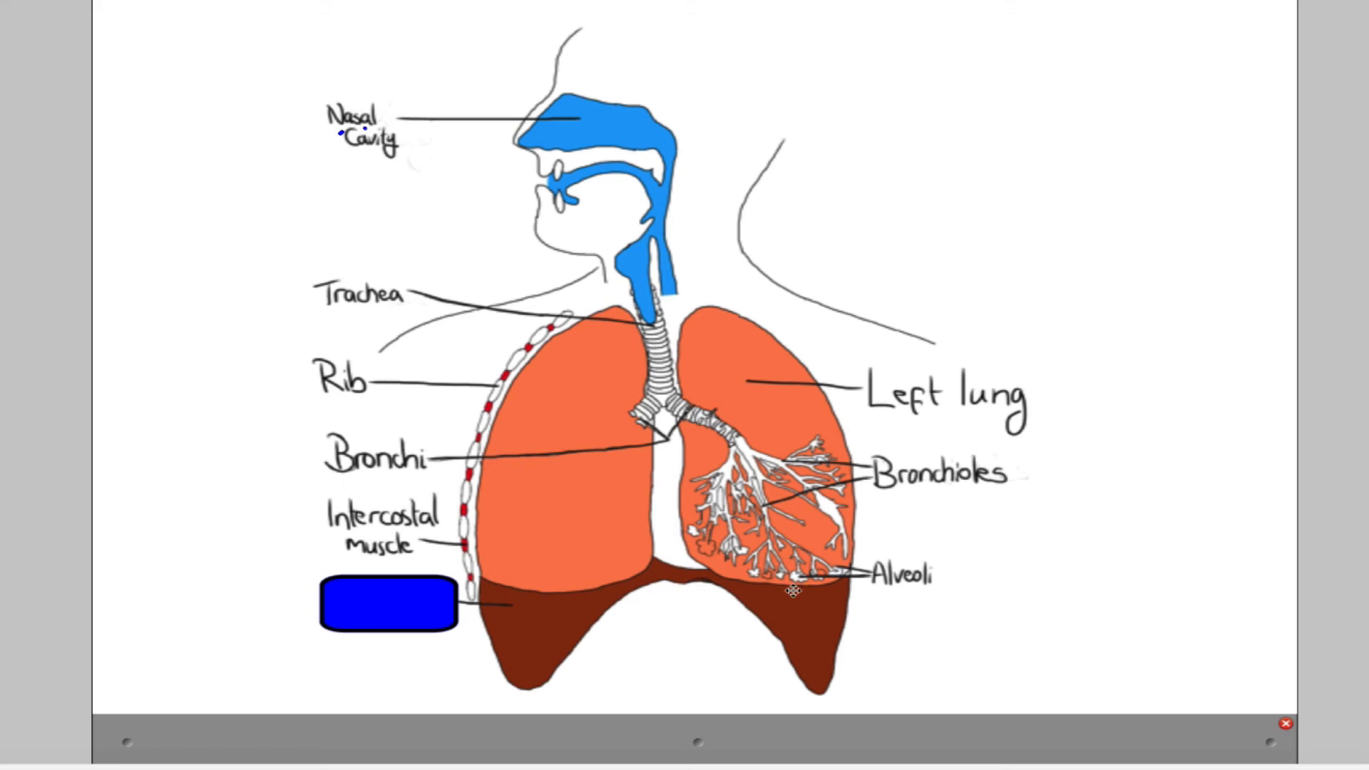
mouse_move(496, 666)
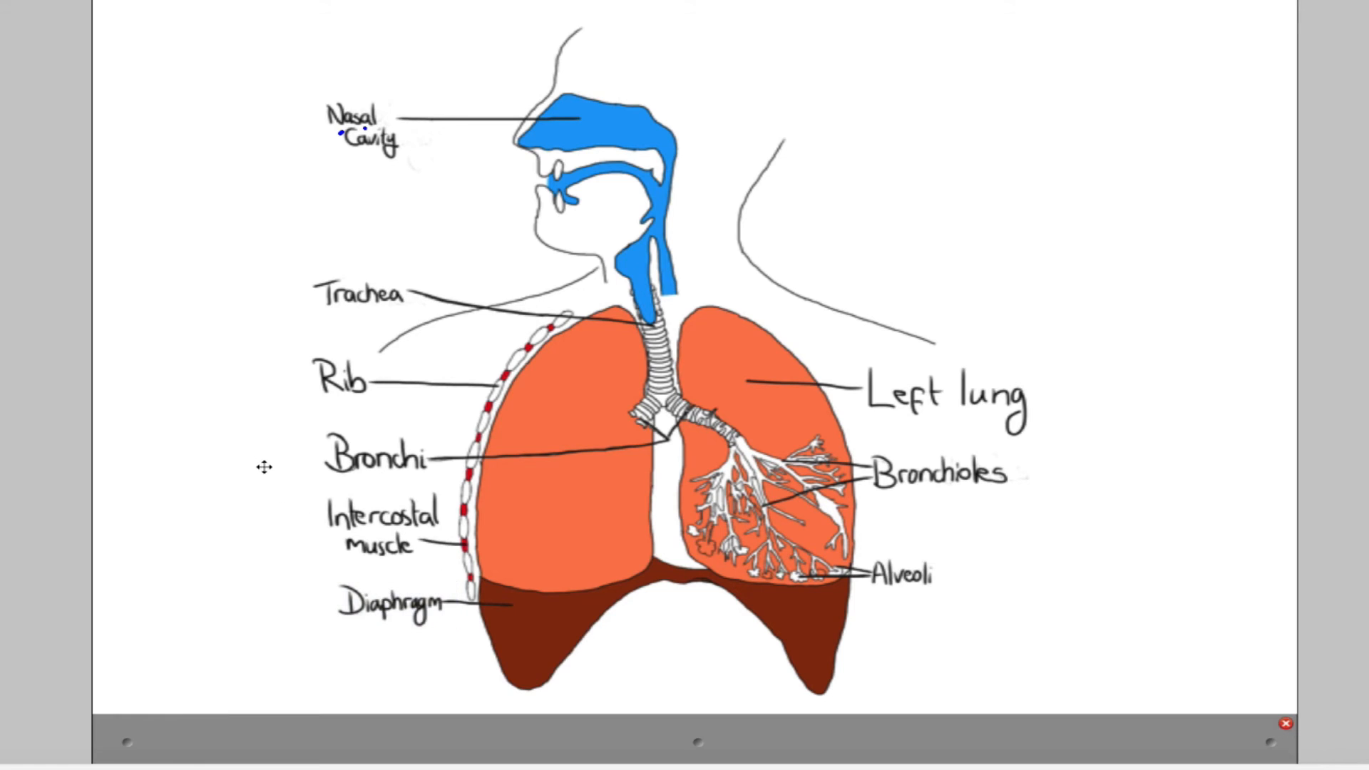
mouse_move(281, 489)
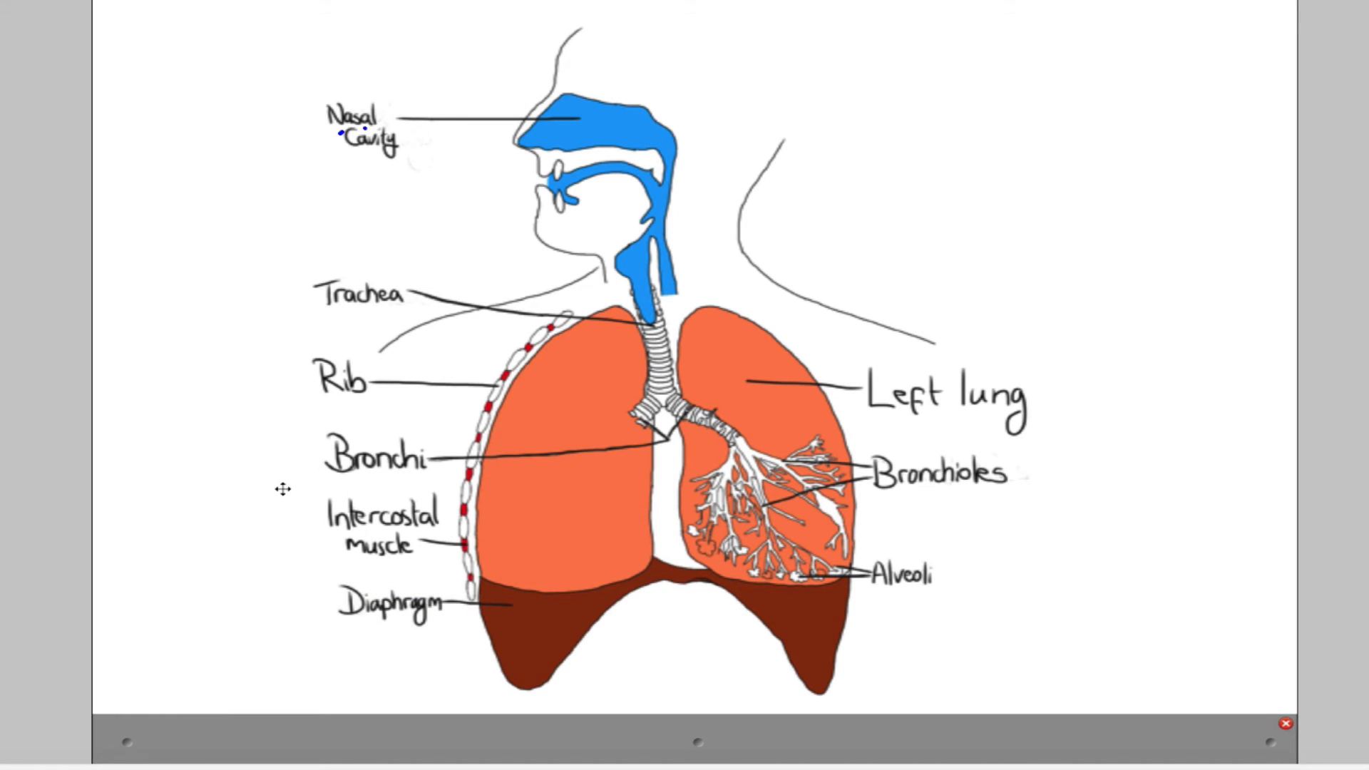
mouse_move(453, 534)
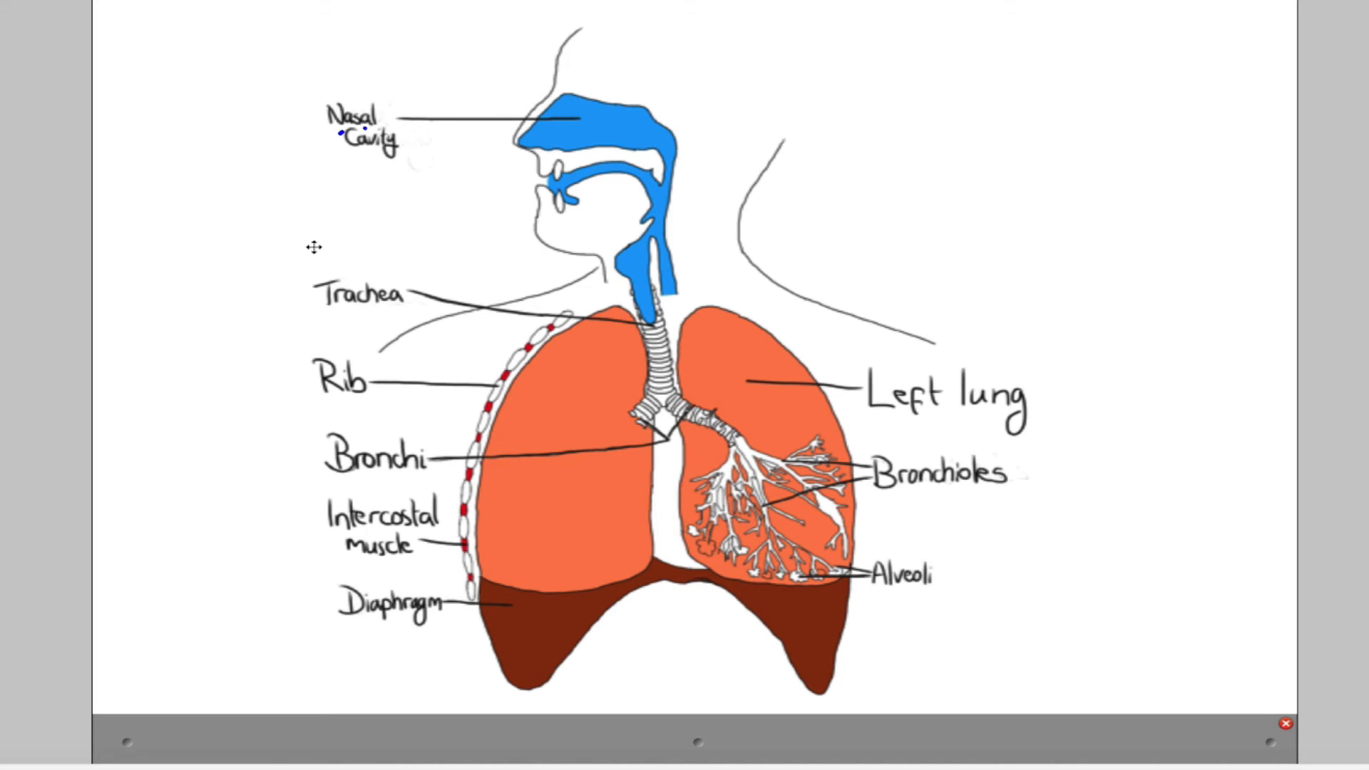
mouse_move(350, 401)
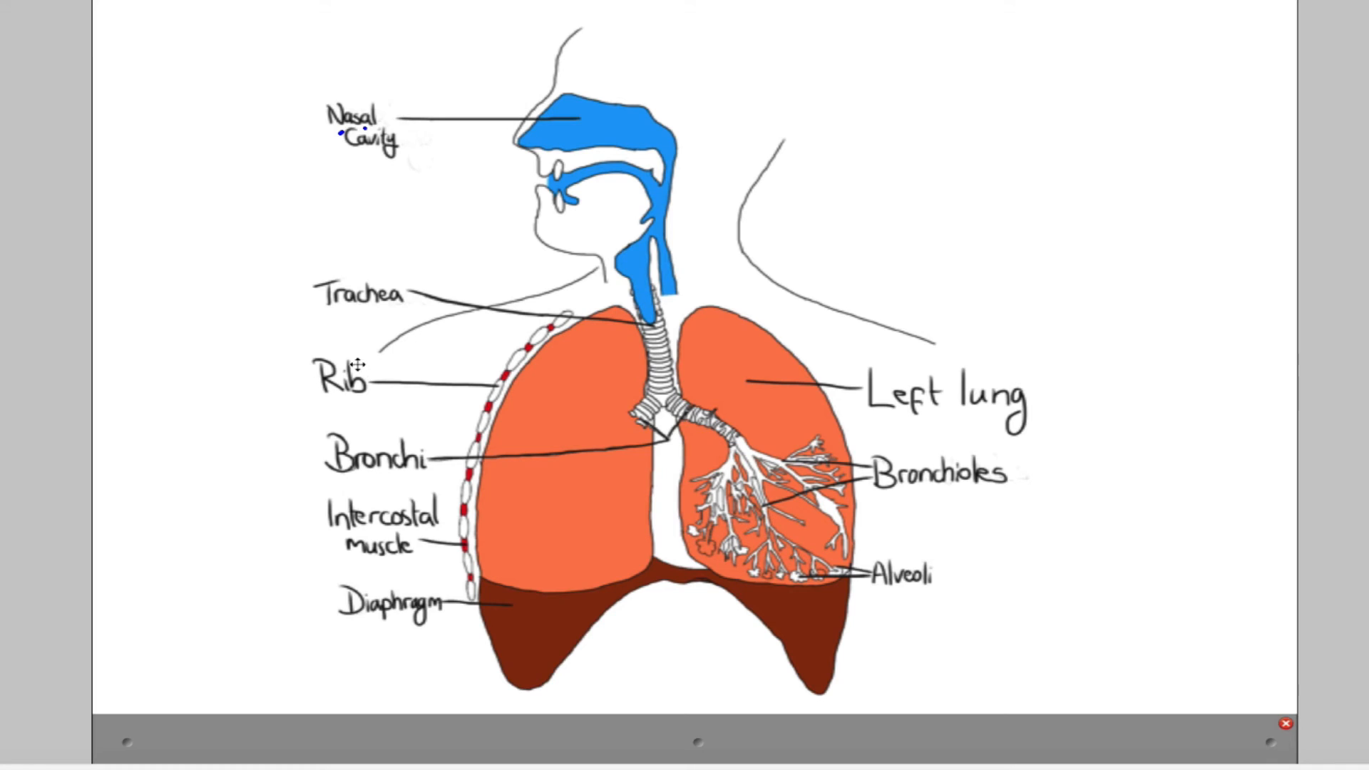
mouse_move(840, 368)
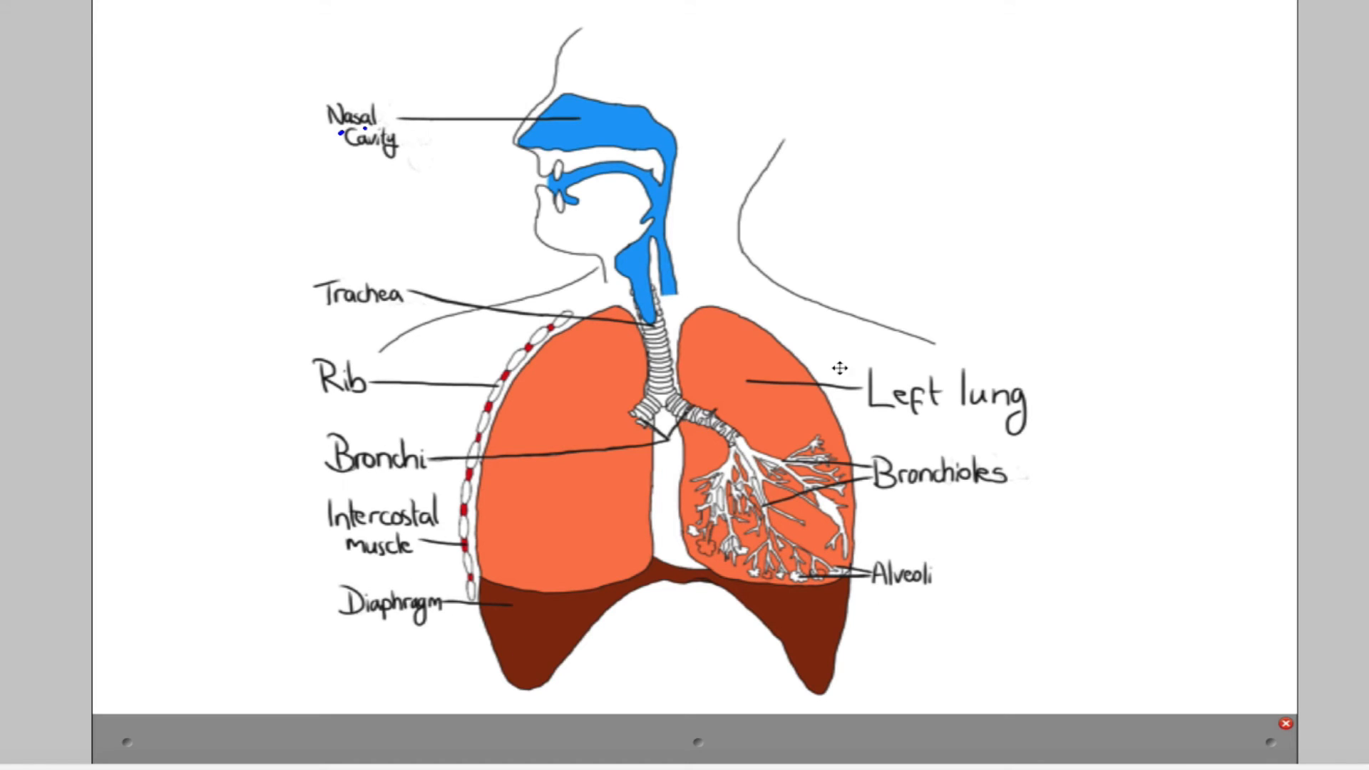
mouse_move(906, 408)
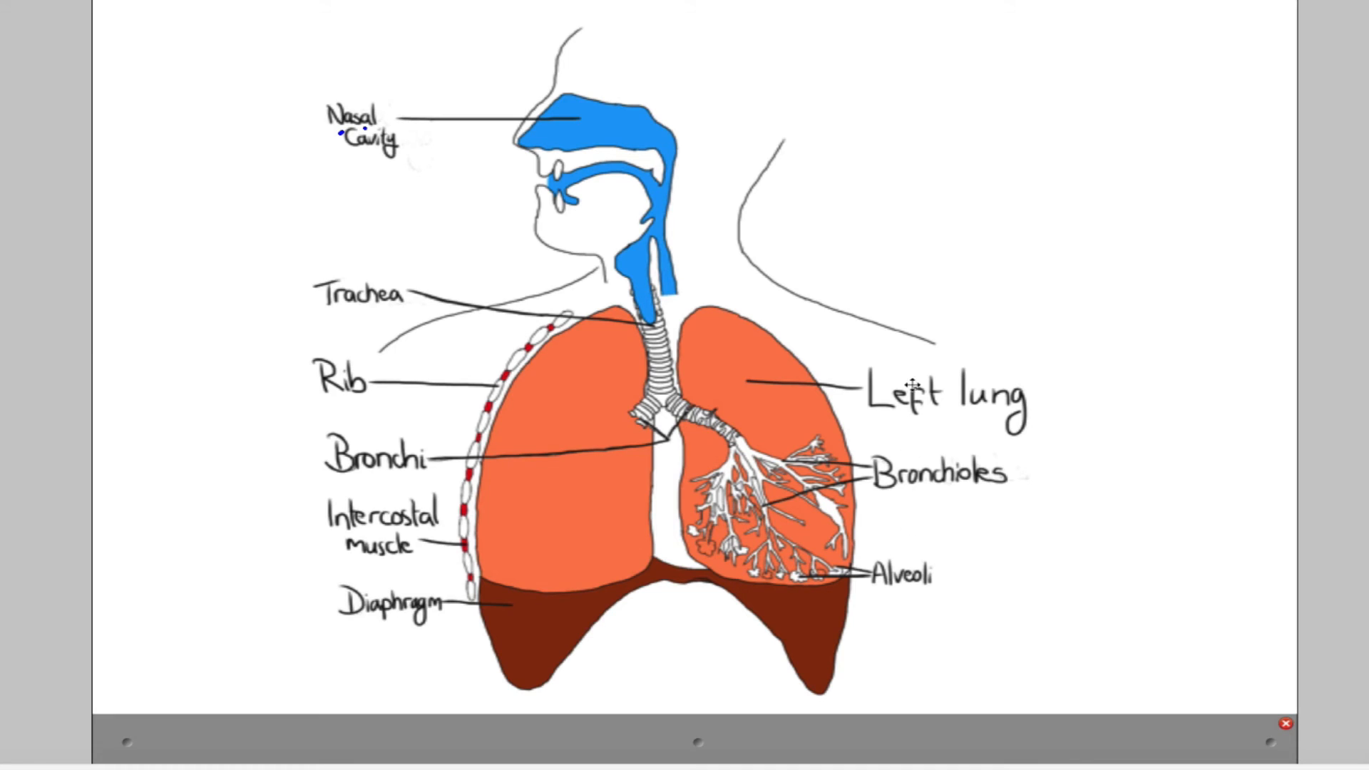
mouse_move(884, 439)
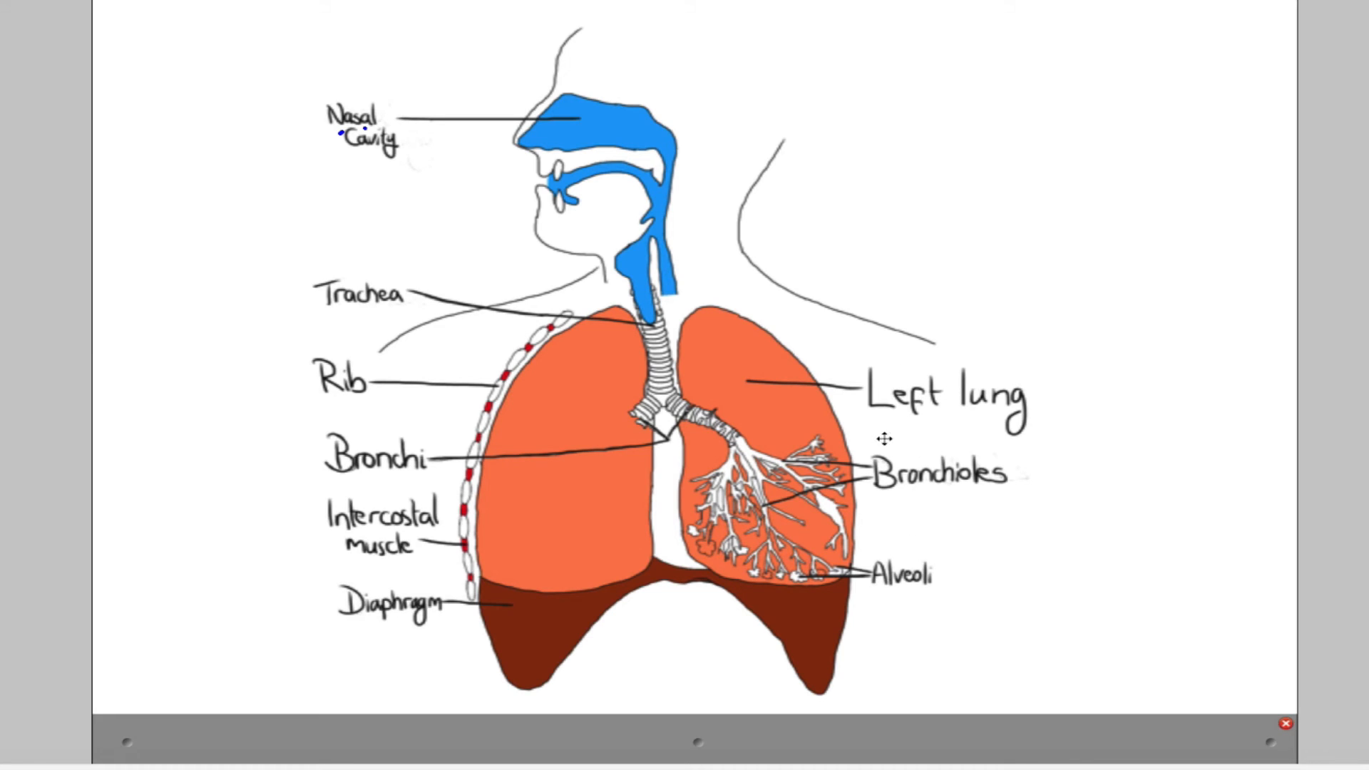
mouse_move(885, 404)
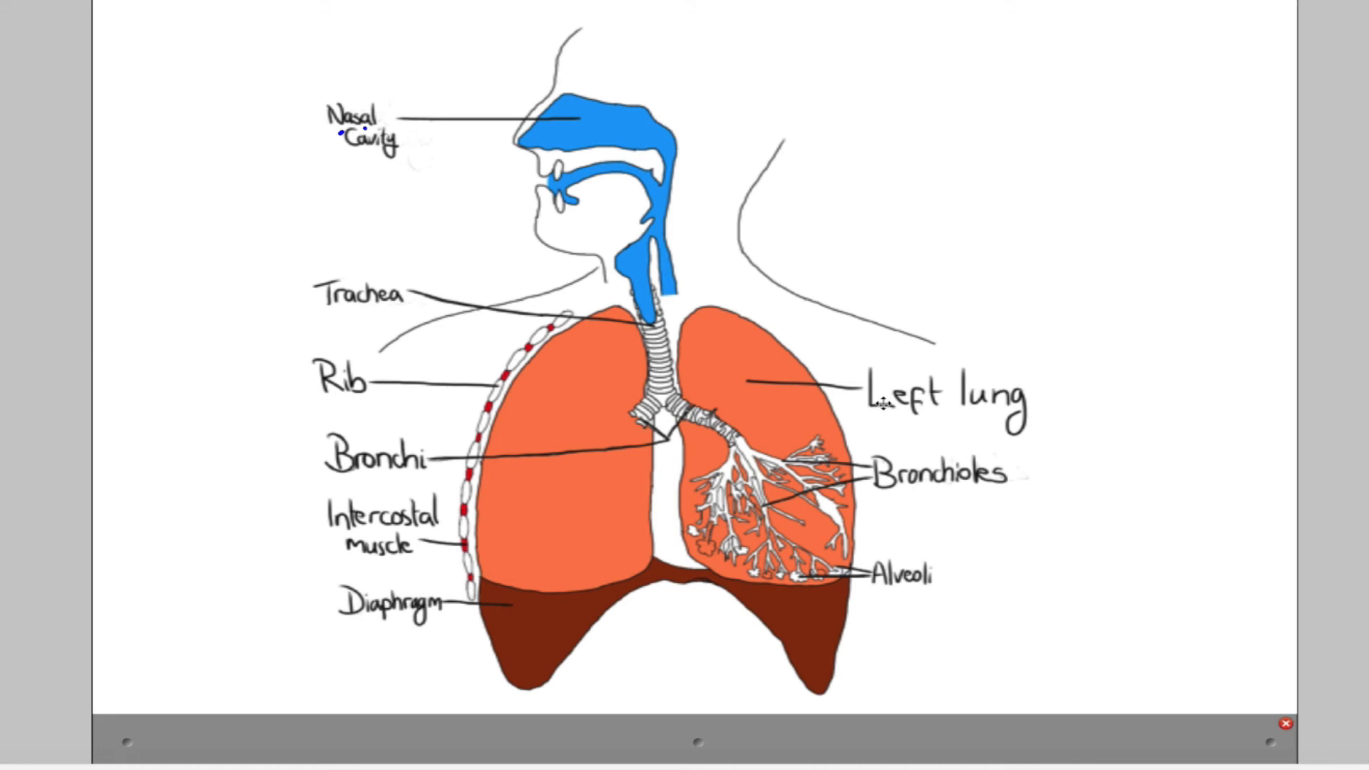
mouse_move(366, 292)
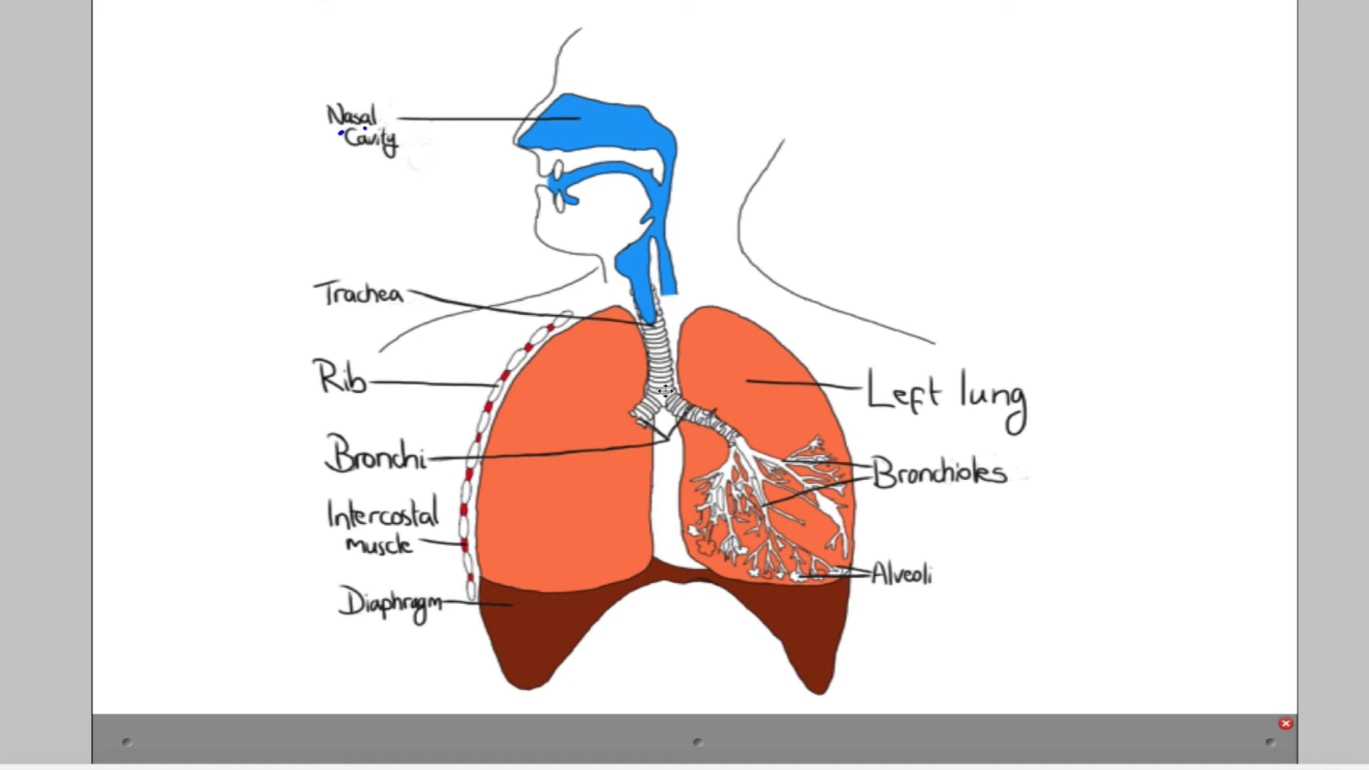
mouse_move(666, 390)
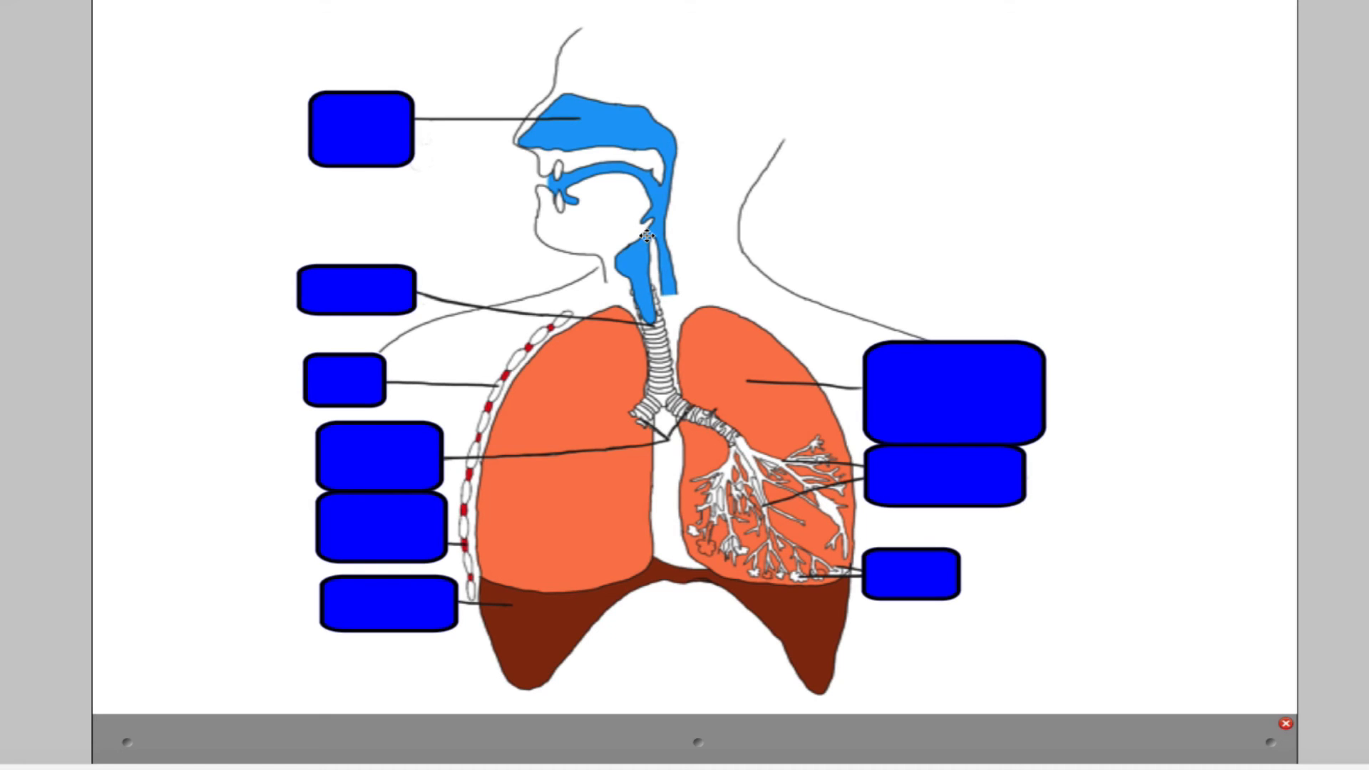
mouse_move(516, 187)
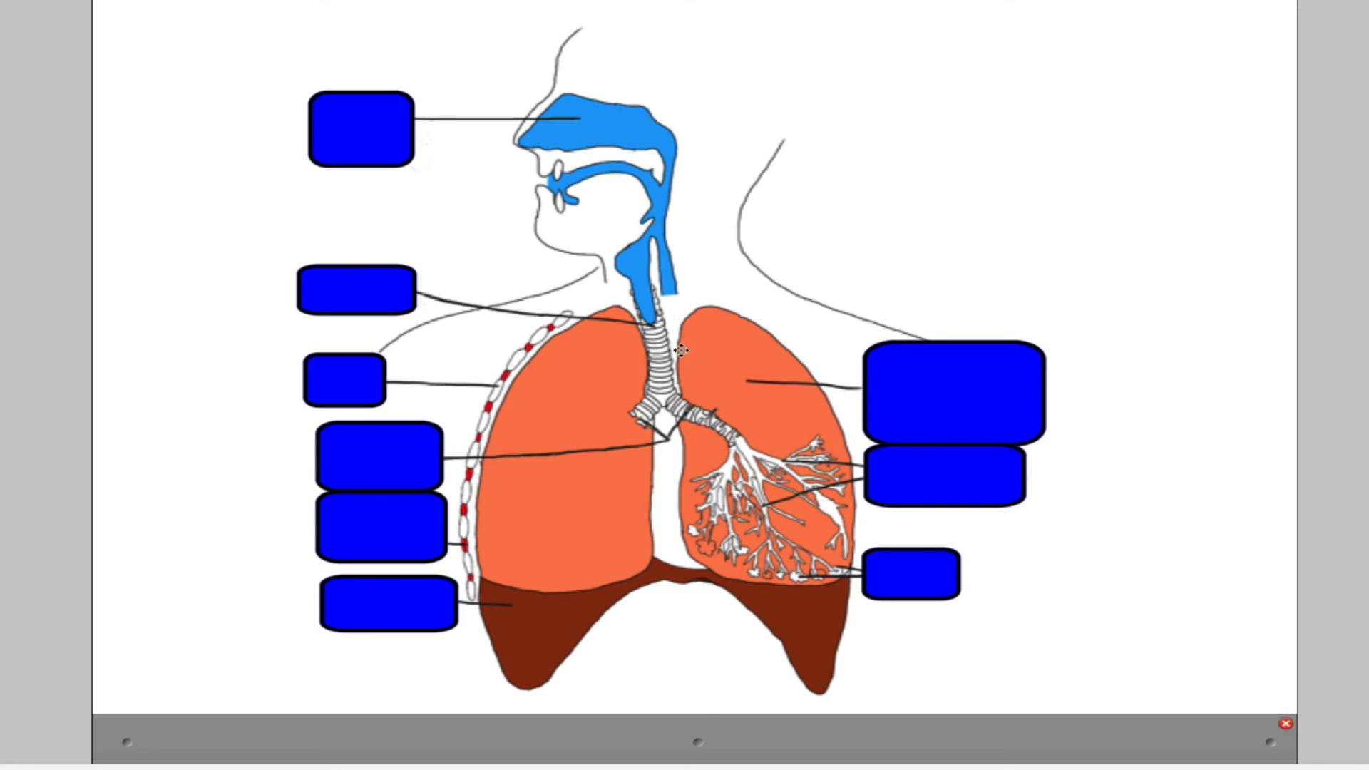
mouse_move(652, 213)
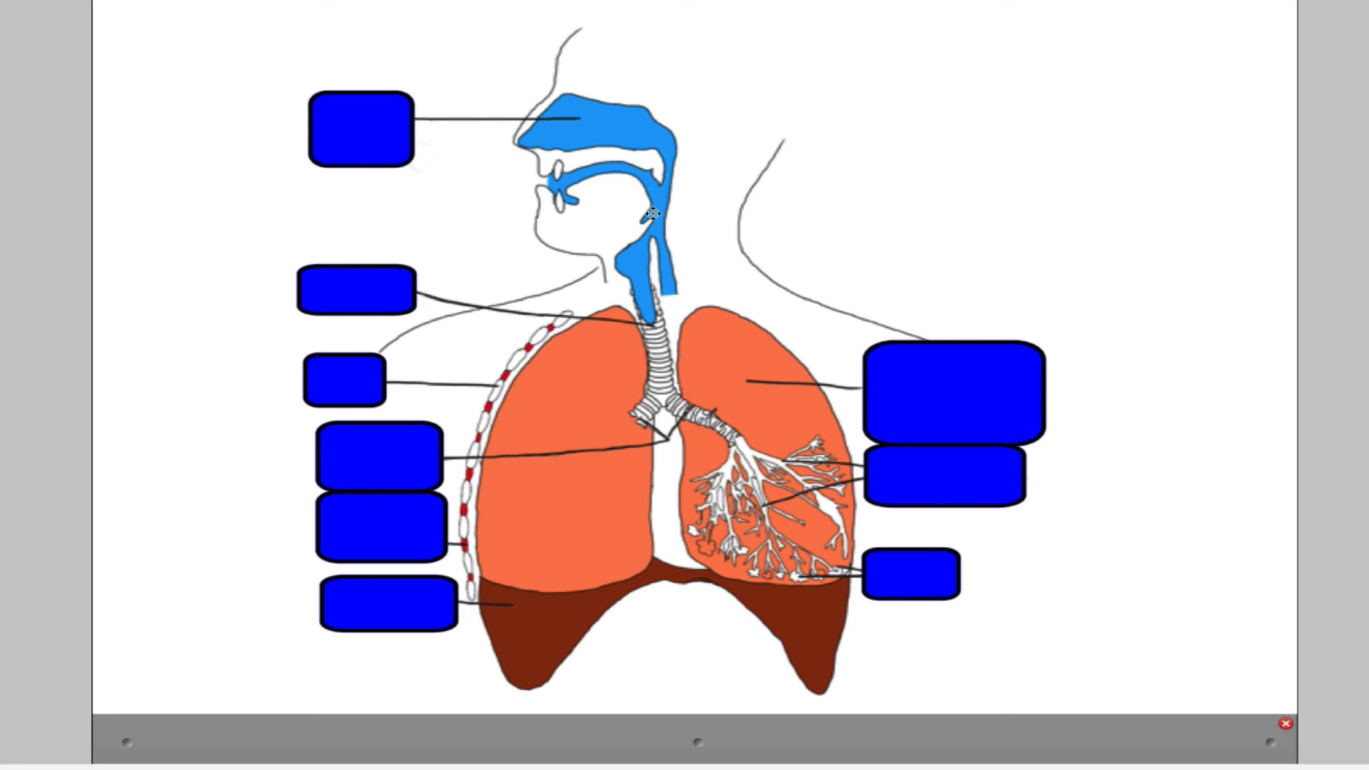
mouse_move(703, 445)
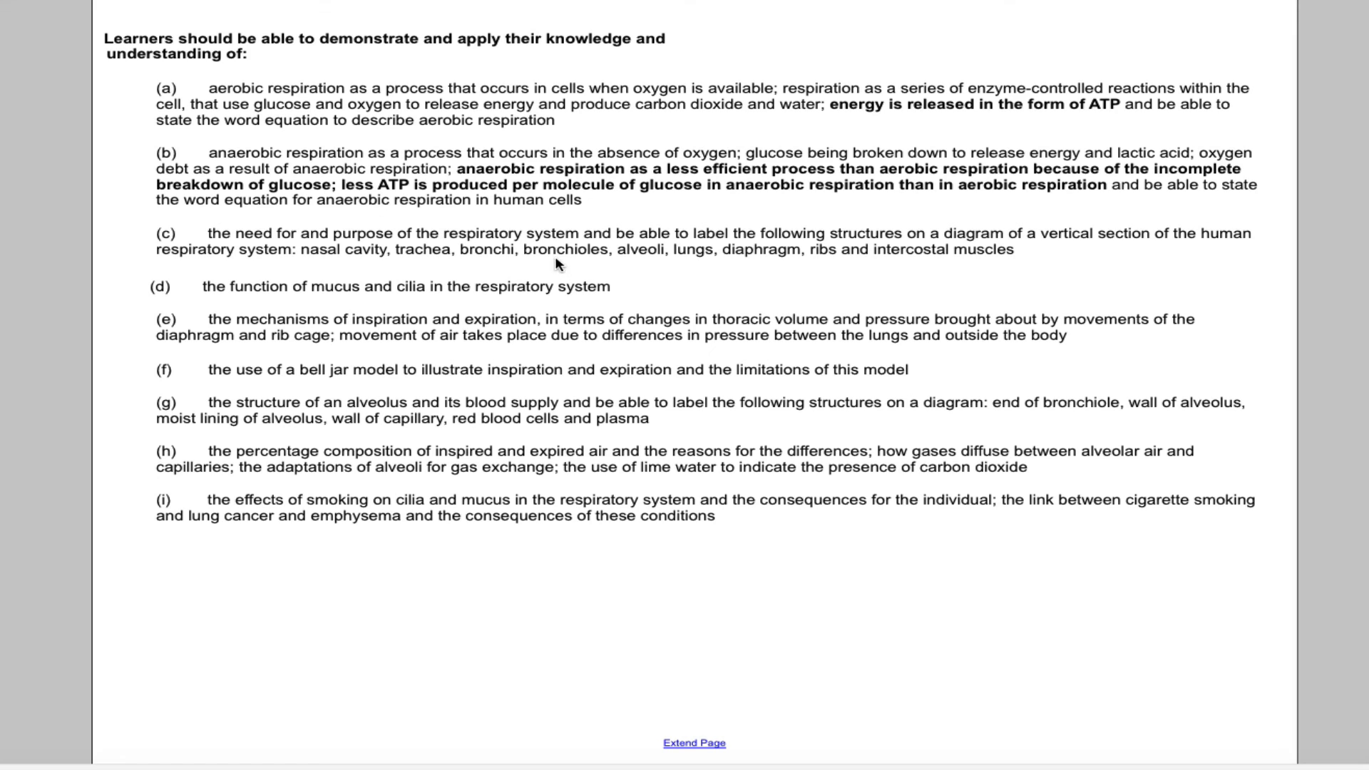
mouse_move(262, 231)
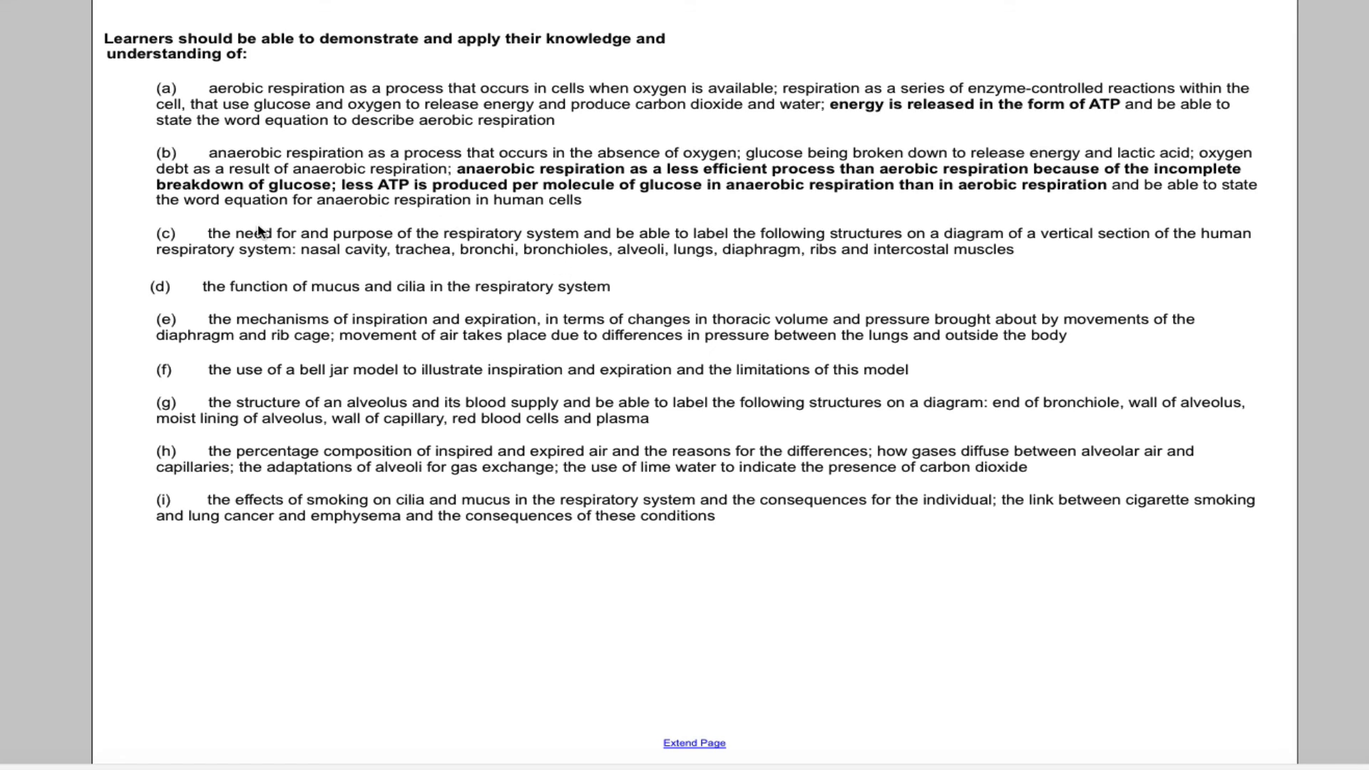
mouse_move(452, 269)
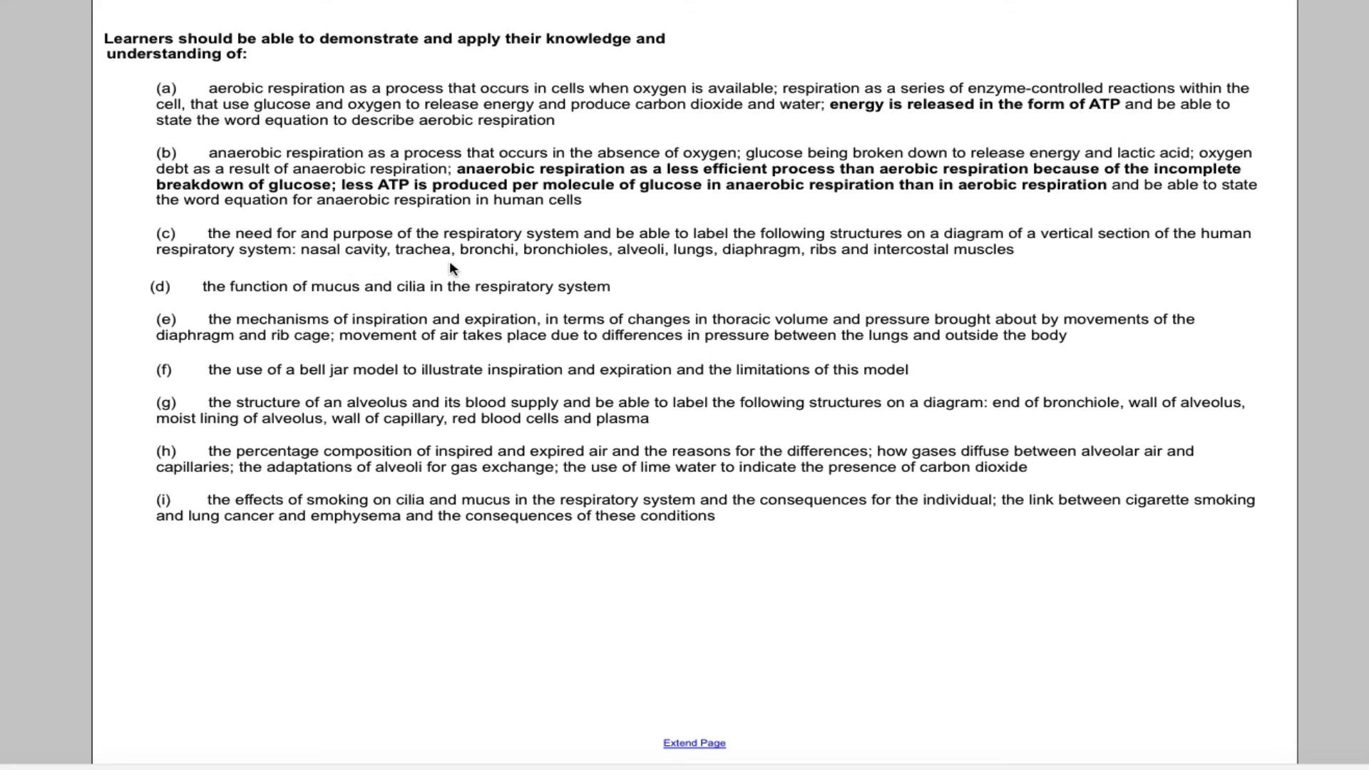
mouse_move(645, 269)
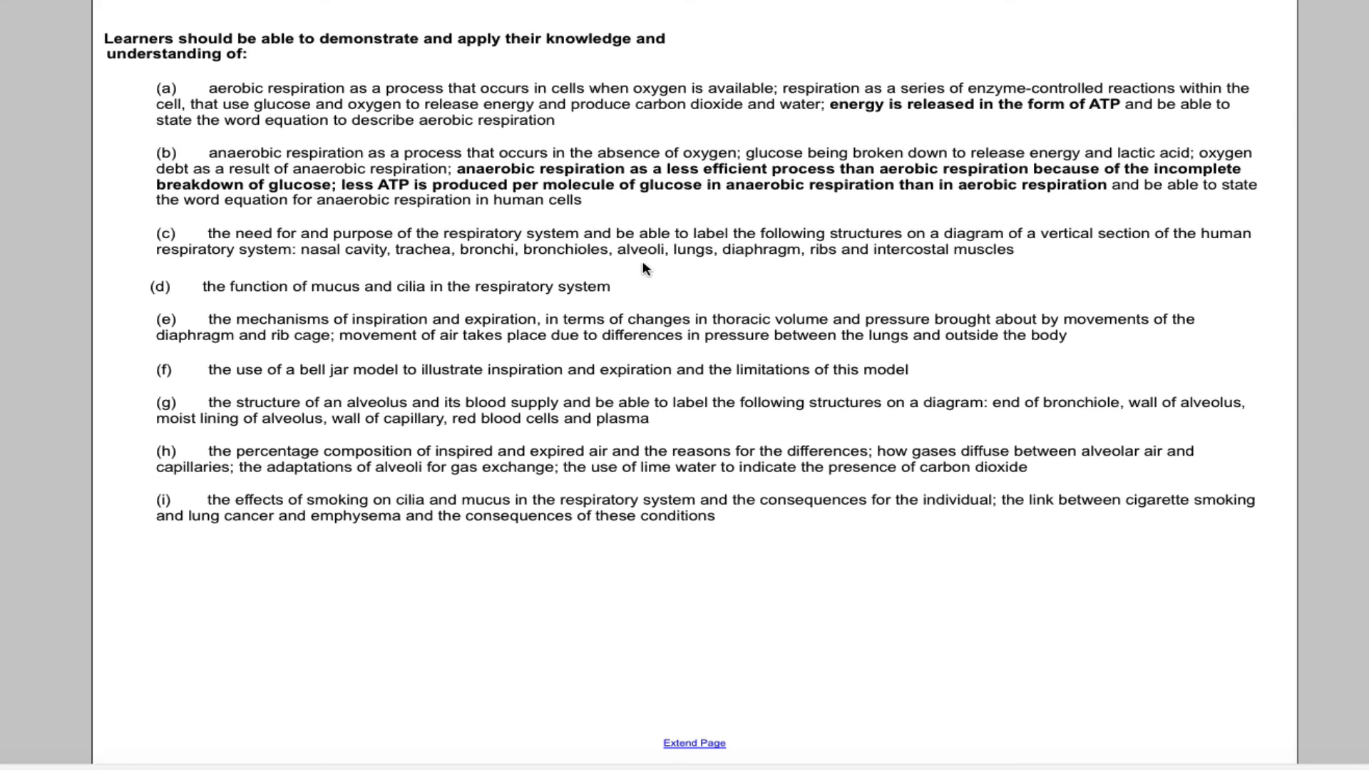
mouse_move(749, 264)
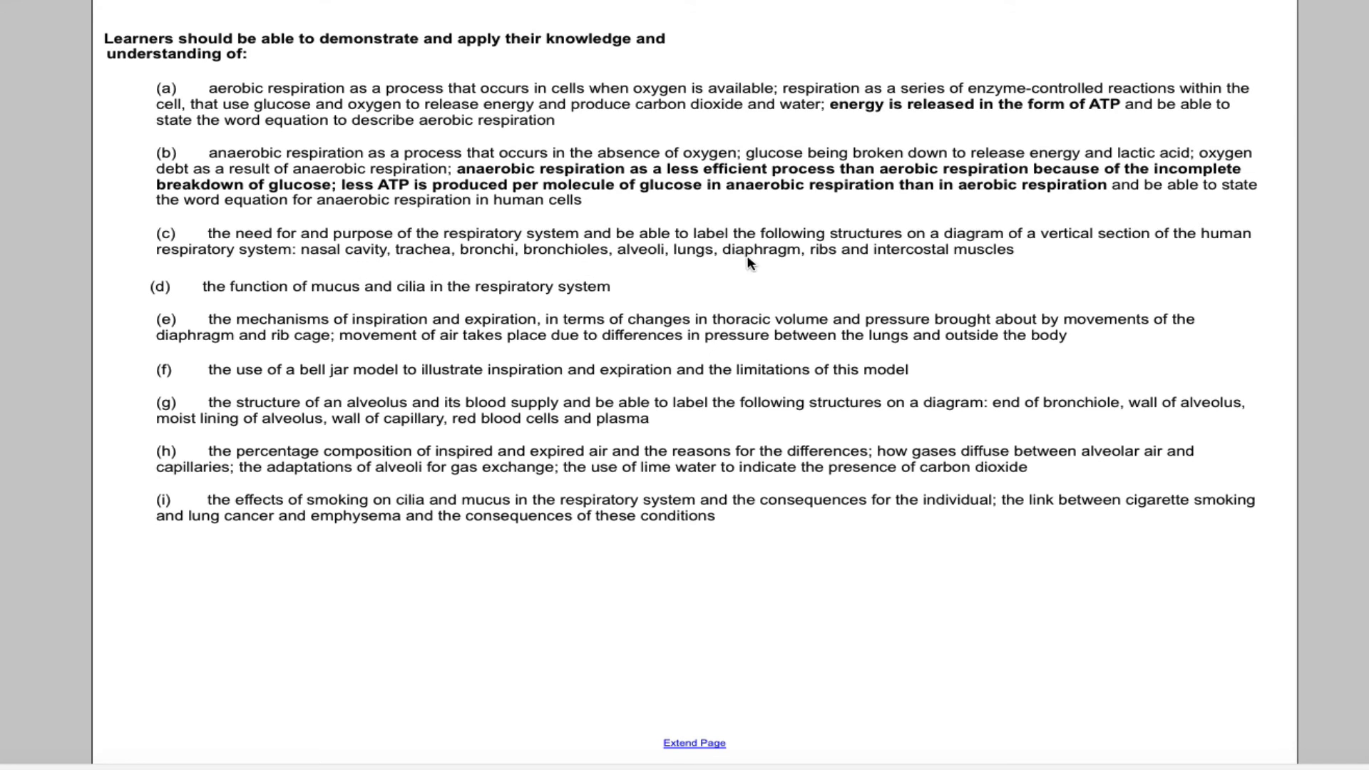
mouse_move(943, 263)
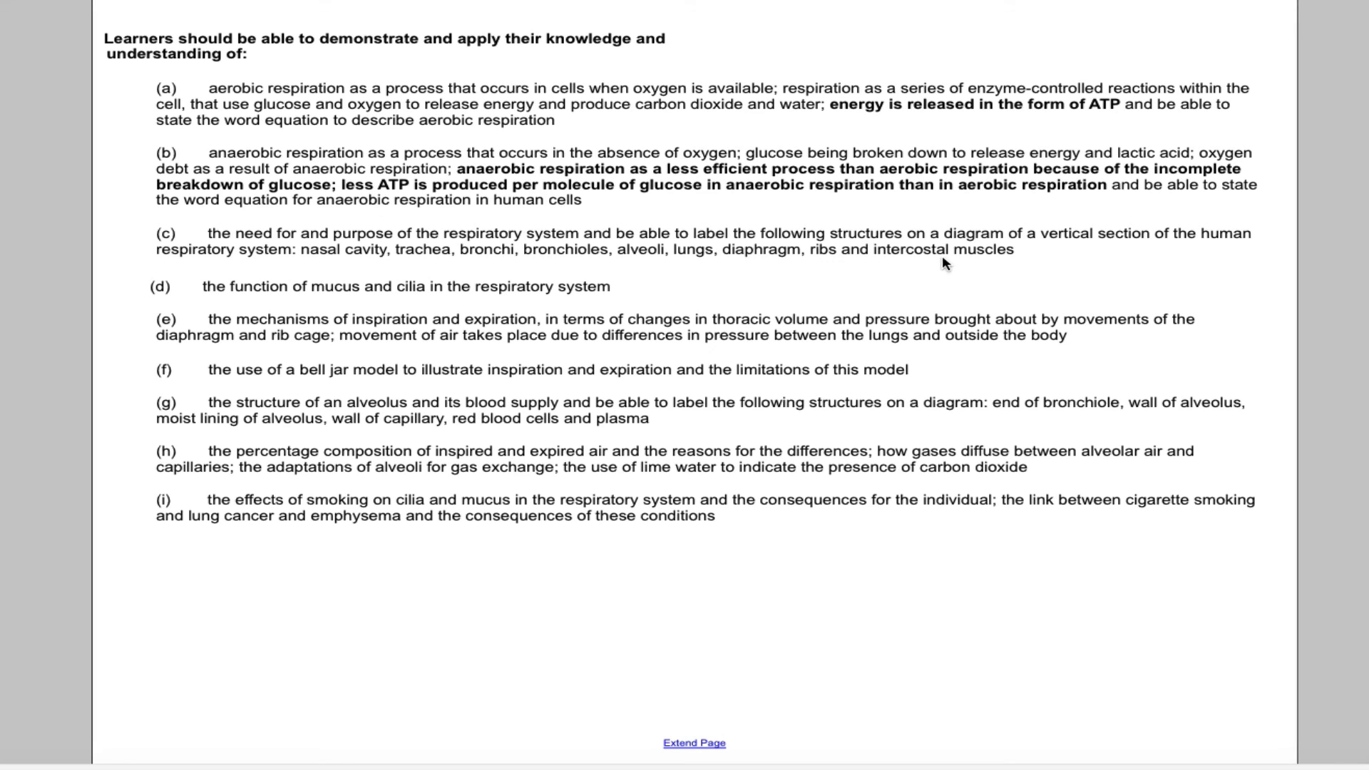
mouse_move(283, 244)
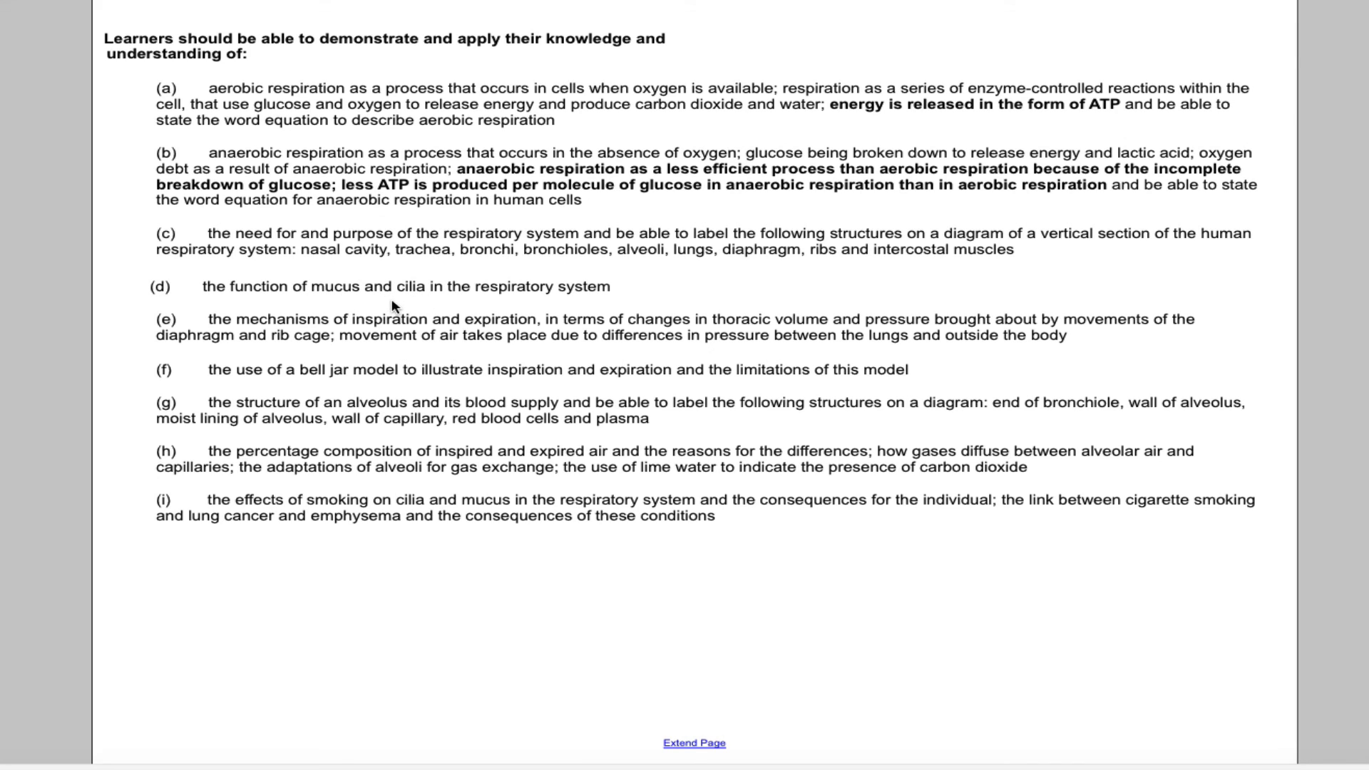
mouse_move(416, 316)
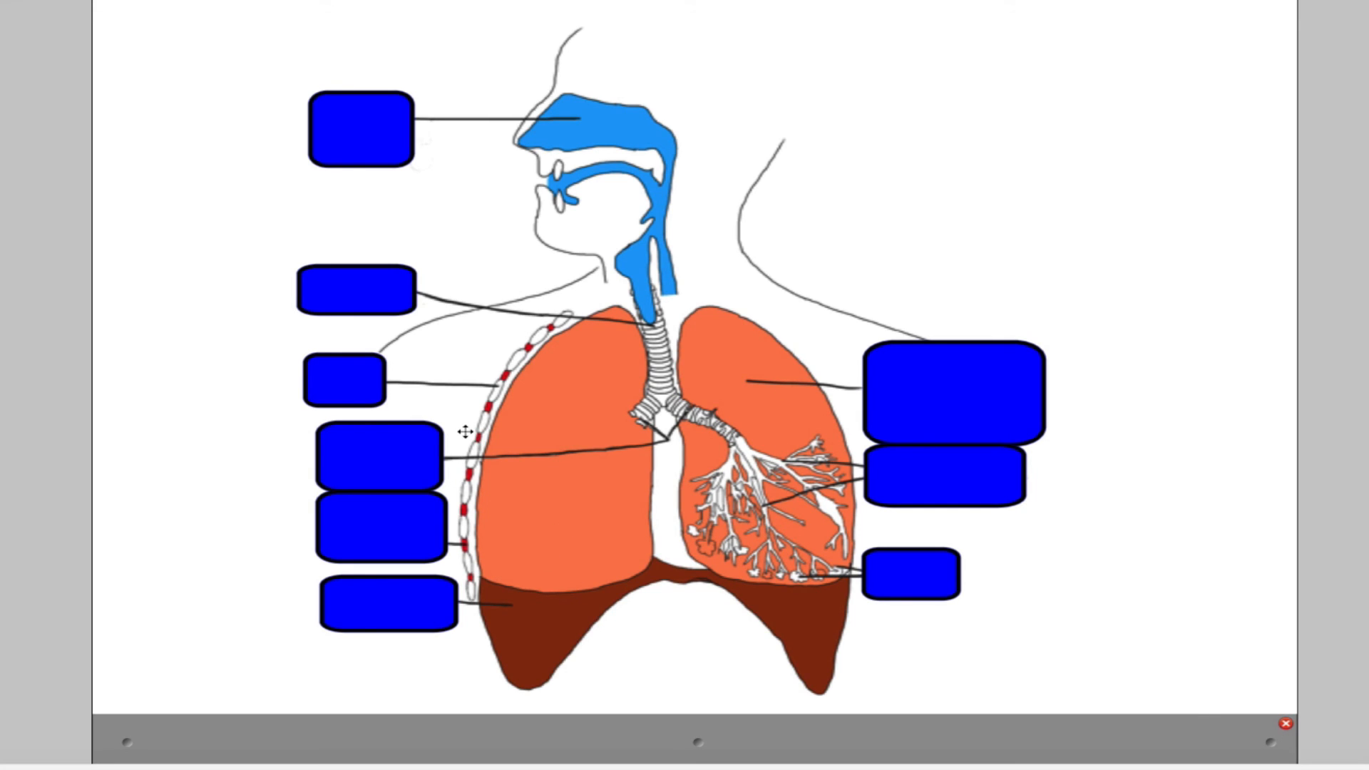
mouse_move(440, 428)
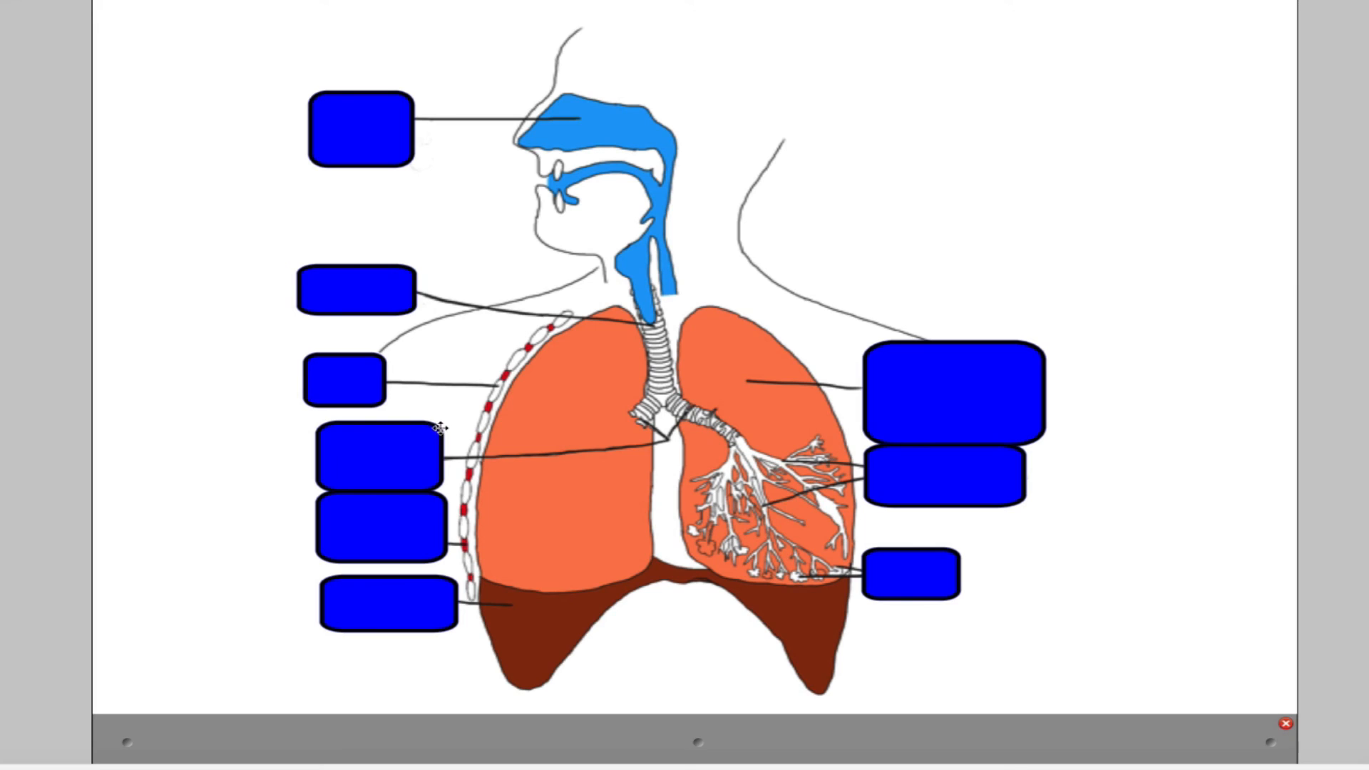